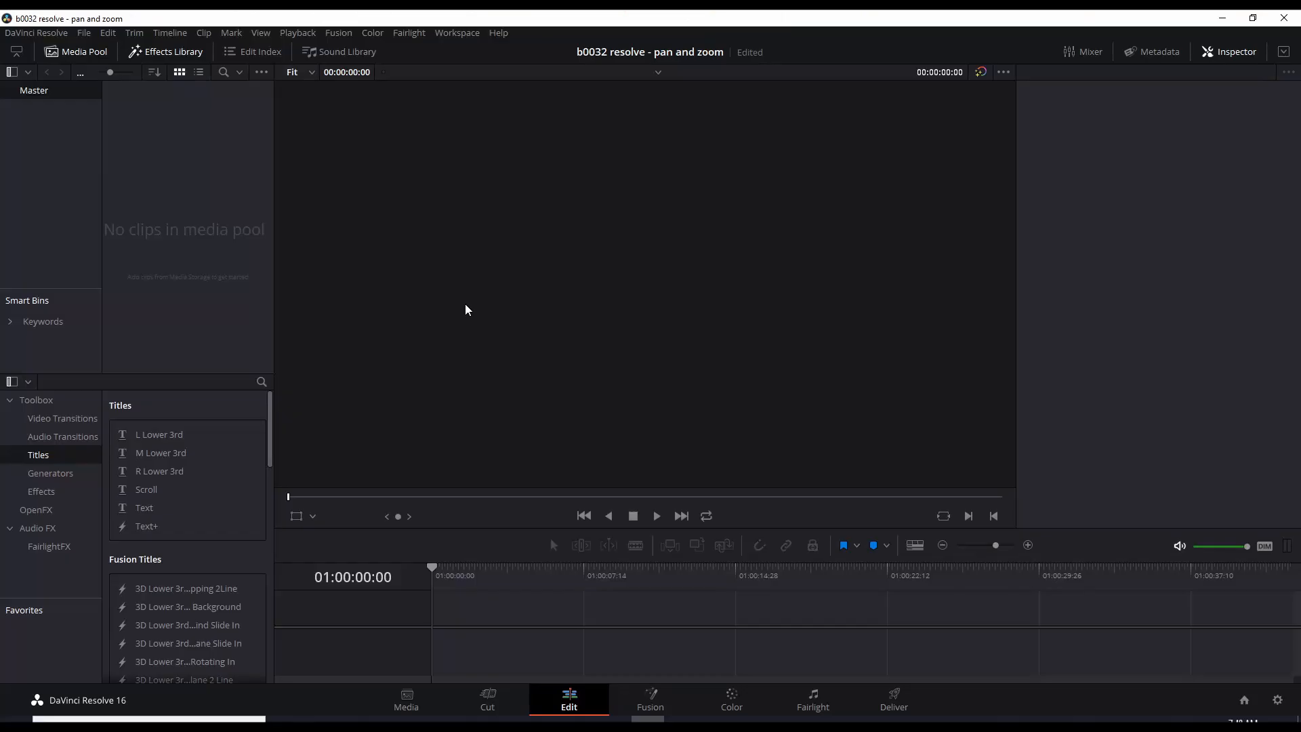
pyautogui.moveTo(415, 321)
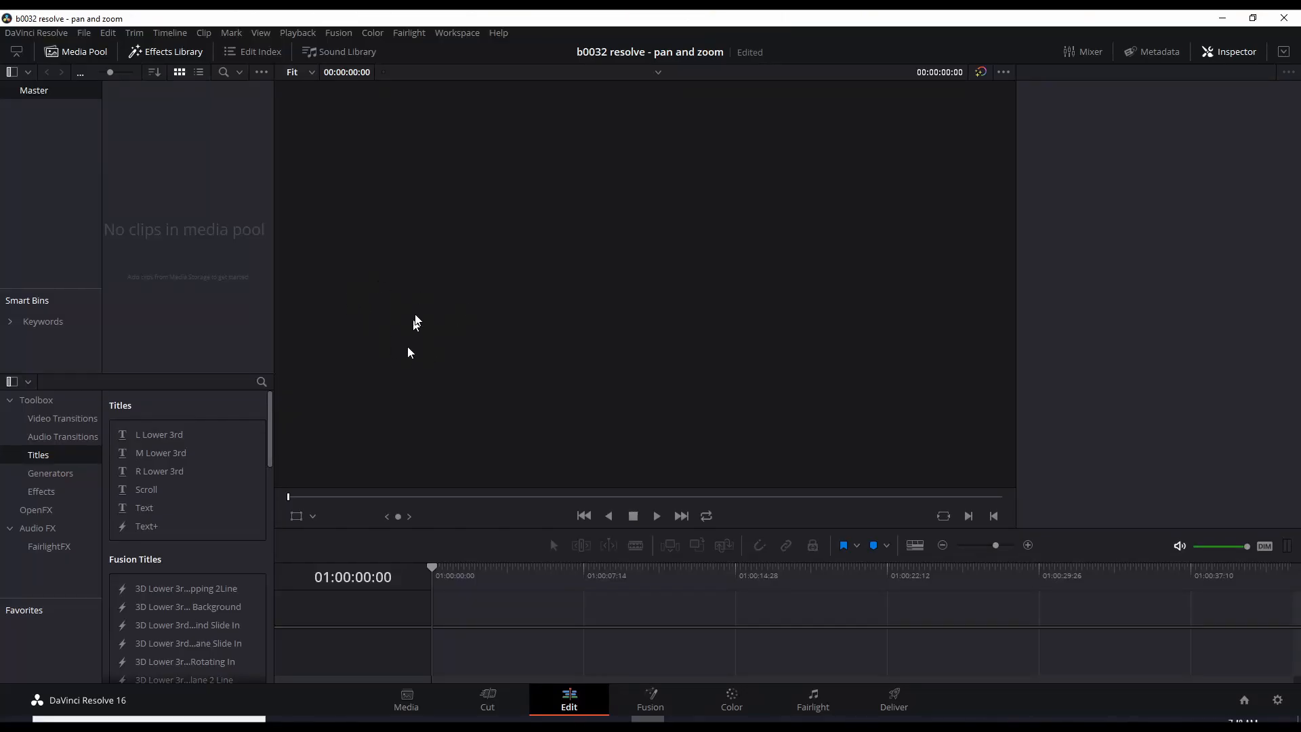
pyautogui.moveTo(527, 346)
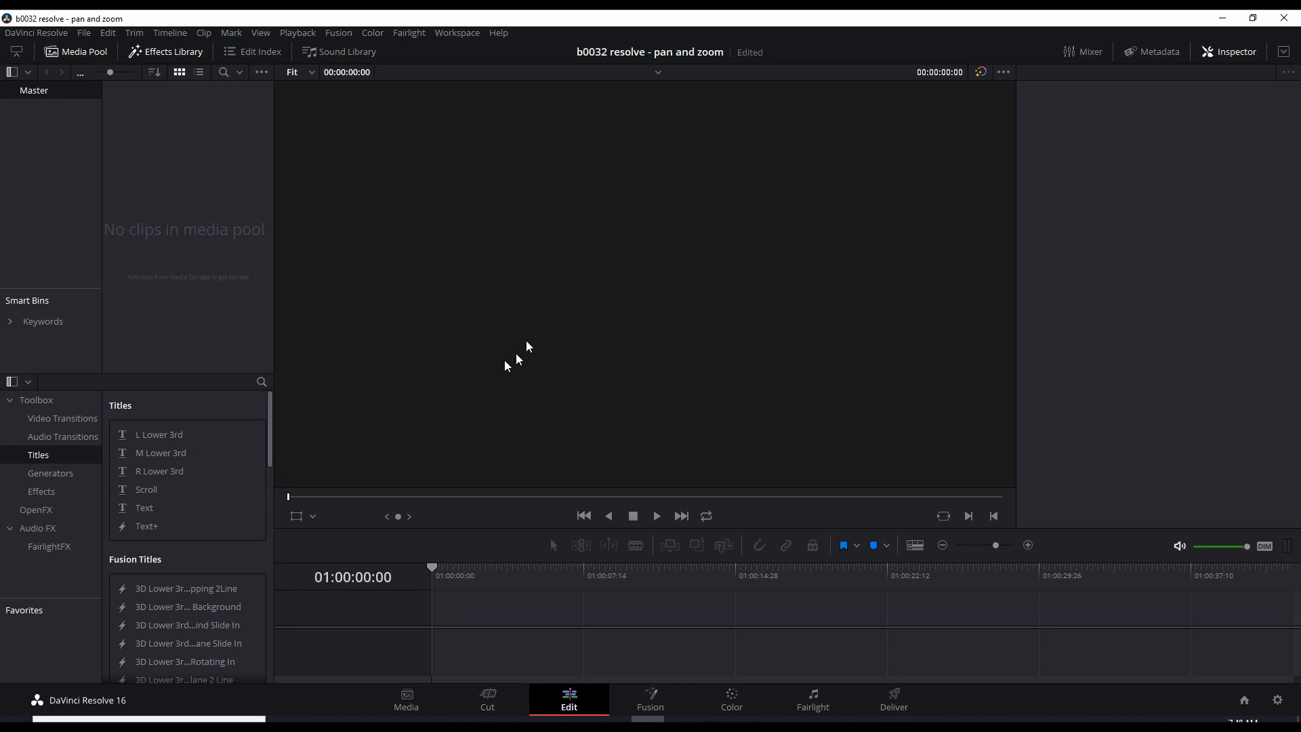
pyautogui.moveTo(215, 159)
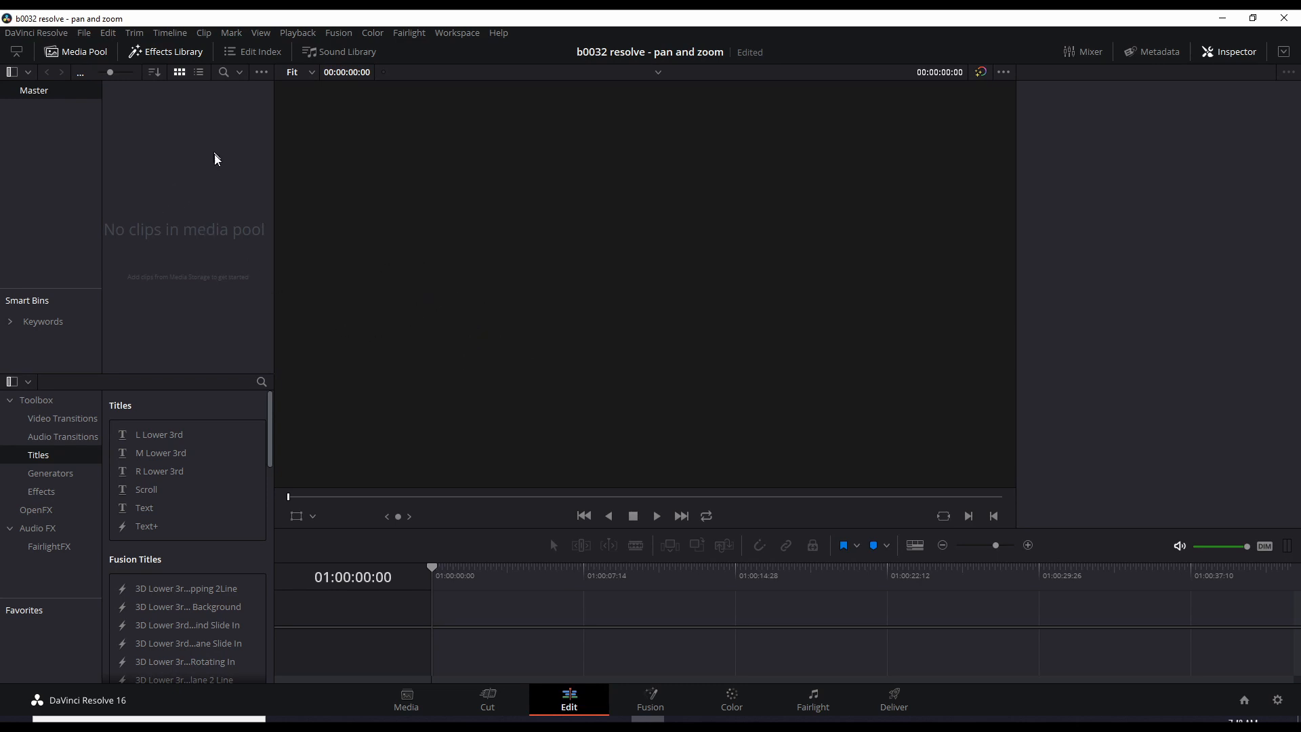
pyautogui.moveTo(259, 219)
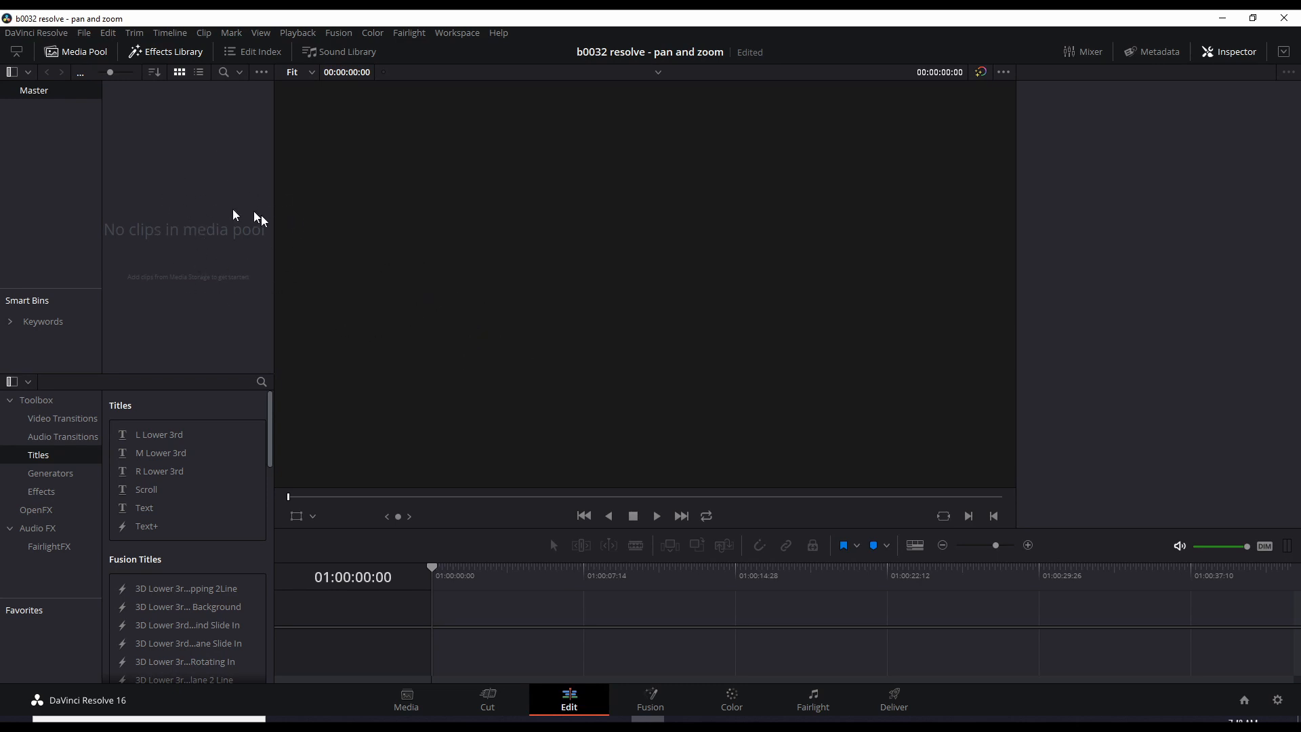
pyautogui.moveTo(163, 172)
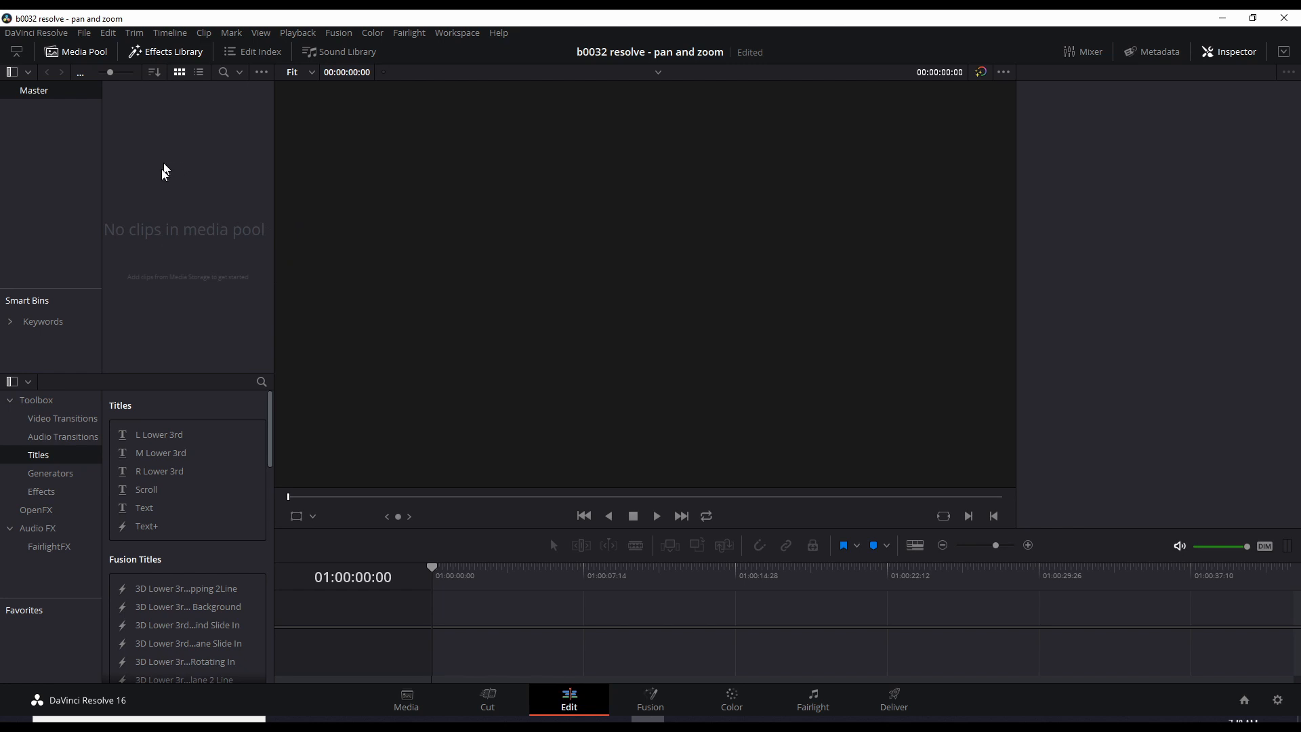
pyautogui.moveTo(169, 184)
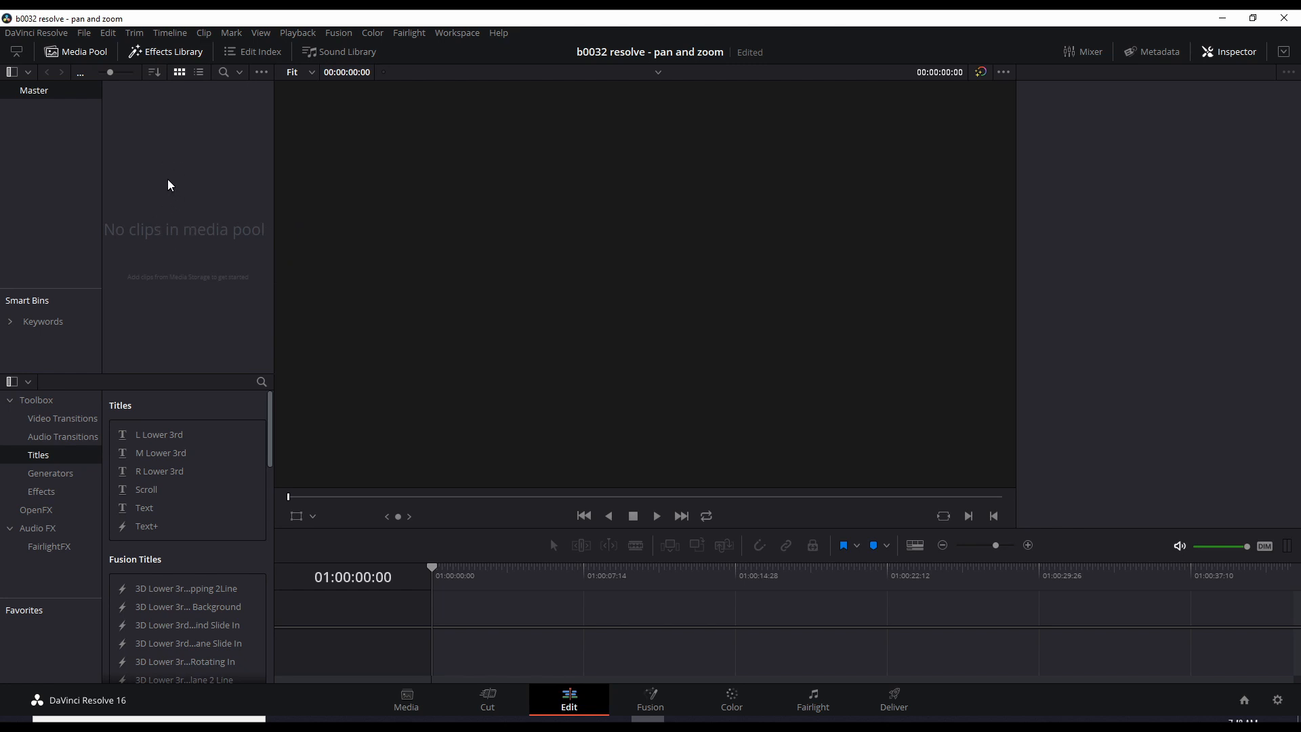
# Import the beach-scene-sharingyourpassion video into the media pool via Import Media
pyautogui.rightClick(169, 184)
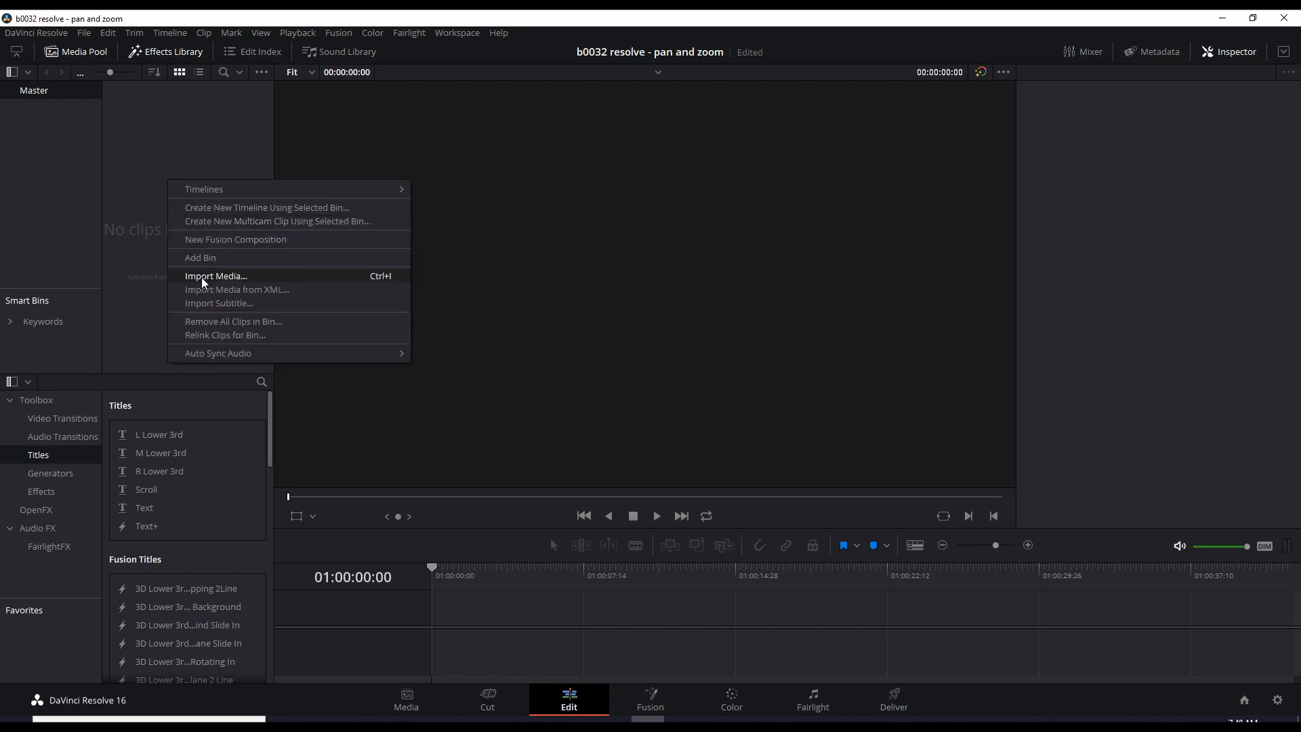
pyautogui.click(214, 276)
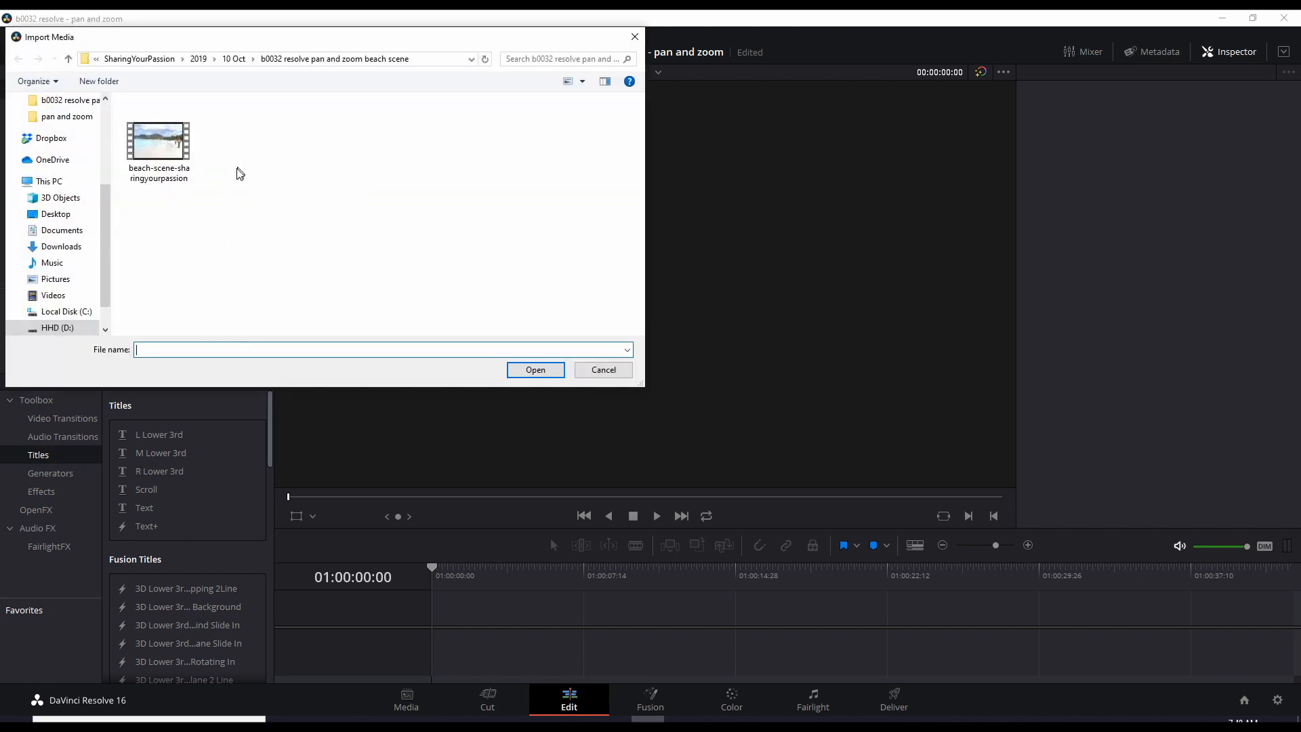
pyautogui.moveTo(275, 197)
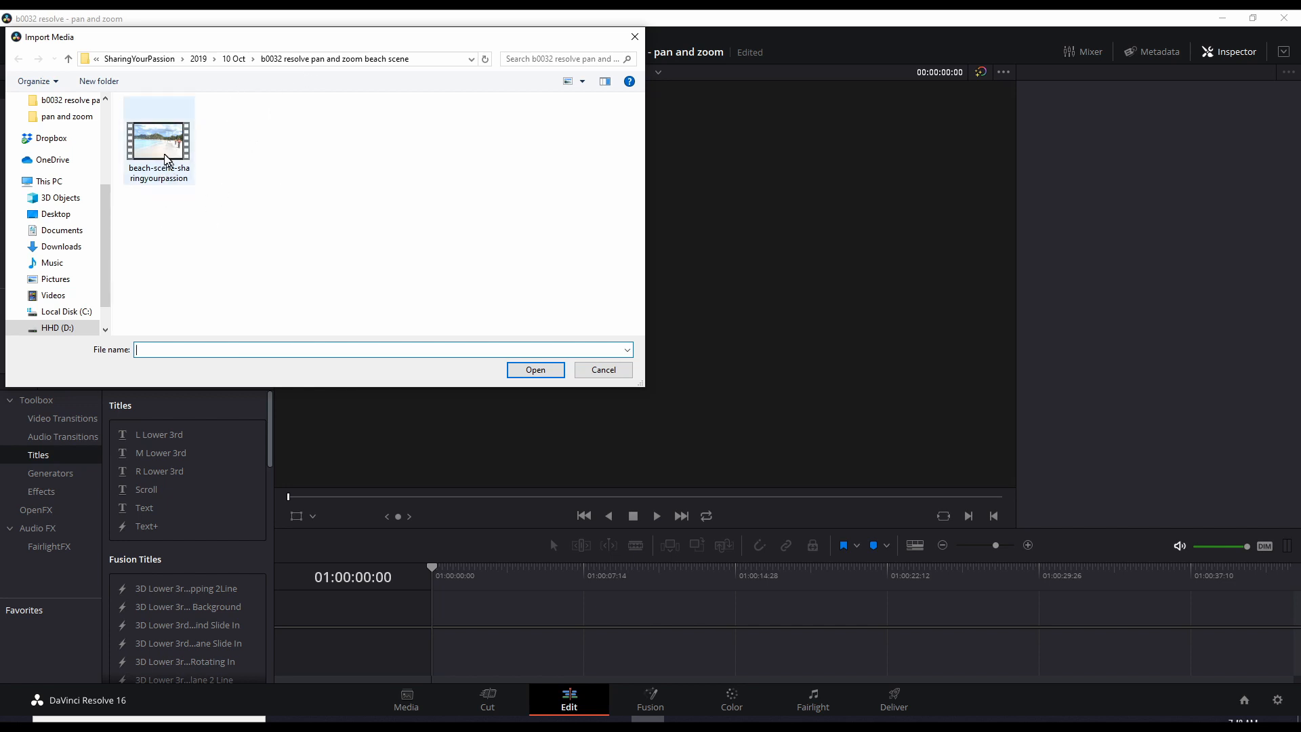
pyautogui.click(158, 140)
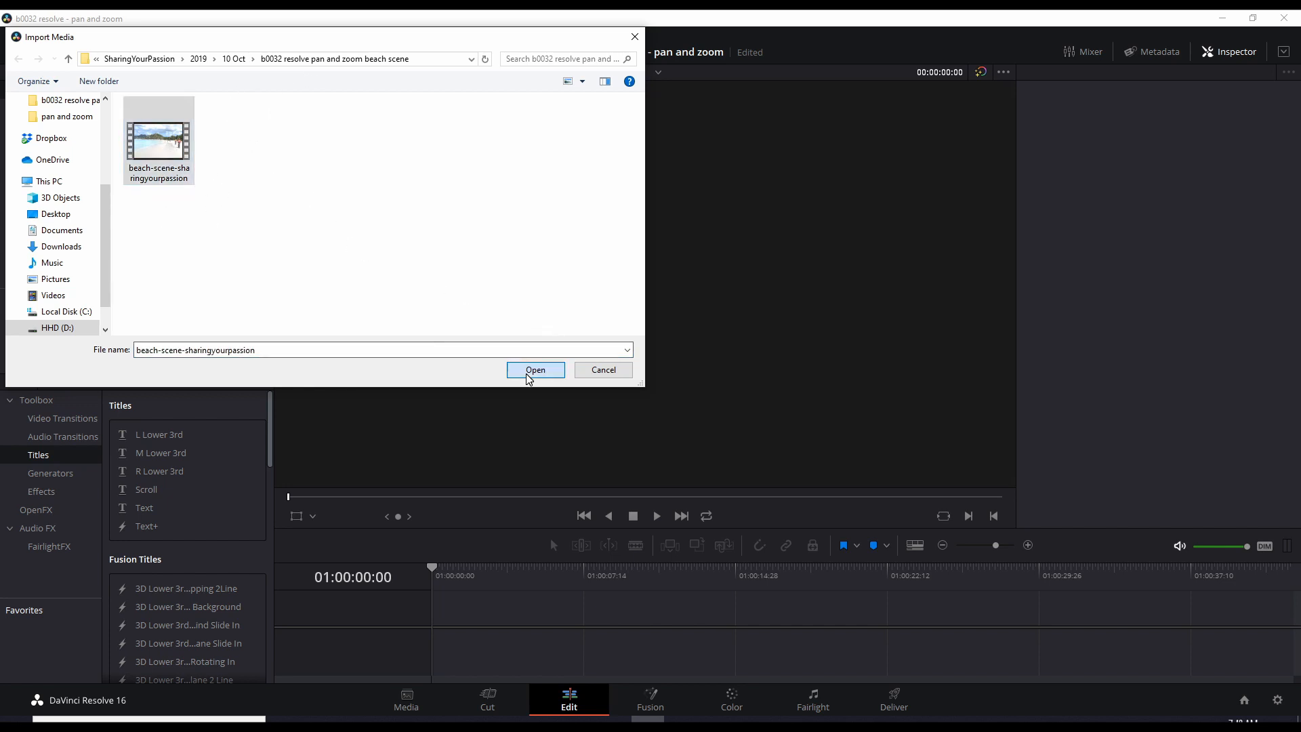
pyautogui.click(535, 369)
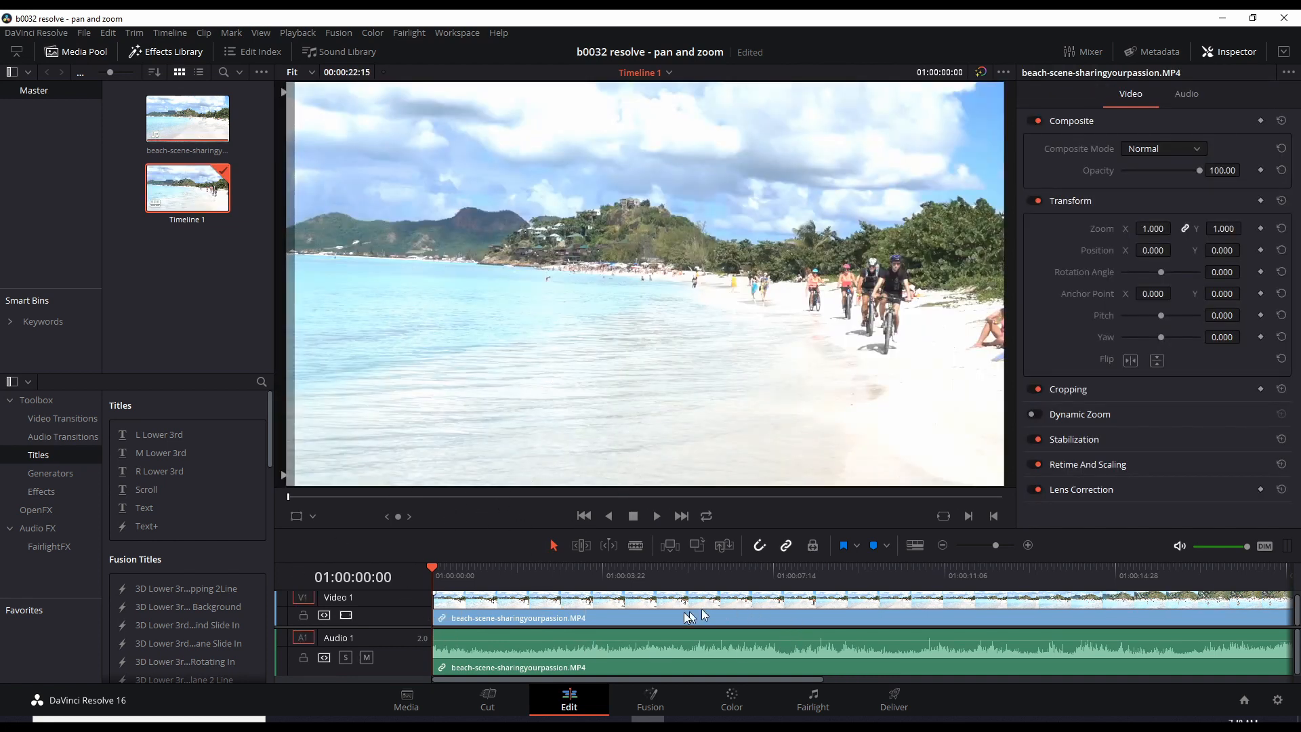
pyautogui.moveTo(531, 299)
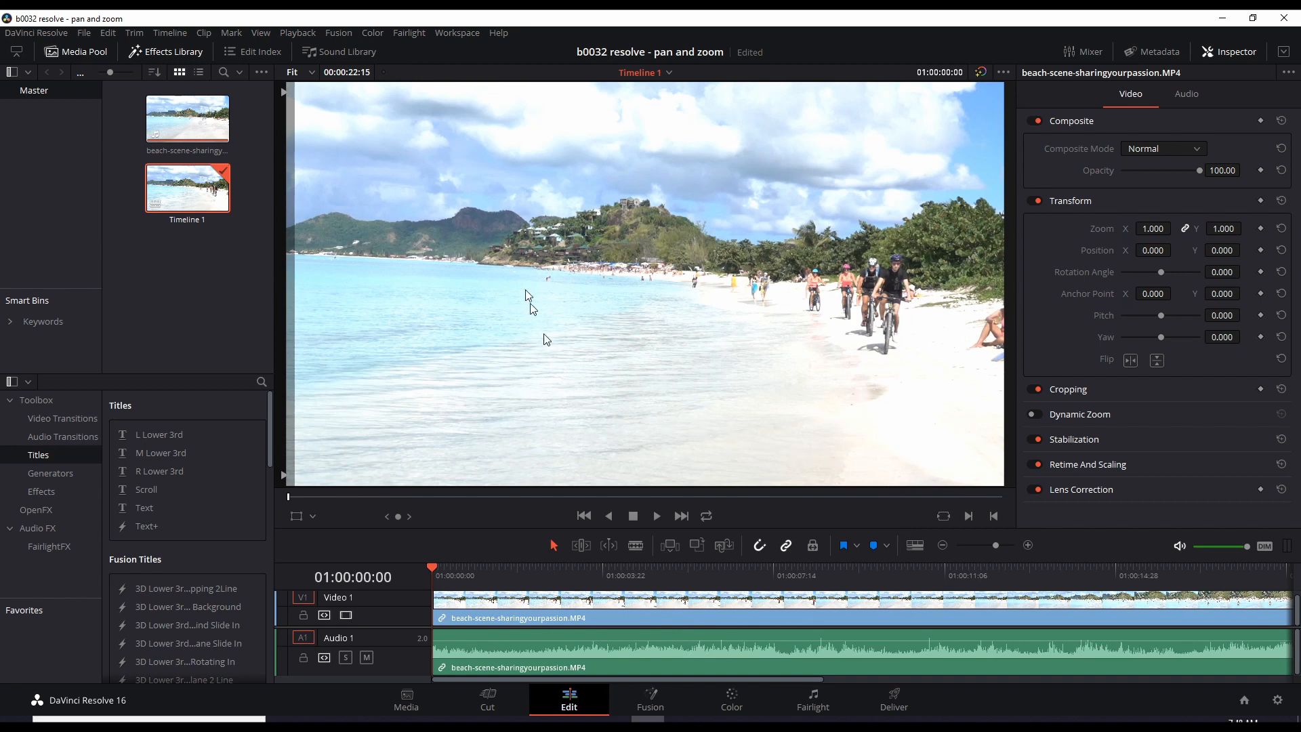
pyautogui.moveTo(890, 332)
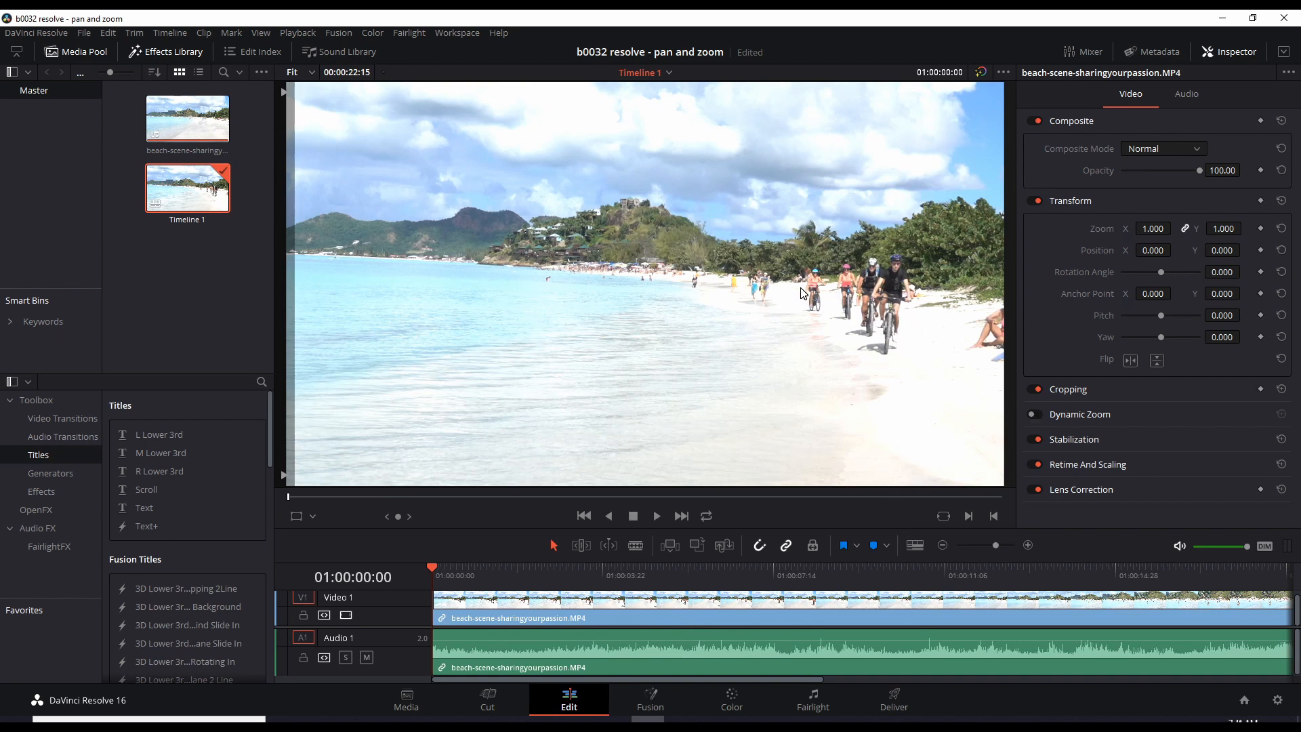
pyautogui.moveTo(672, 301)
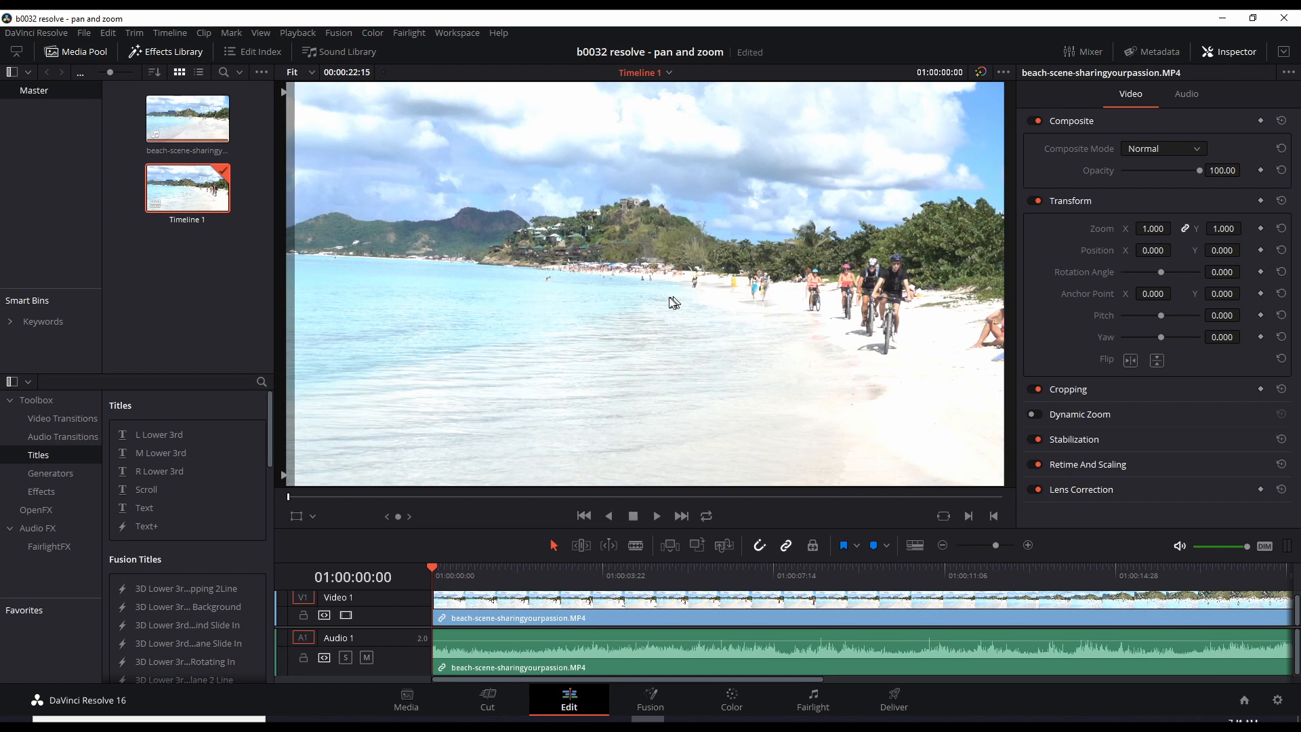
pyautogui.moveTo(521, 272)
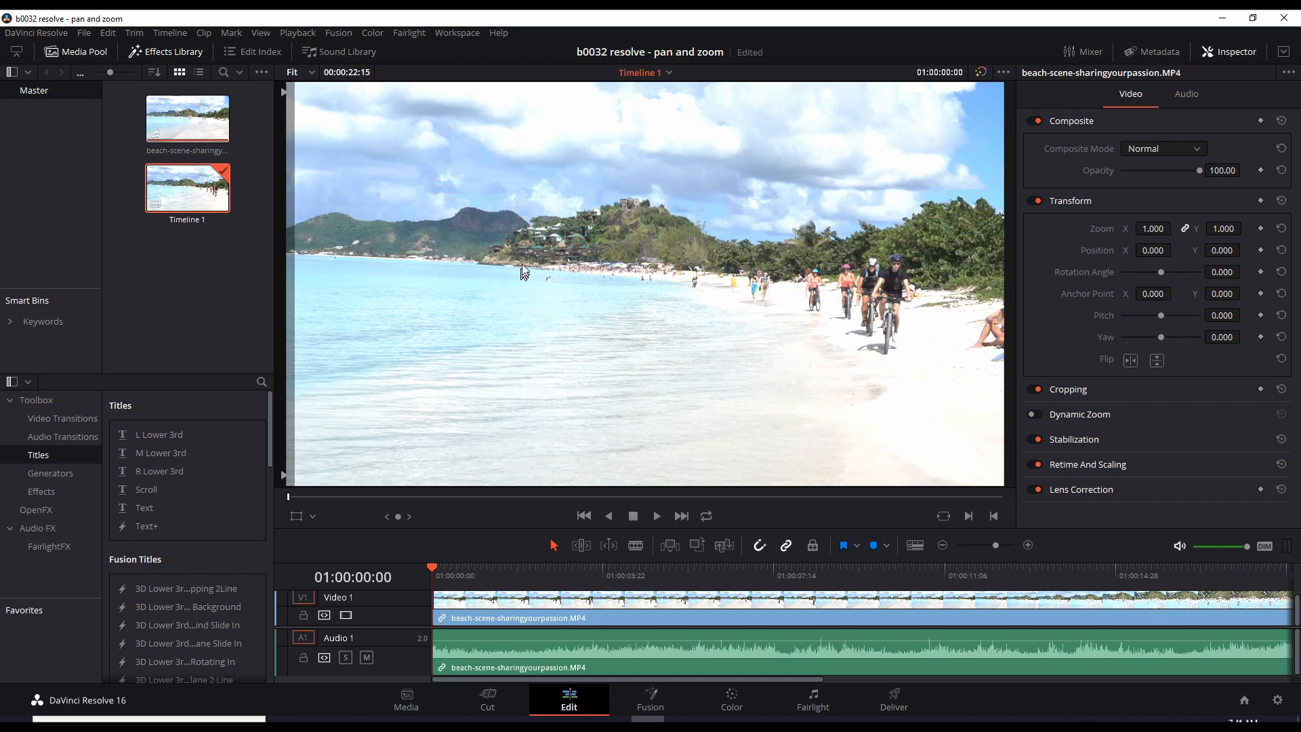
pyautogui.moveTo(575, 314)
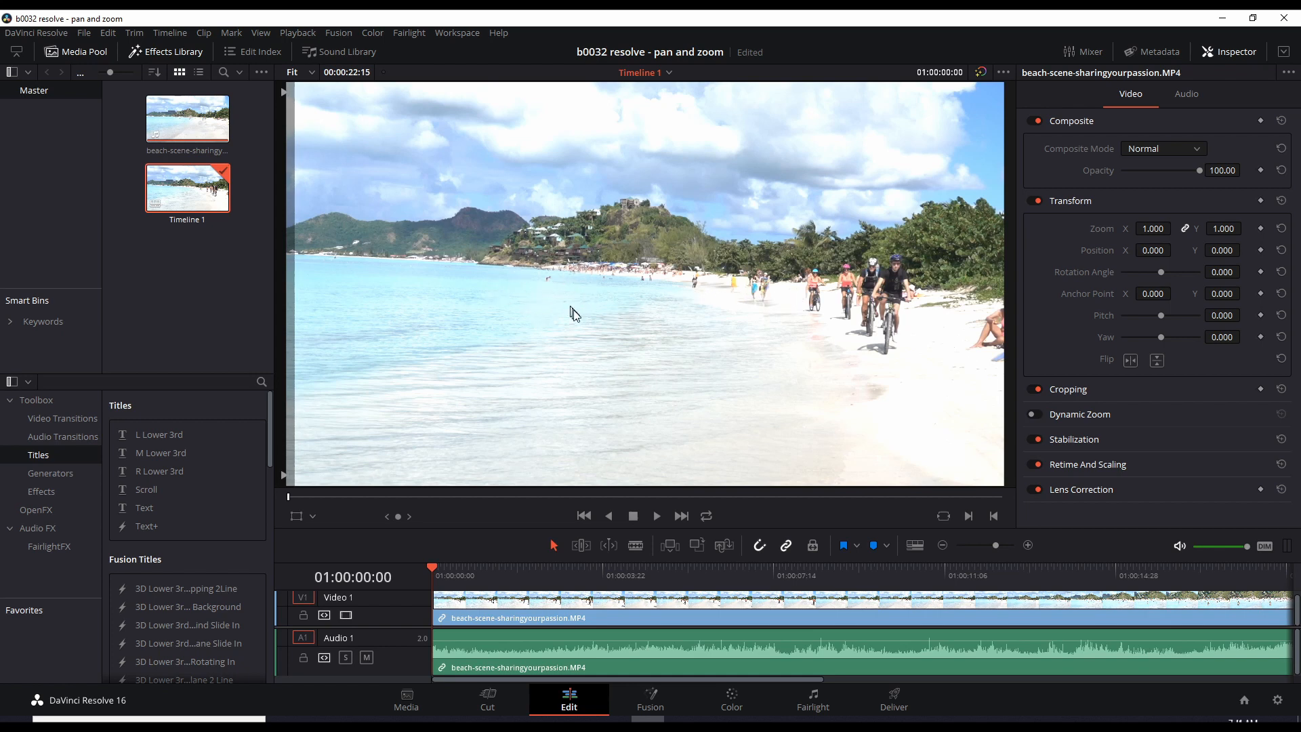
pyautogui.moveTo(632, 326)
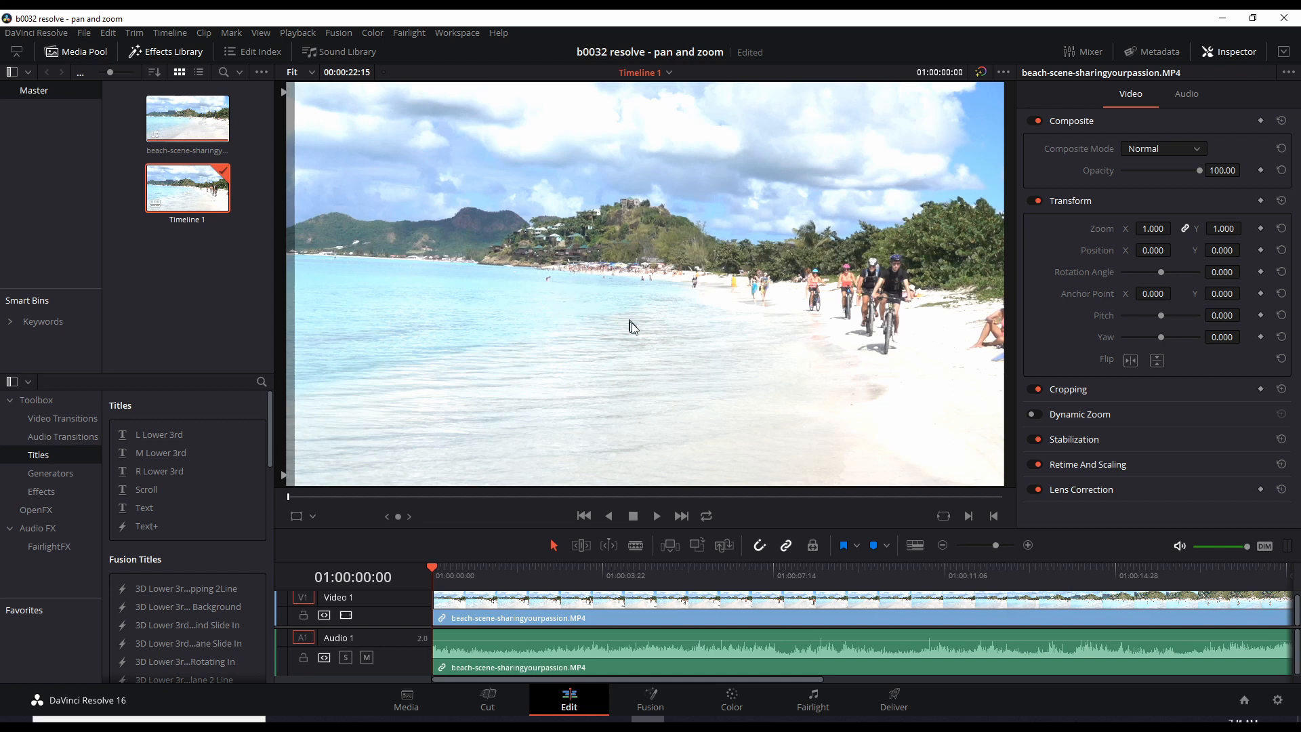
pyautogui.moveTo(624, 399)
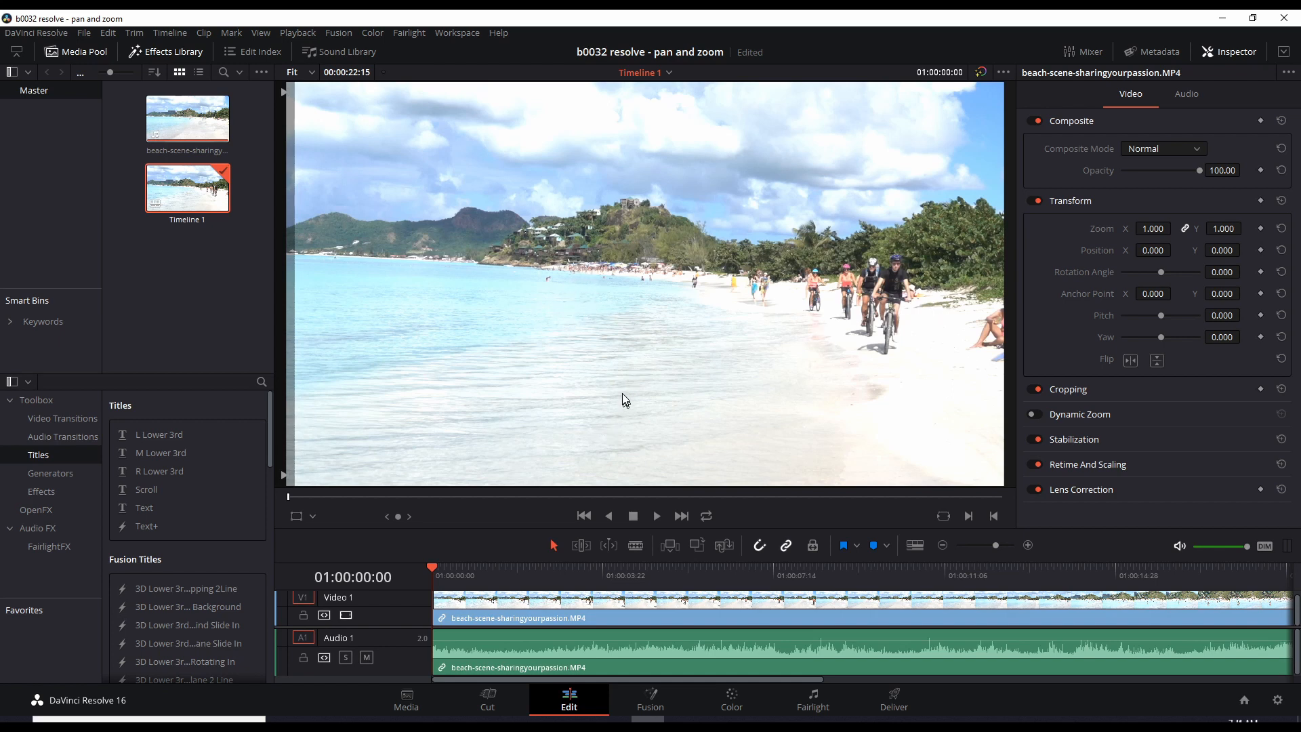
pyautogui.moveTo(1004, 241)
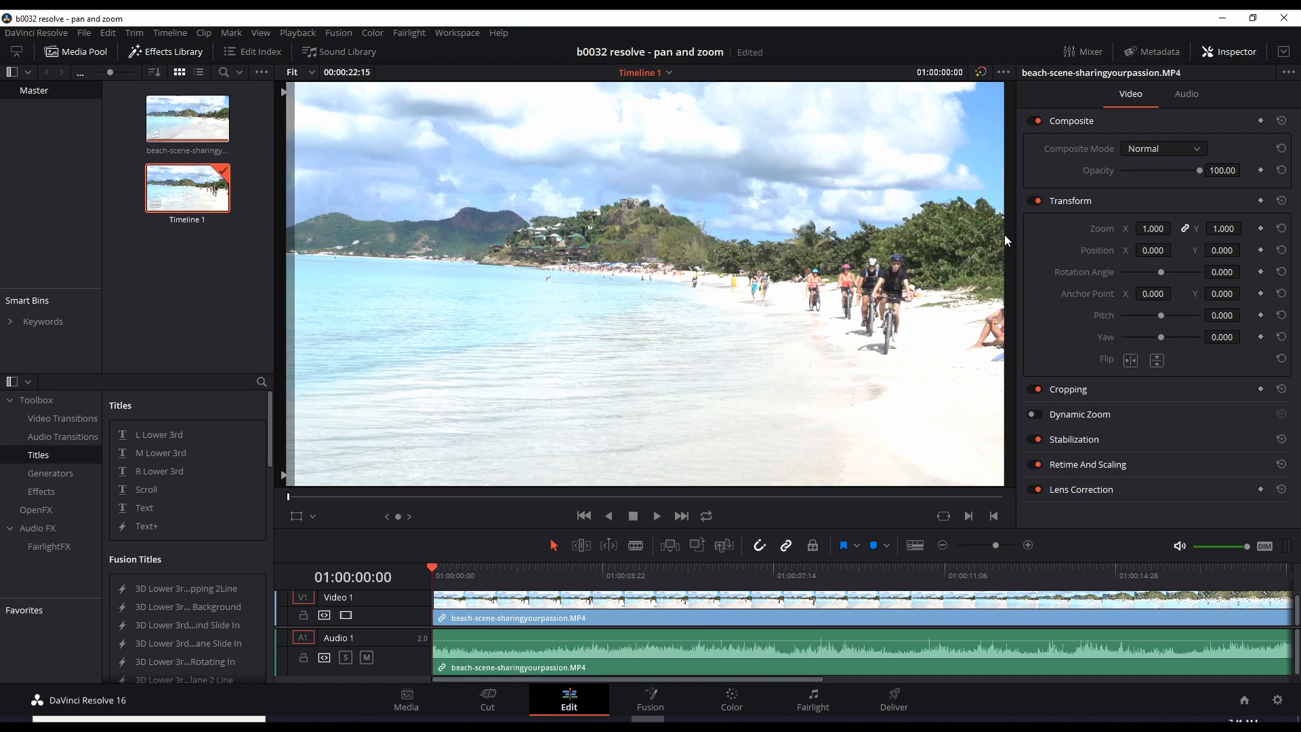
pyautogui.moveTo(994, 454)
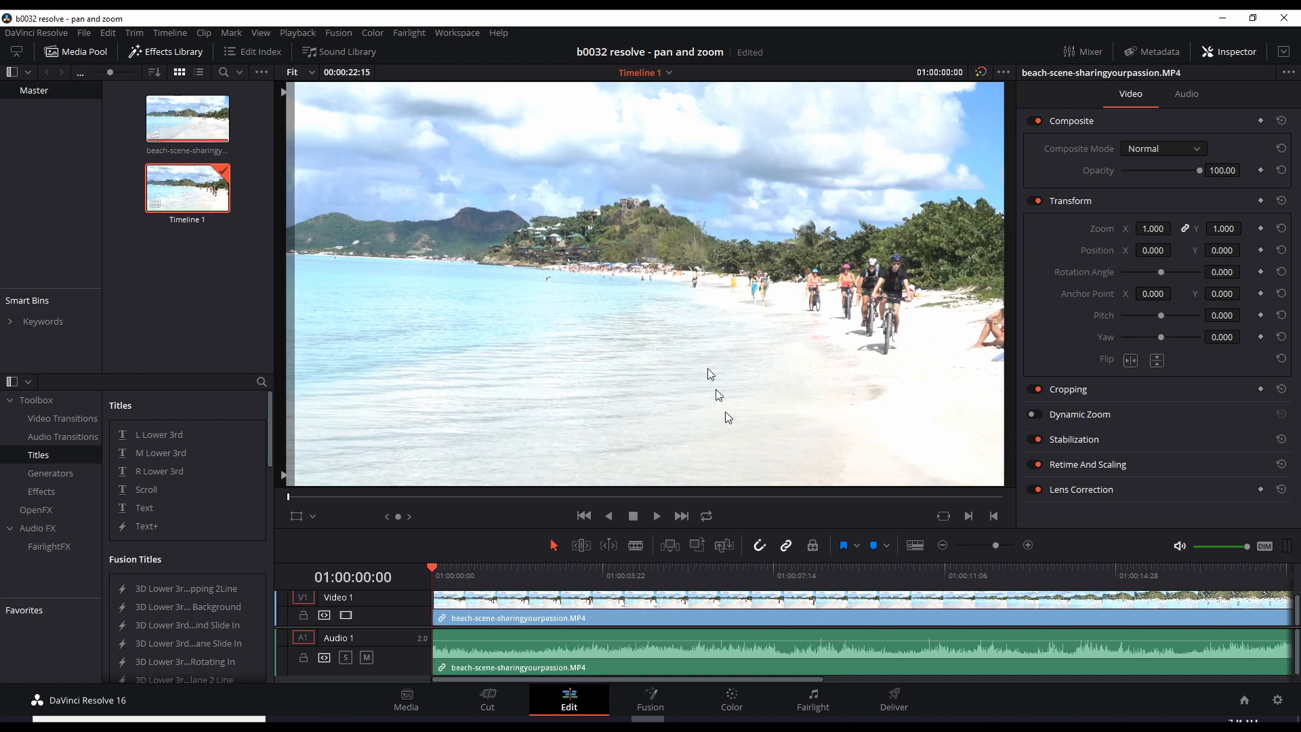
pyautogui.moveTo(725, 355)
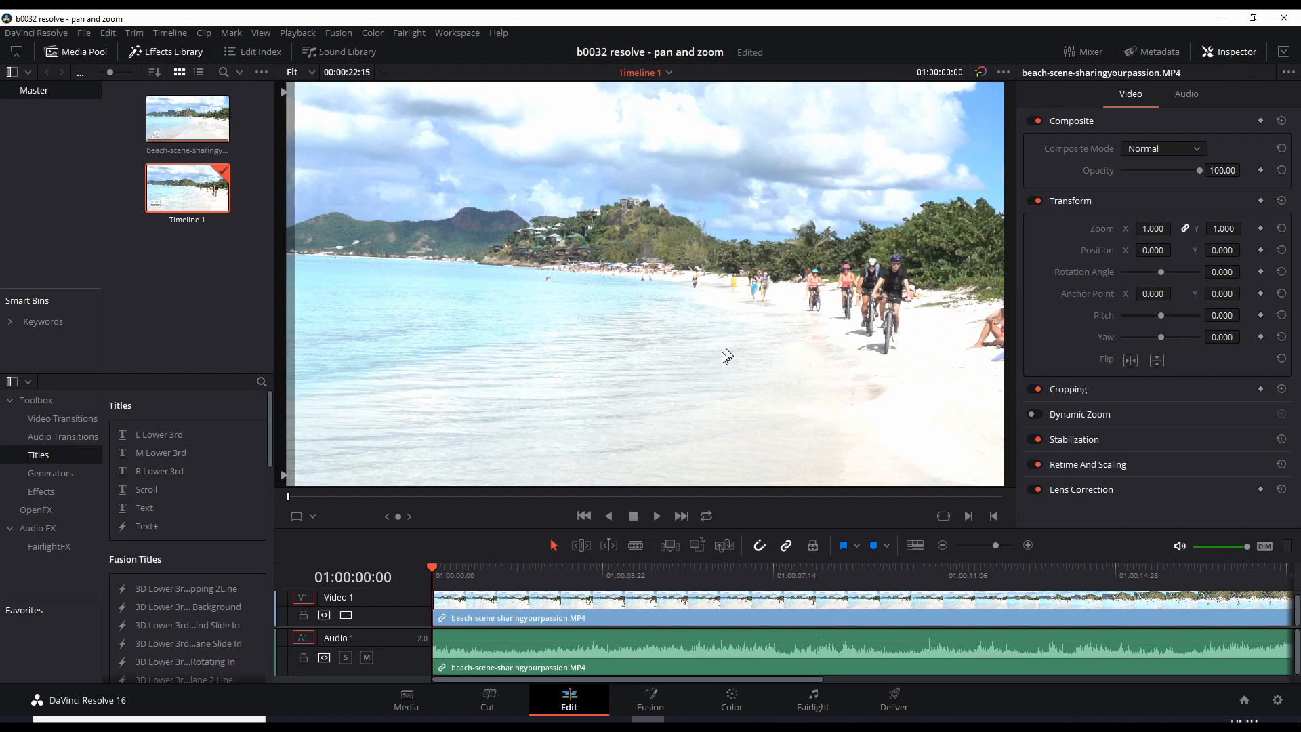
pyautogui.moveTo(771, 290)
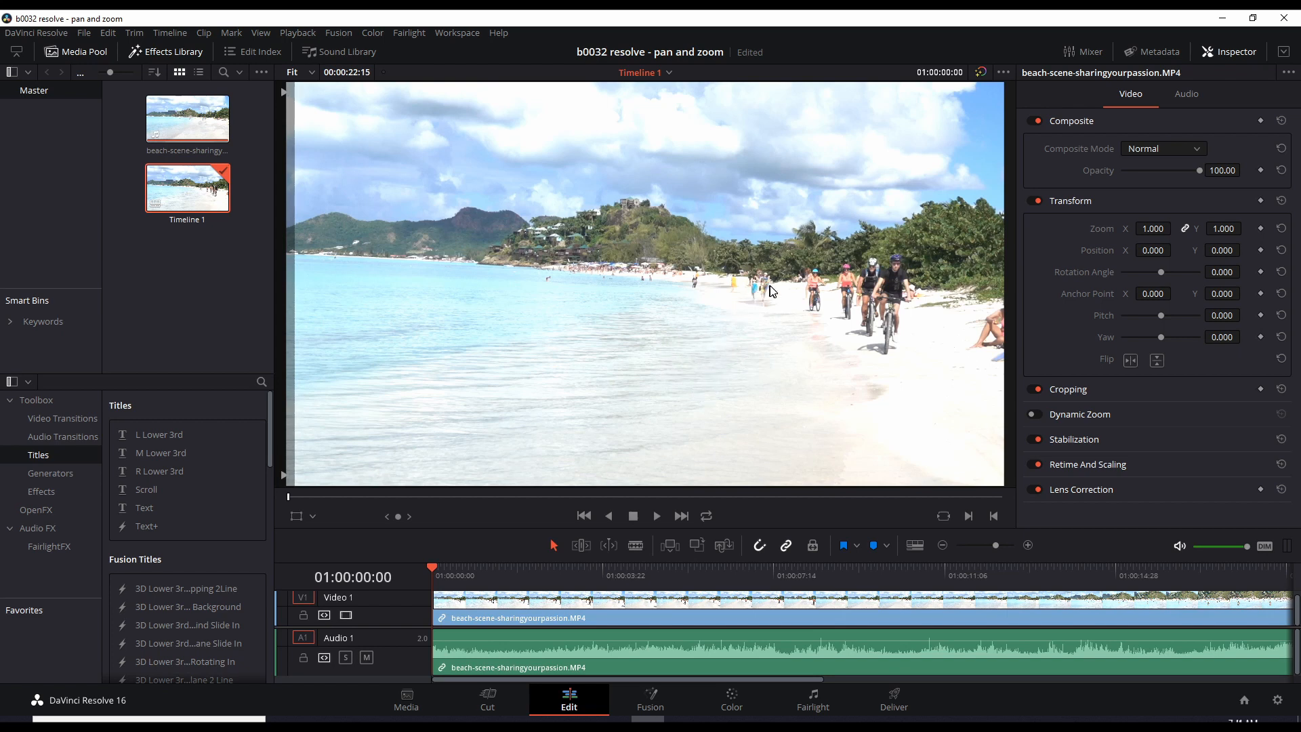
pyautogui.moveTo(647, 311)
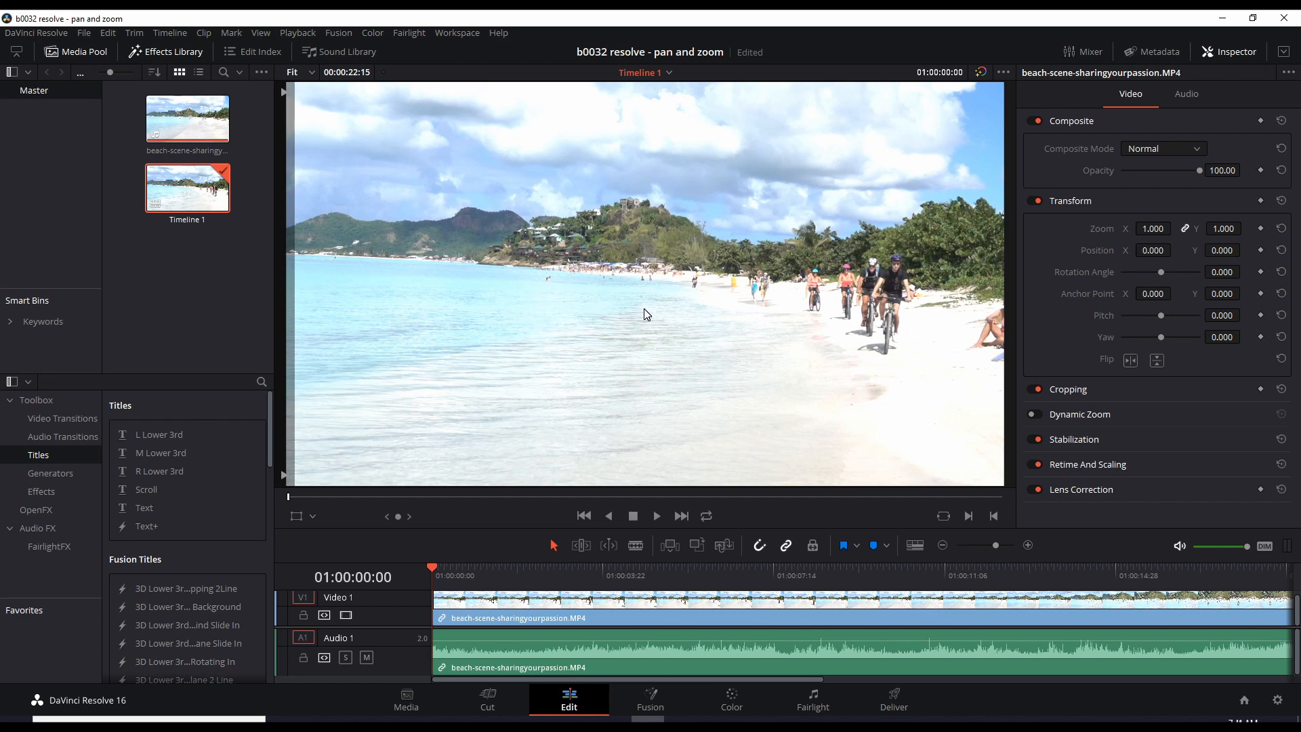
pyautogui.moveTo(669, 301)
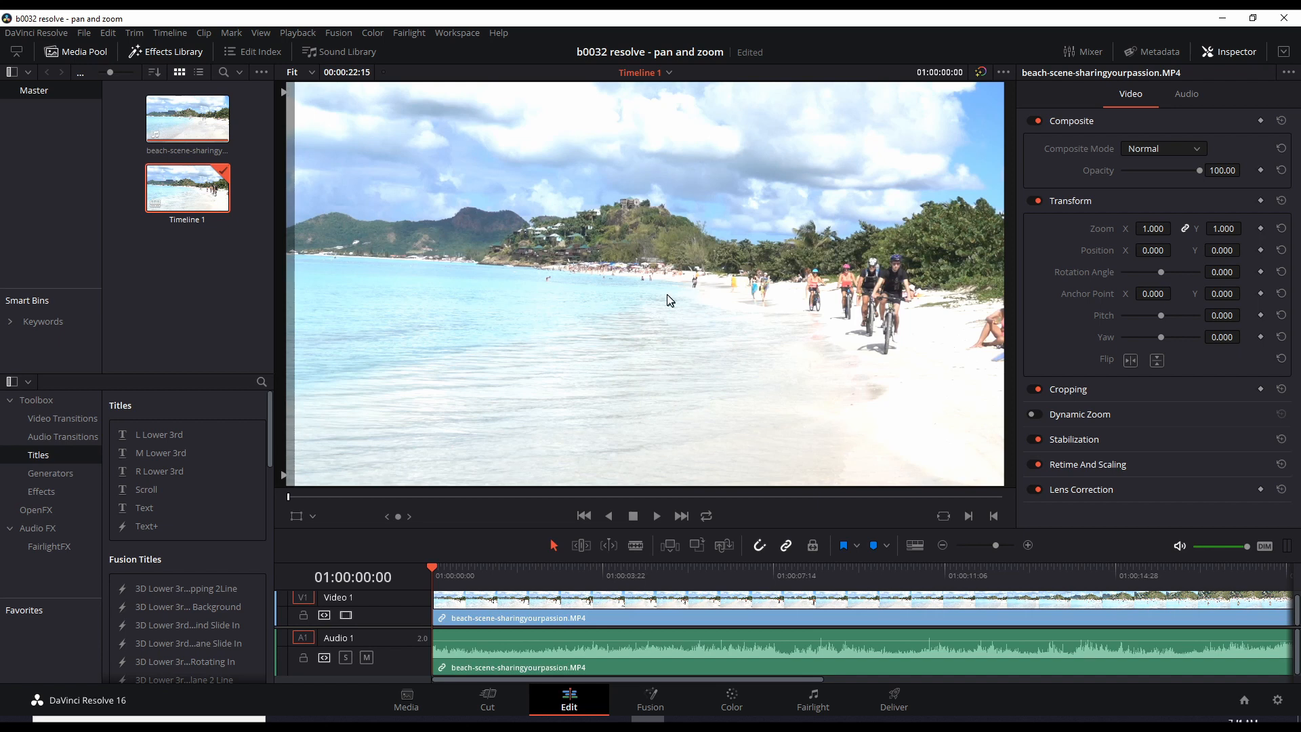
pyautogui.moveTo(645, 255)
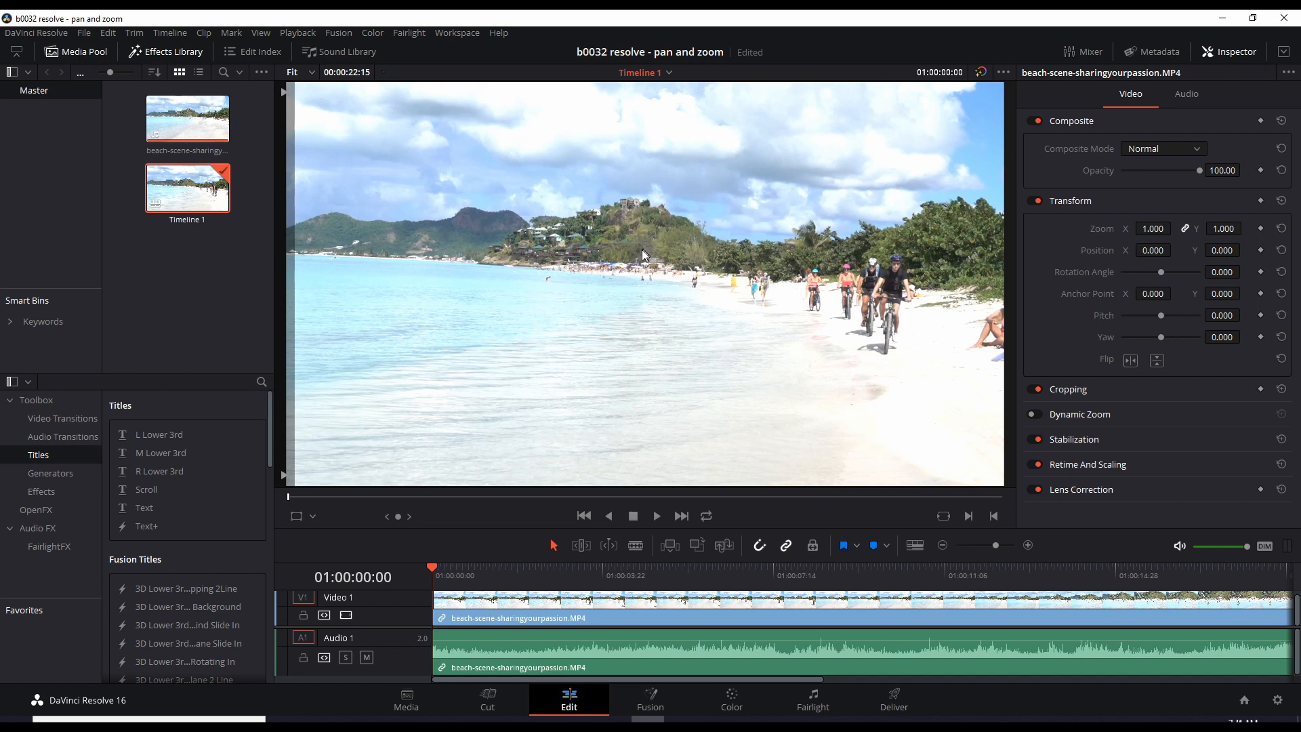
pyautogui.moveTo(643, 280)
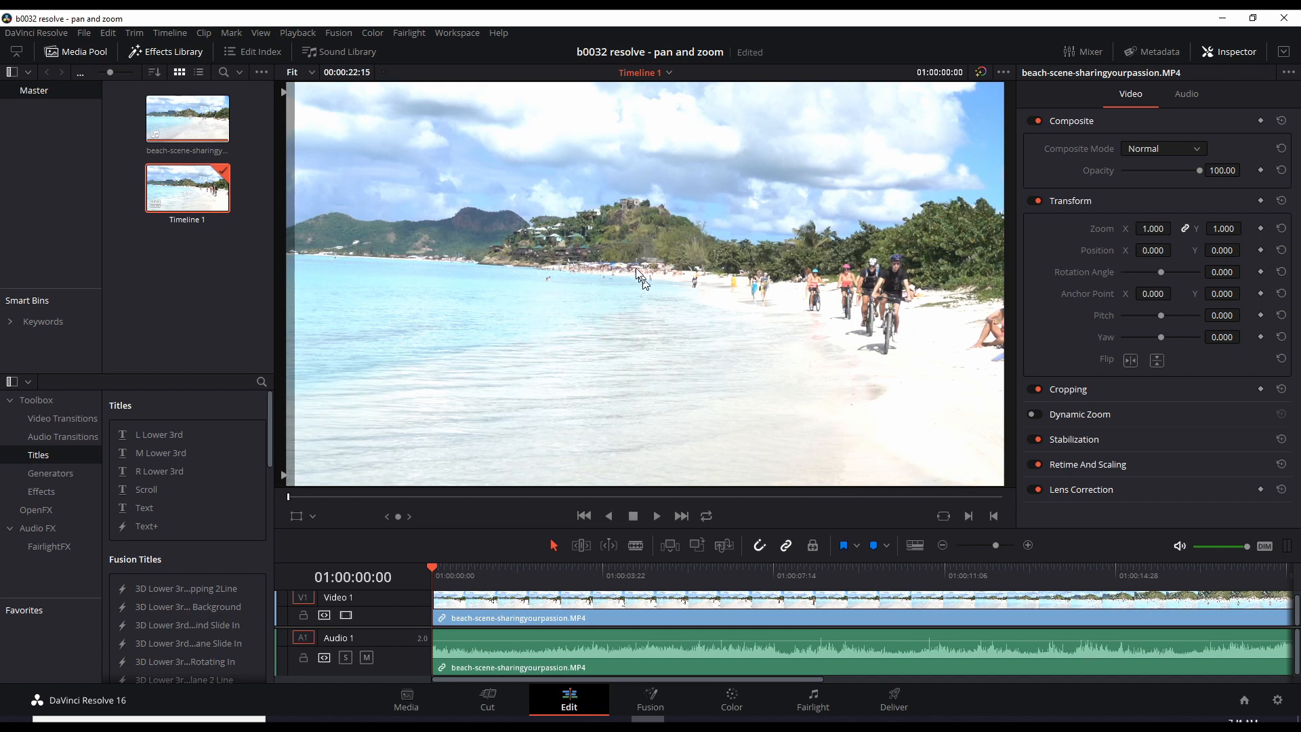
pyautogui.moveTo(629, 263)
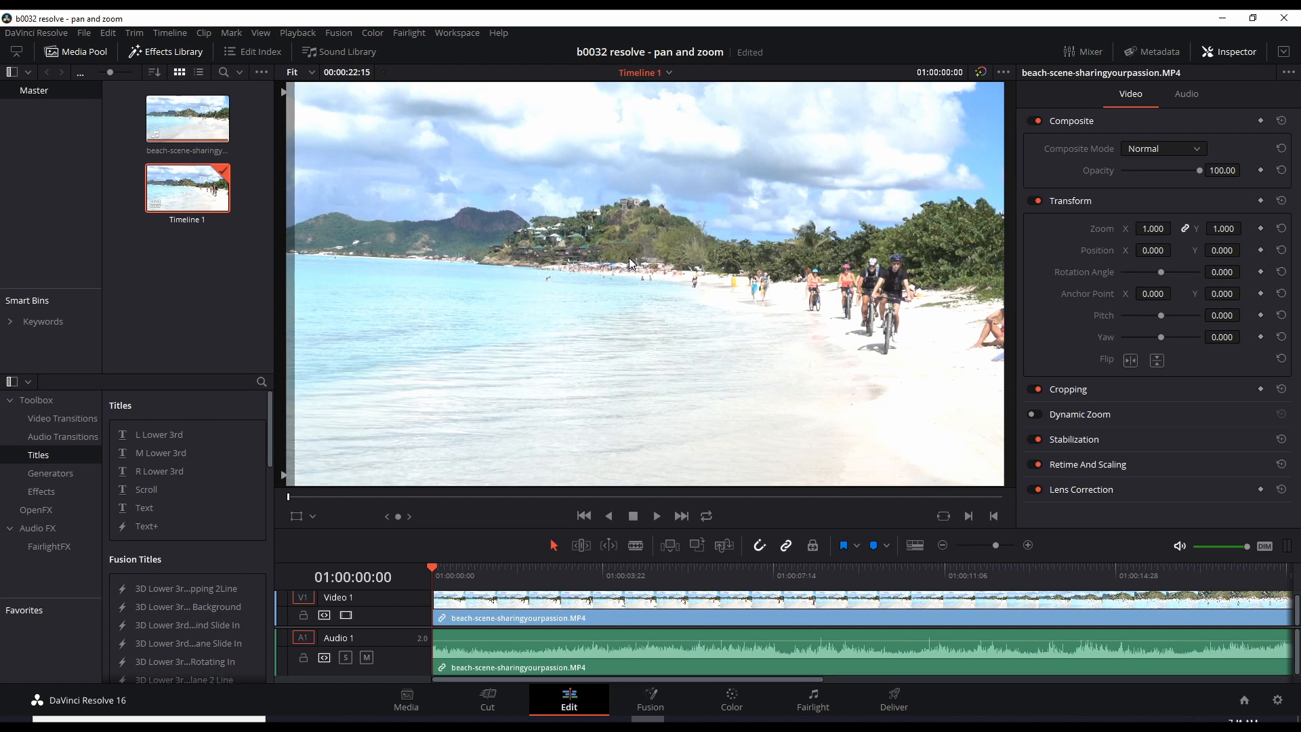
pyautogui.moveTo(614, 346)
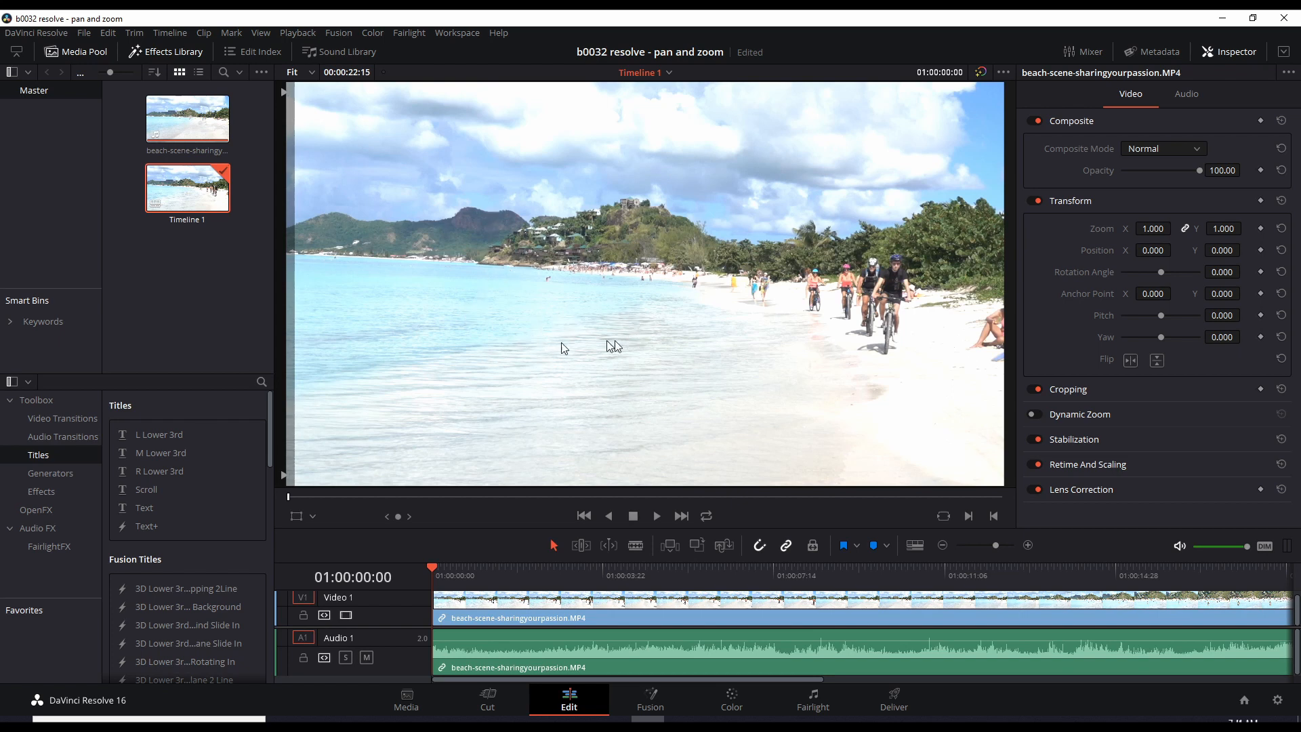
pyautogui.moveTo(583, 240)
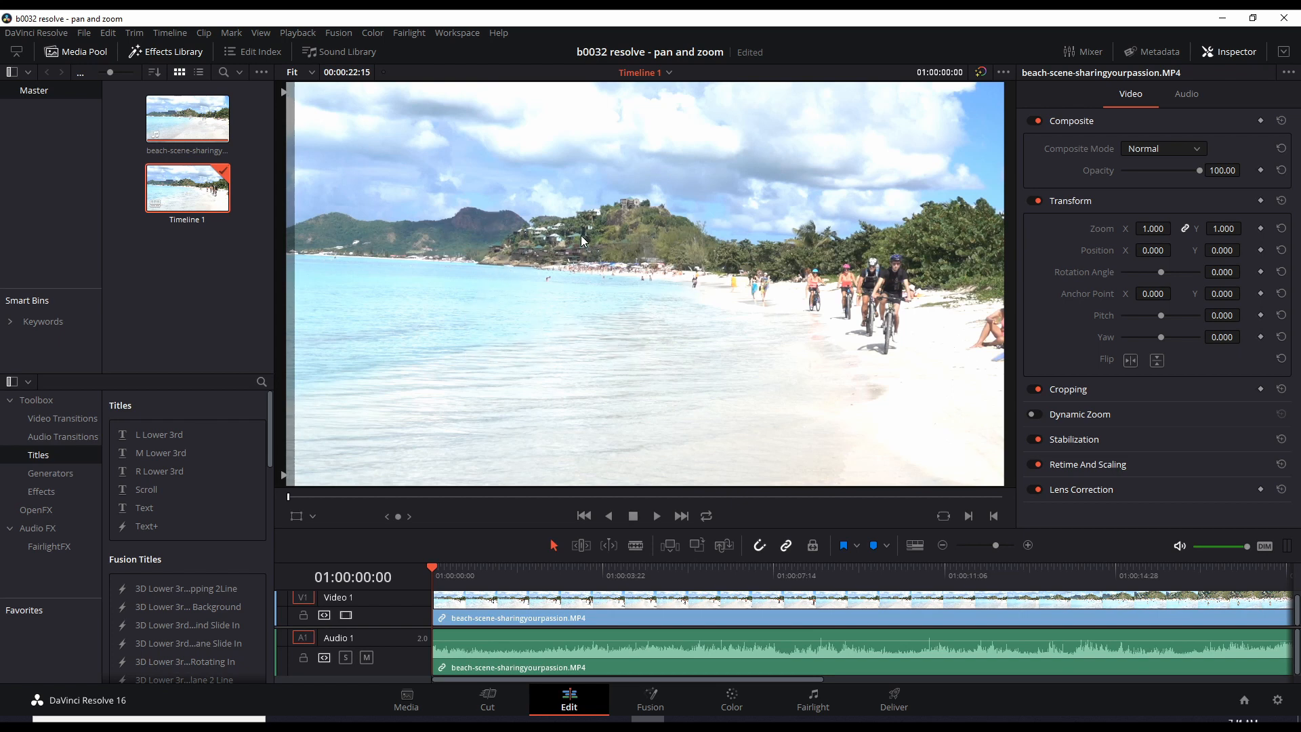
pyautogui.moveTo(616, 413)
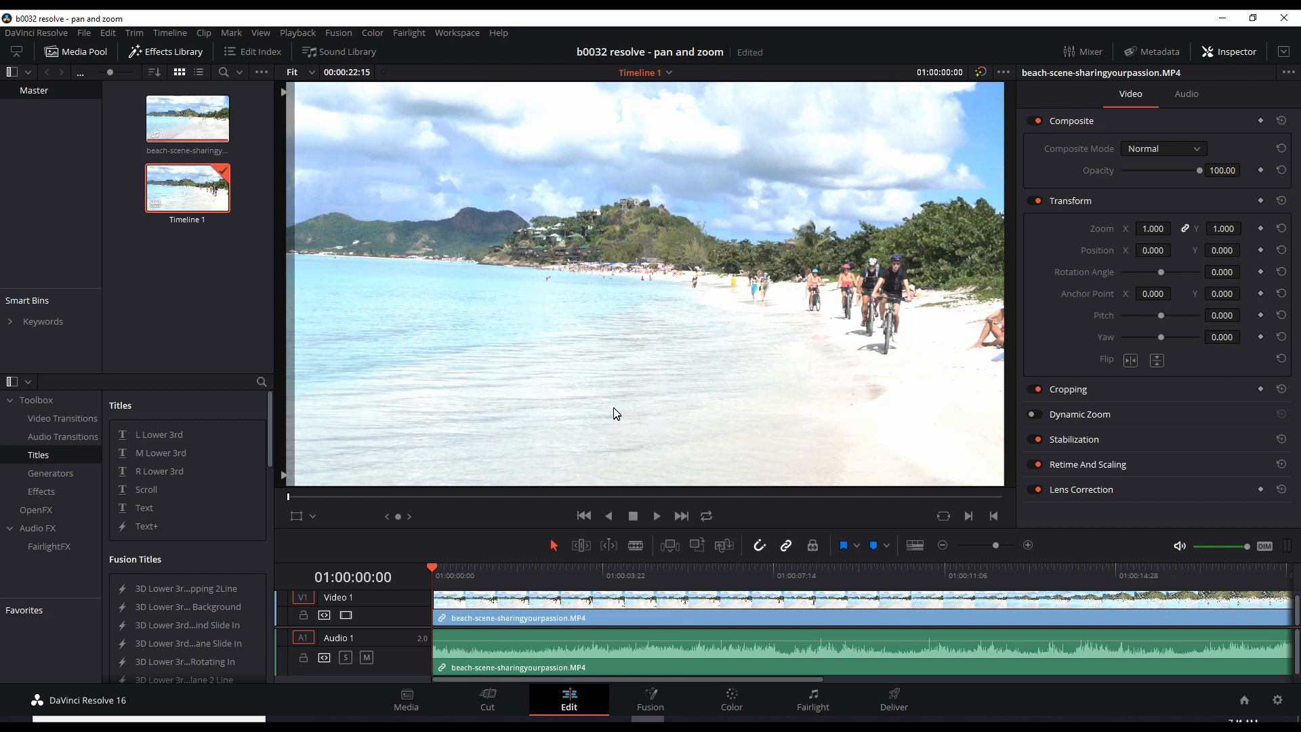
pyautogui.moveTo(611, 406)
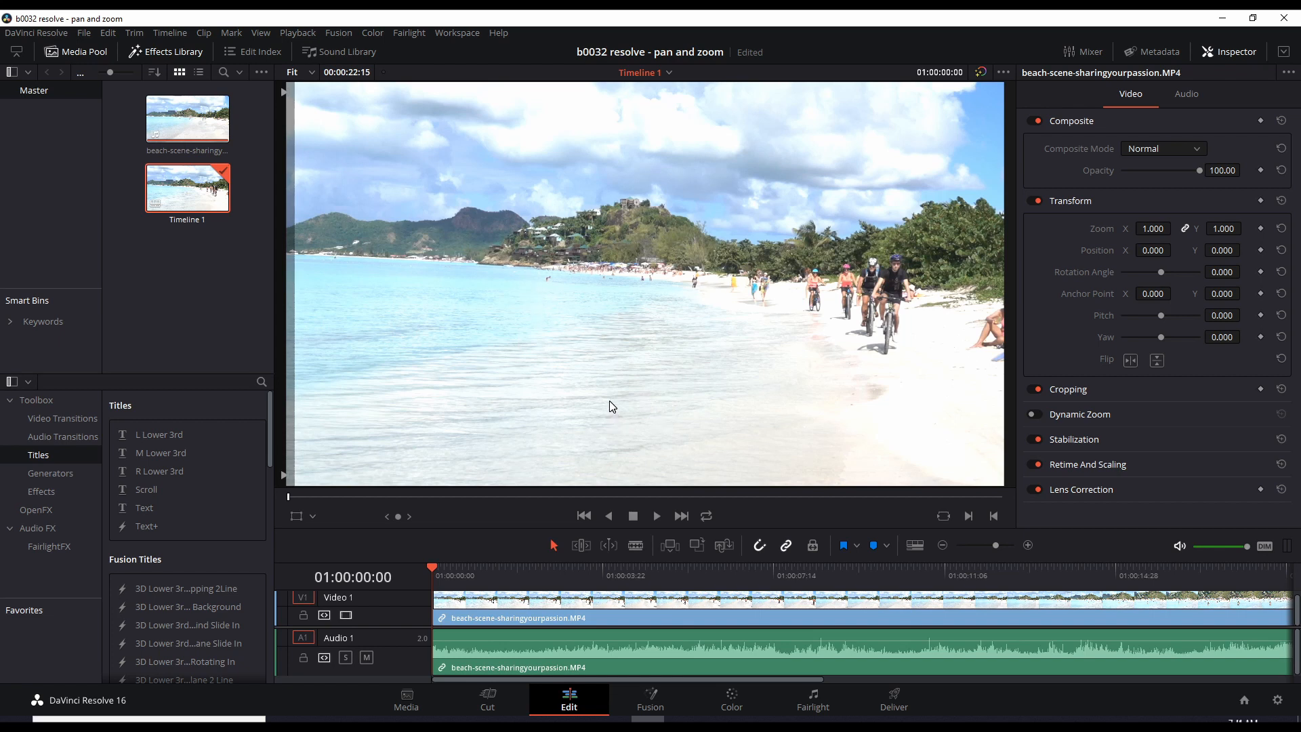
pyautogui.moveTo(605, 407)
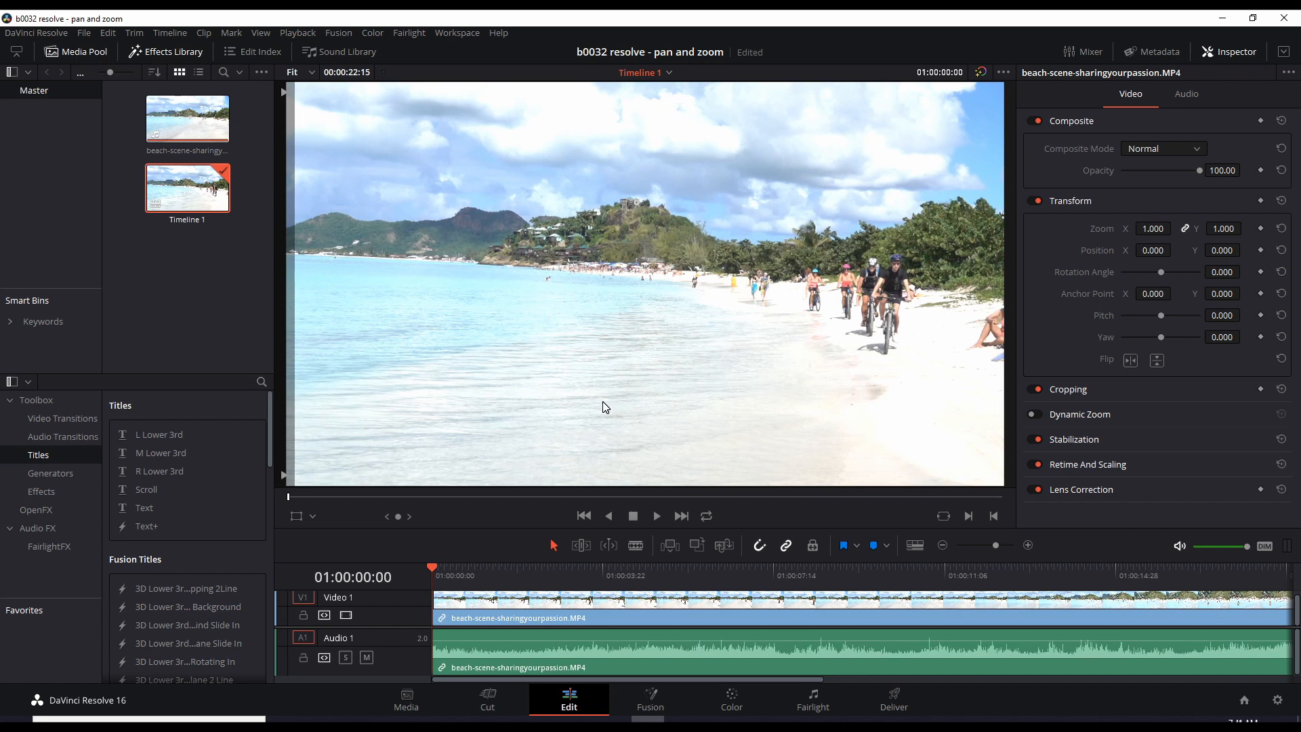
pyautogui.moveTo(692, 382)
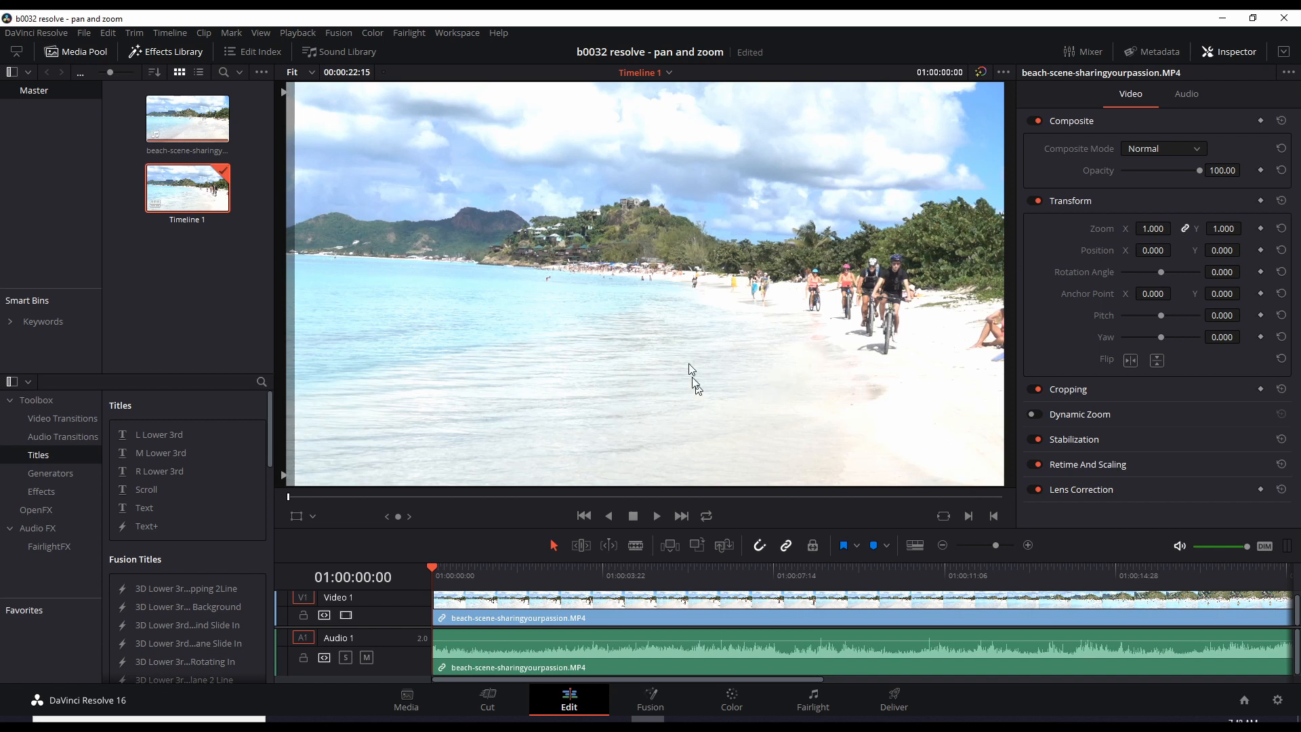
pyautogui.moveTo(529, 492)
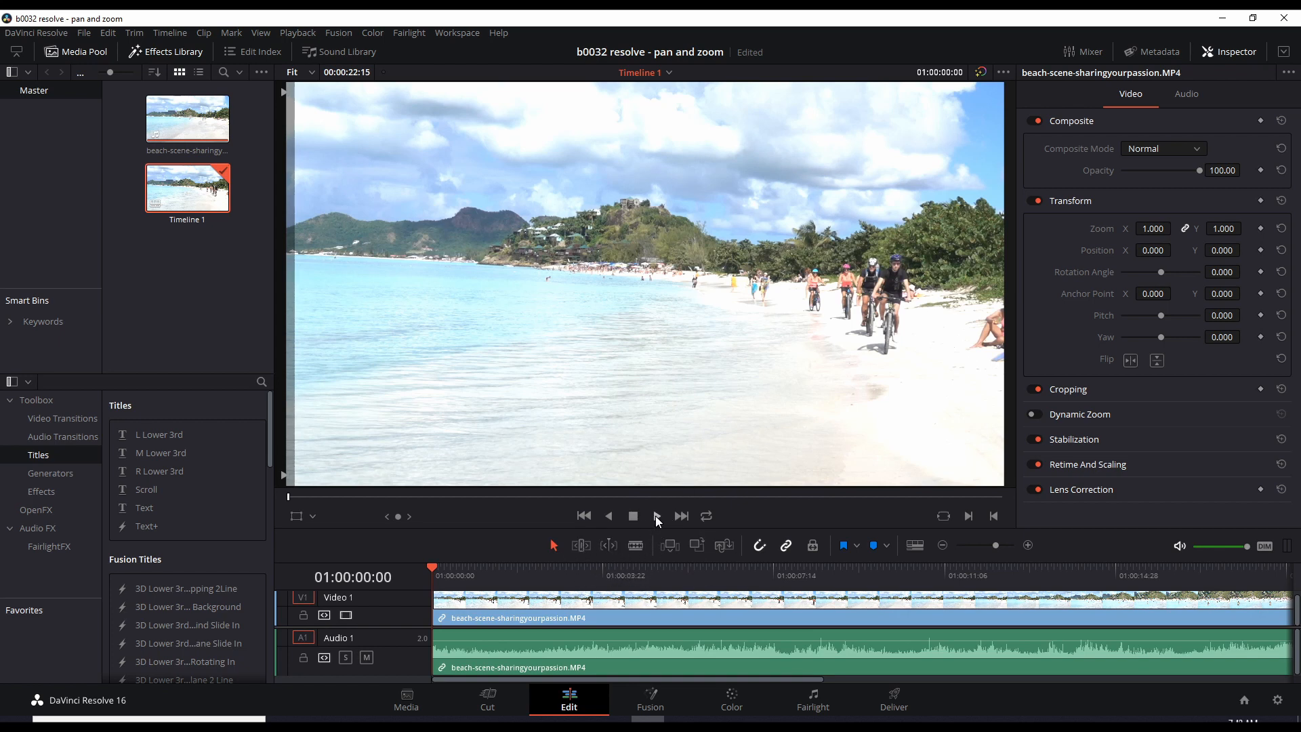
# Play the beach clip through to its final frame at 01:00:22:15
pyautogui.click(657, 516)
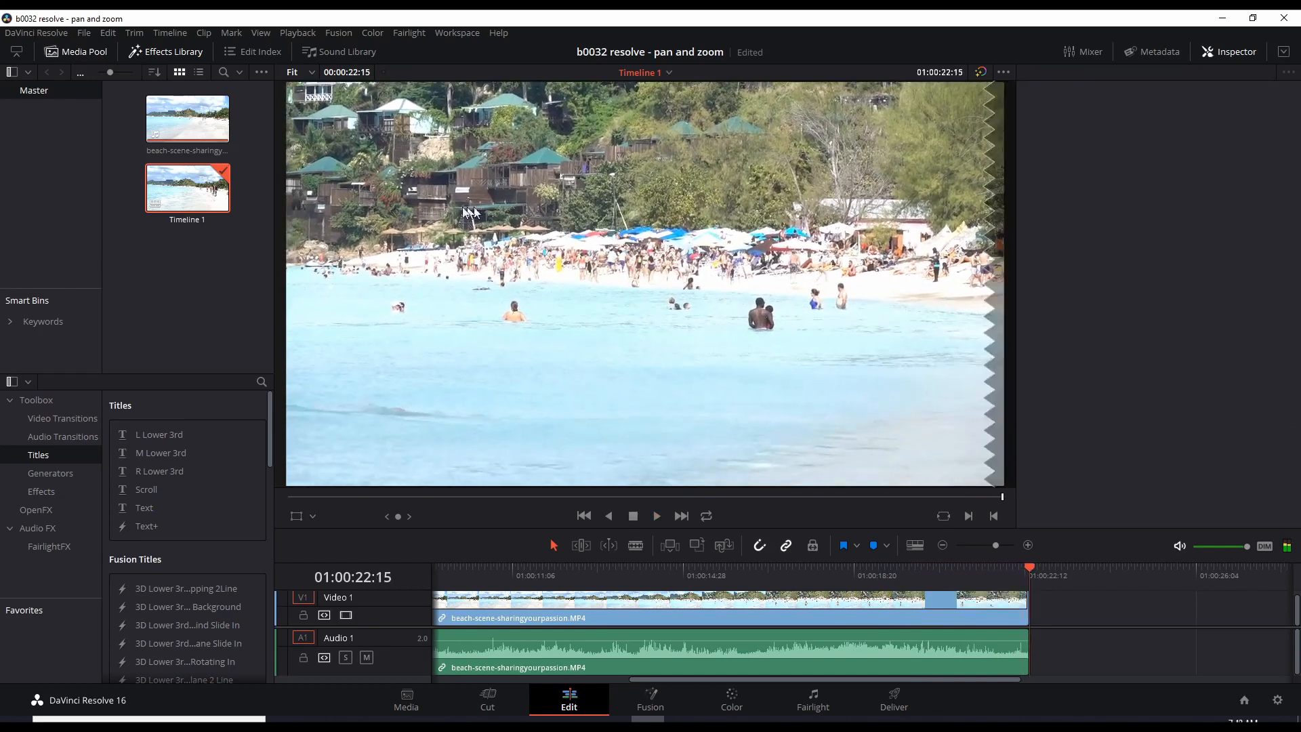
pyautogui.moveTo(796, 208)
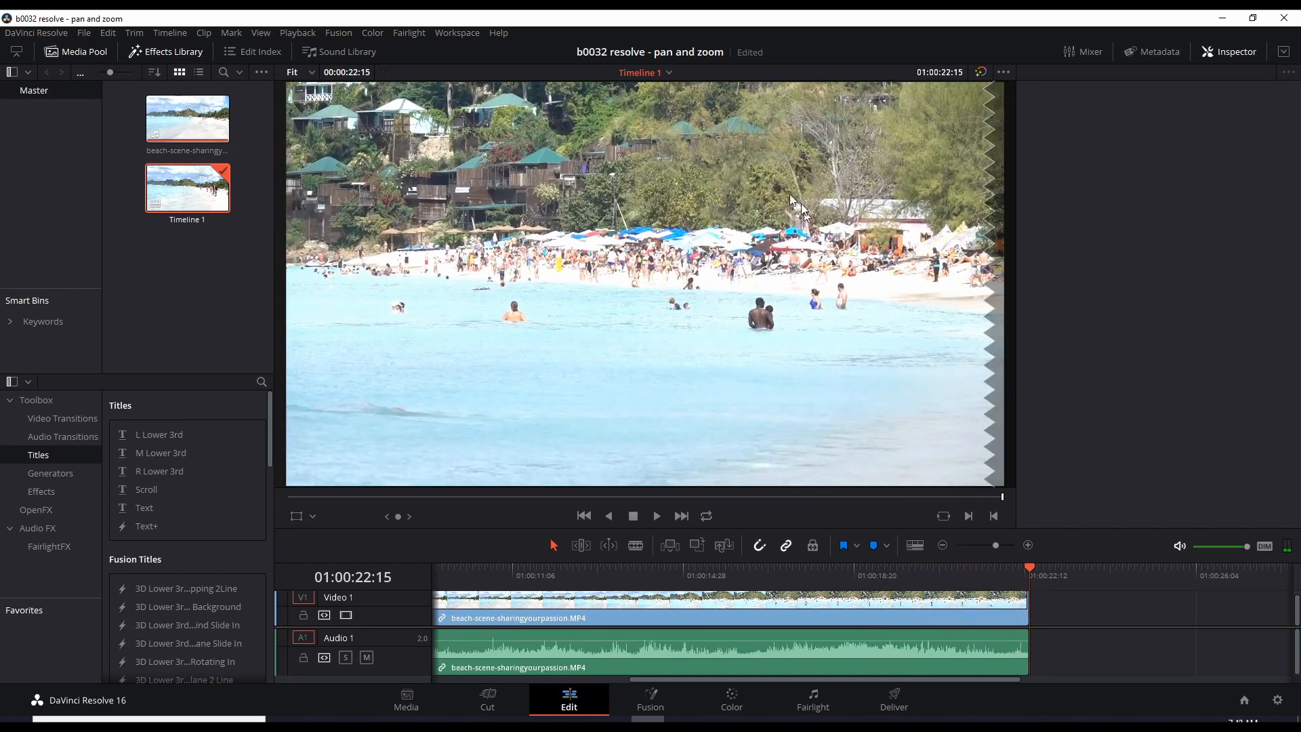
# Return the playhead to the opening frame, 01:00:00:00
pyautogui.click(1230, 52)
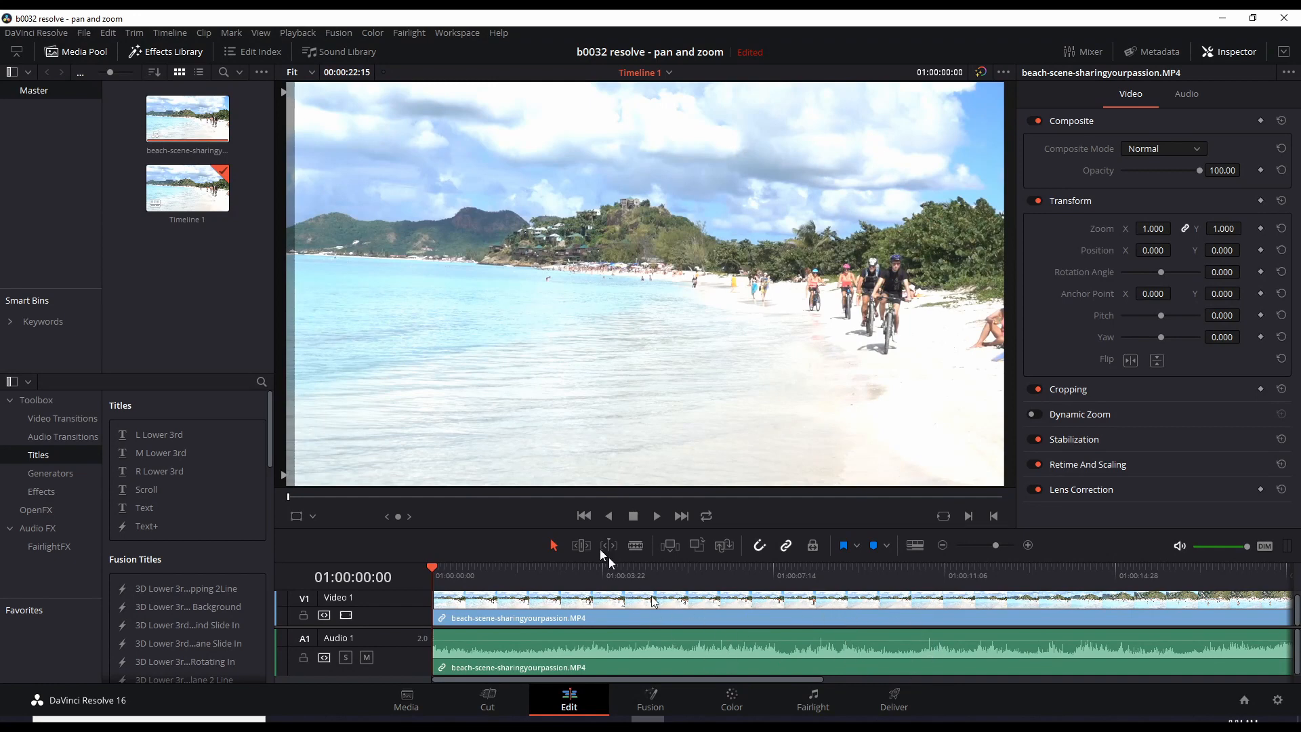
pyautogui.moveTo(1022, 609)
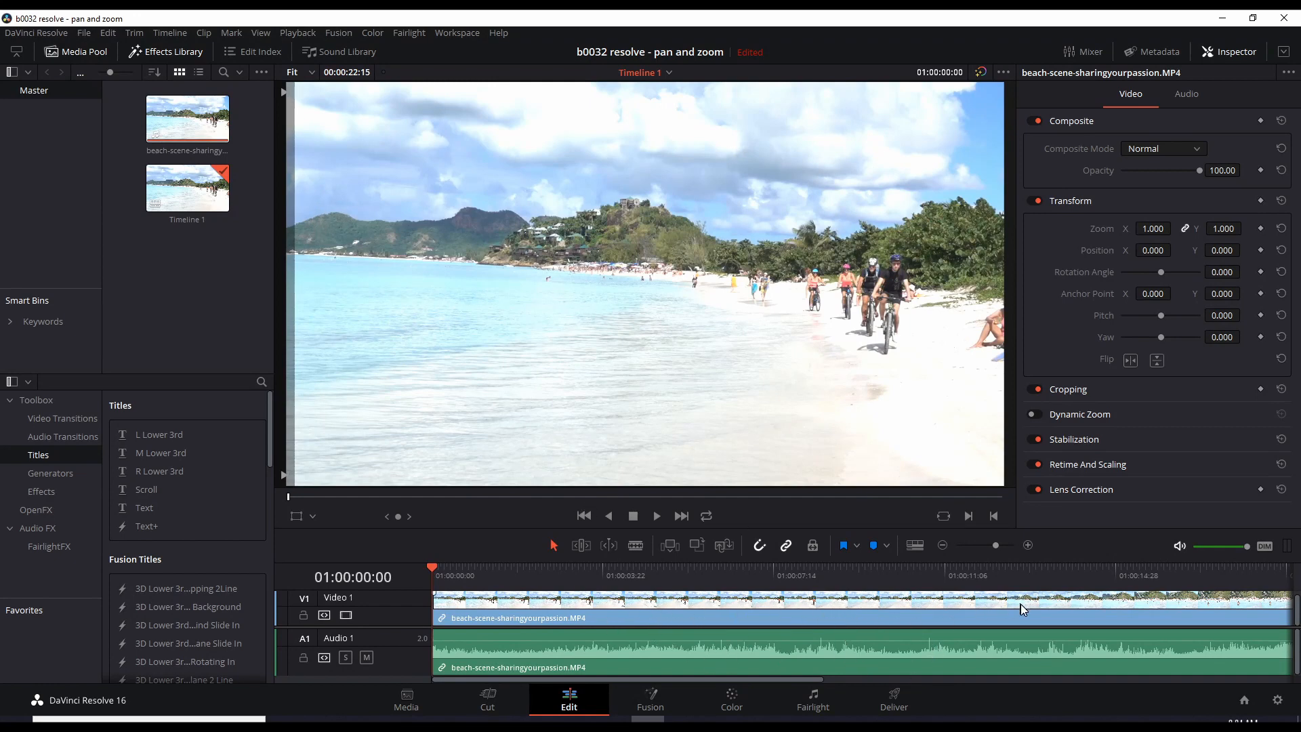
pyautogui.moveTo(1004, 637)
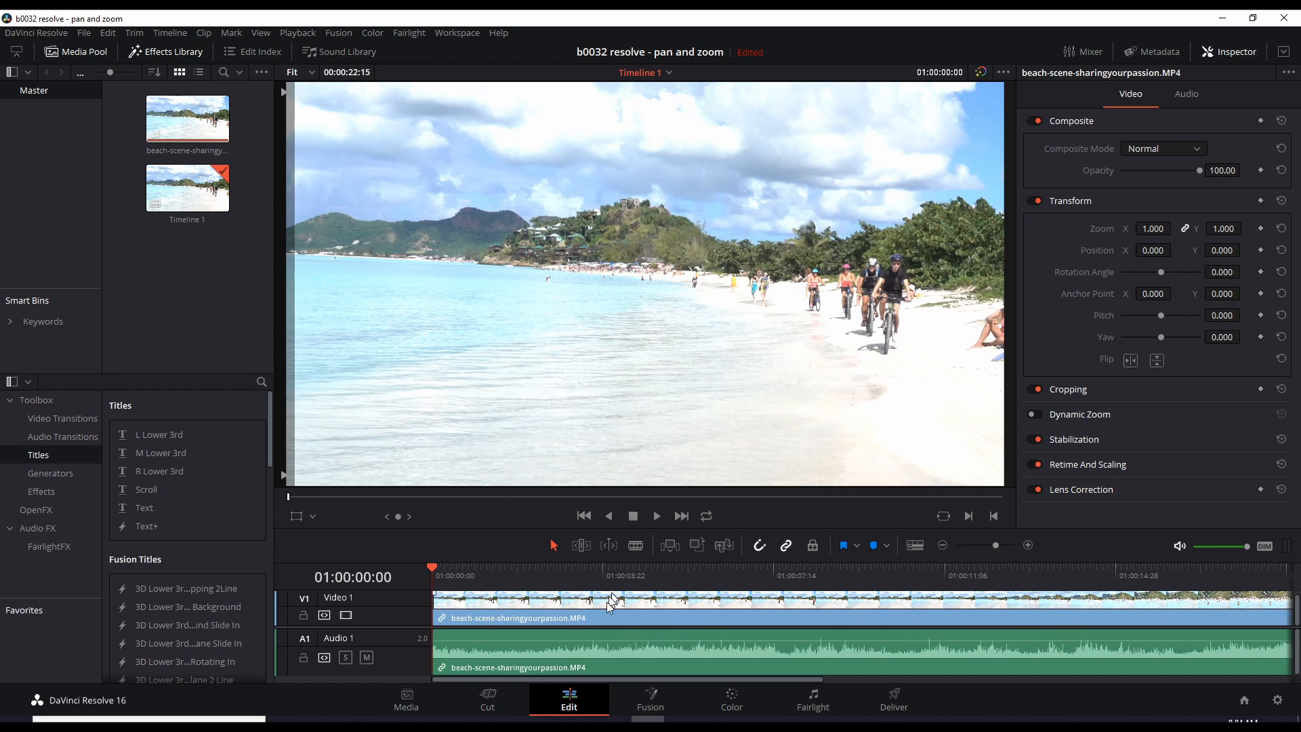
pyautogui.moveTo(1014, 628)
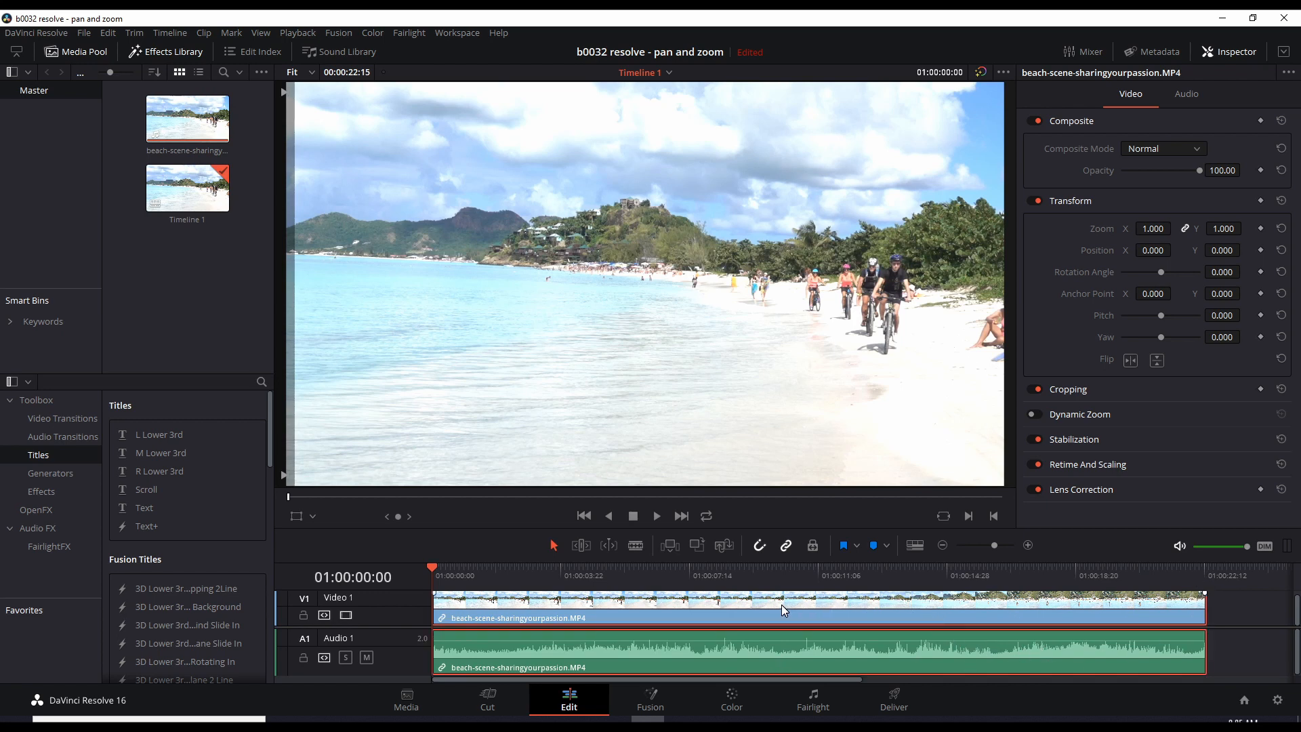
pyautogui.moveTo(1049, 658)
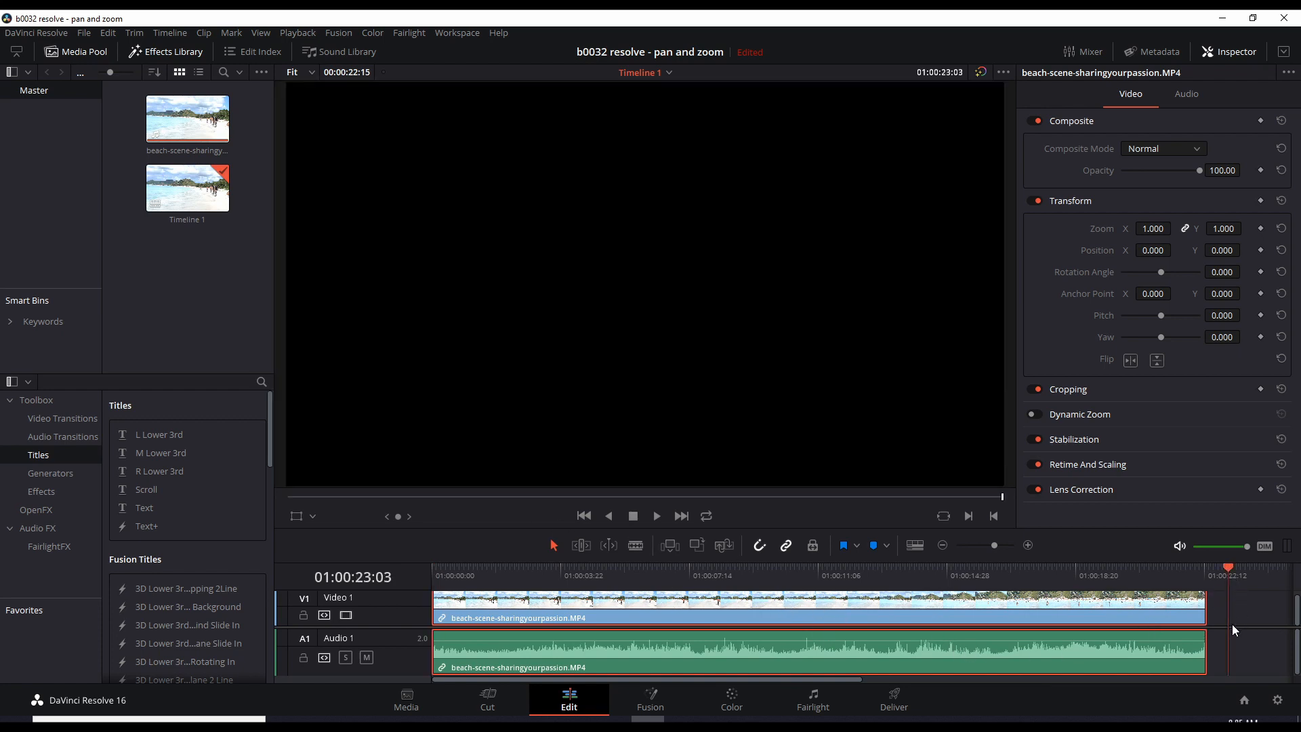
pyautogui.moveTo(1216, 628)
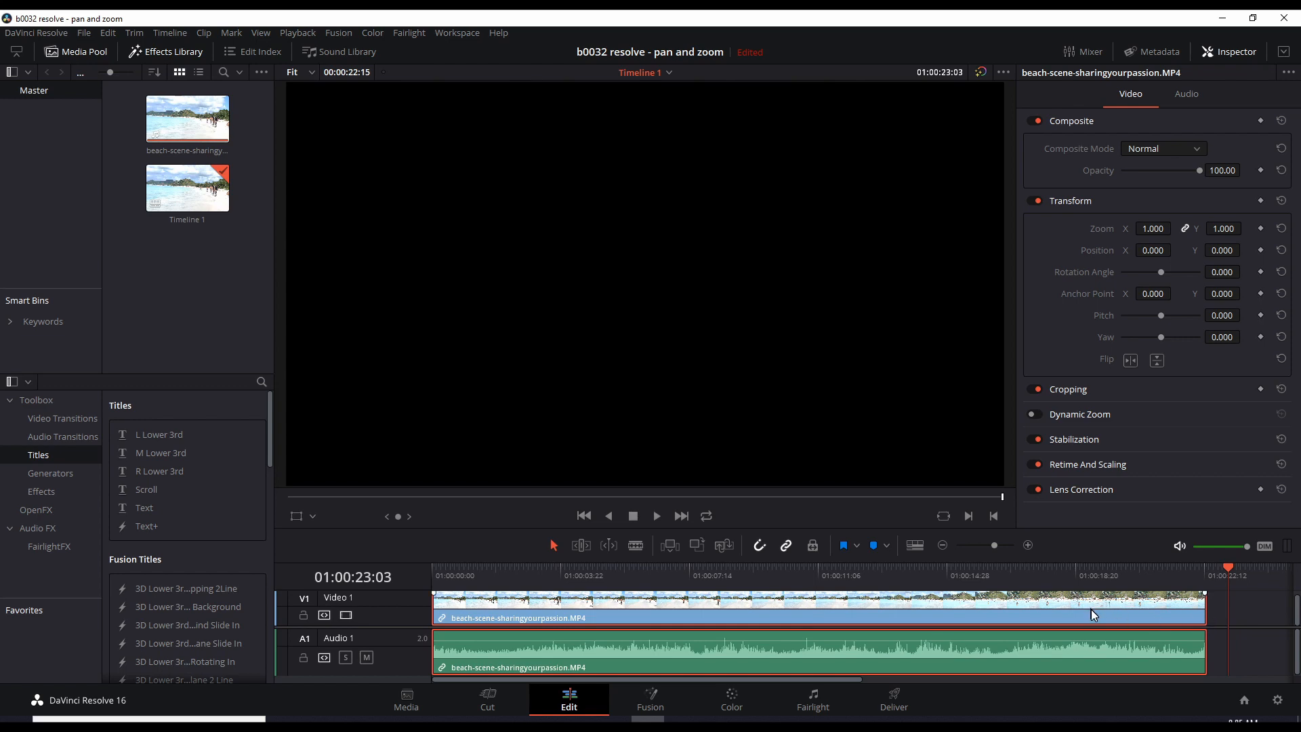
# Paste a second beach clip after the first, extending Timeline 1 to 45 seconds, and cue its start
pyautogui.click(1186, 93)
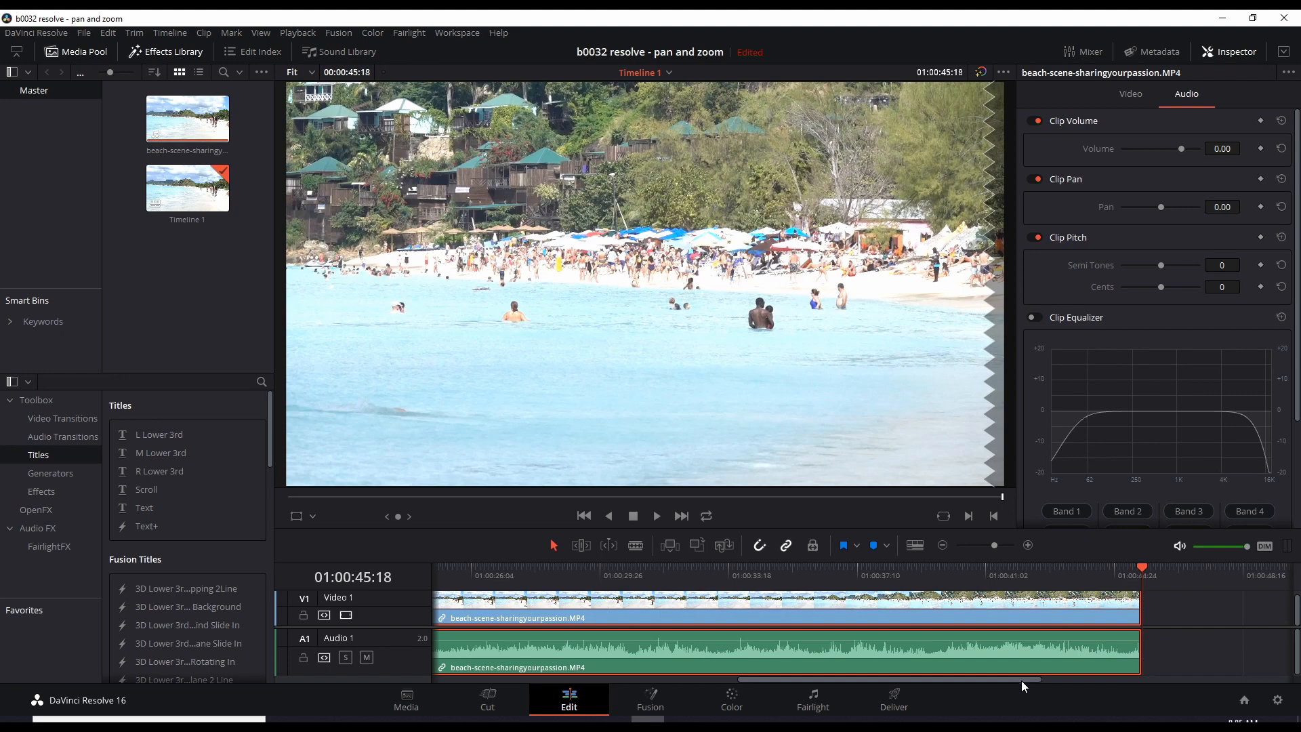
pyautogui.hscroll(-3)
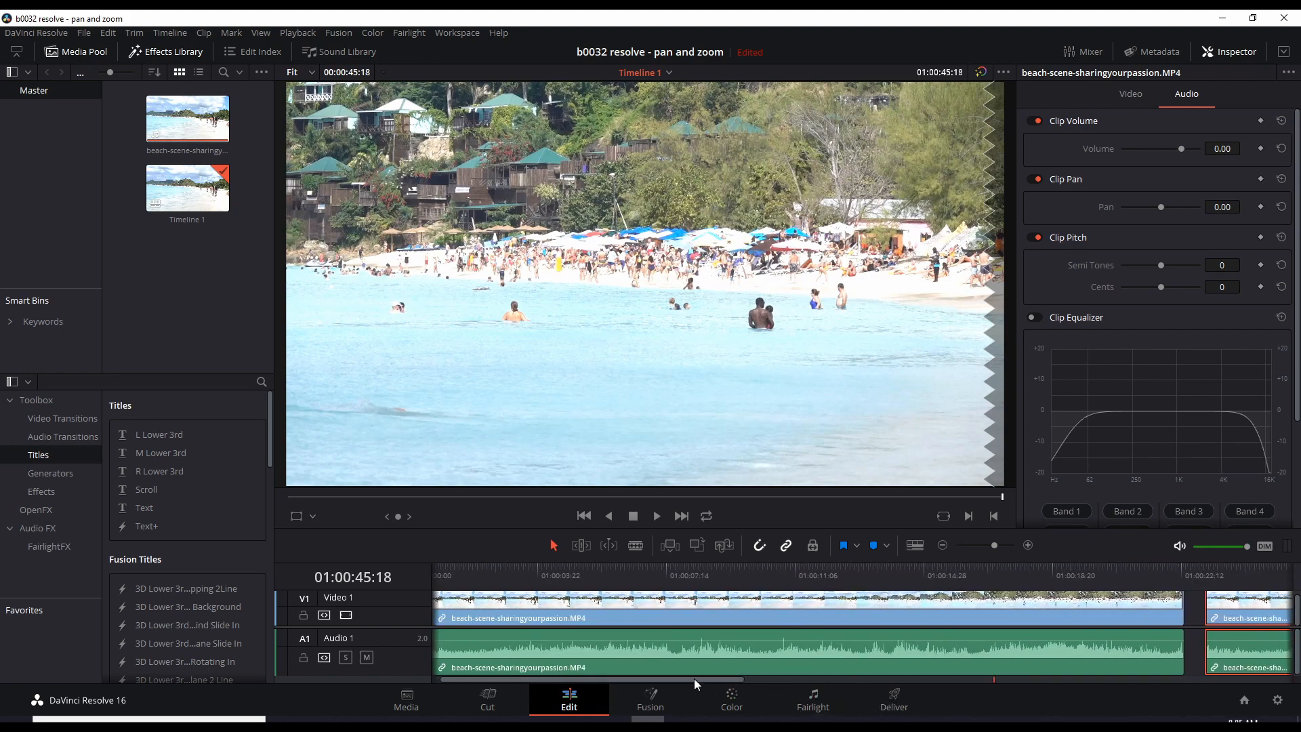
pyautogui.hscroll(3)
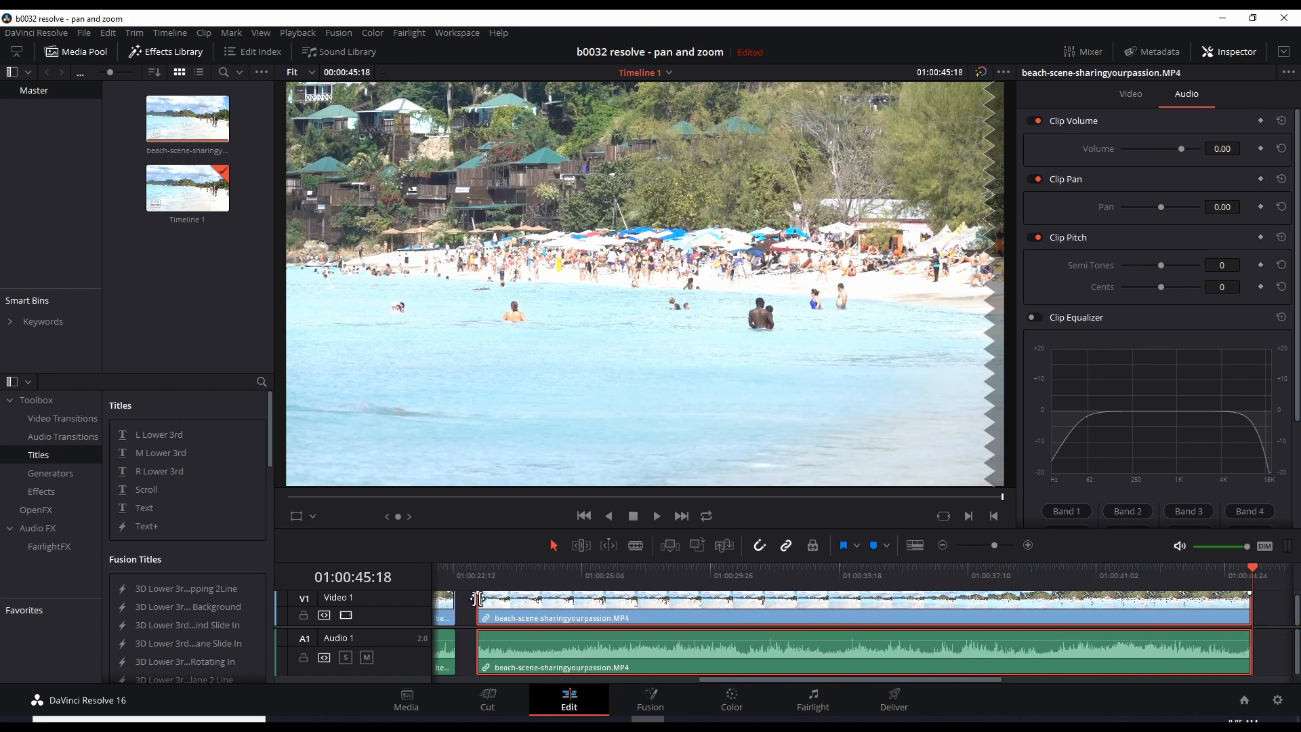
pyautogui.click(477, 575)
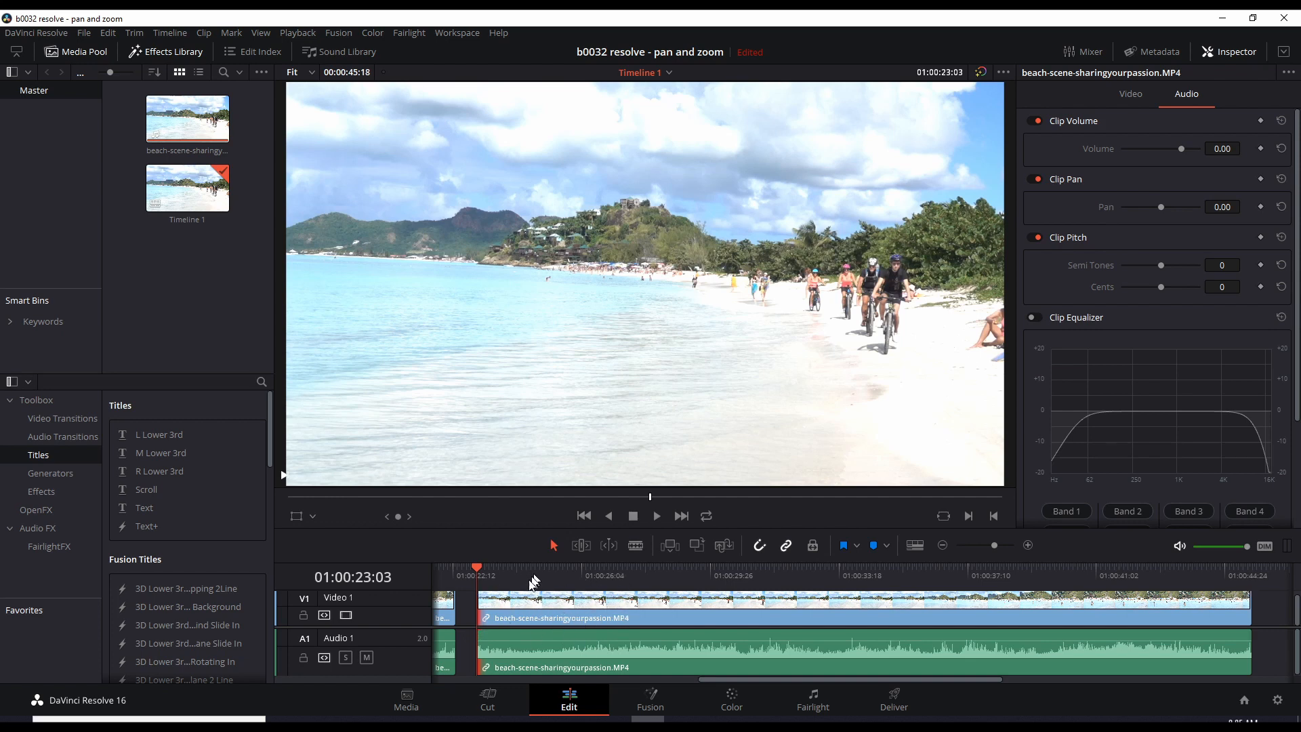
pyautogui.moveTo(466, 601)
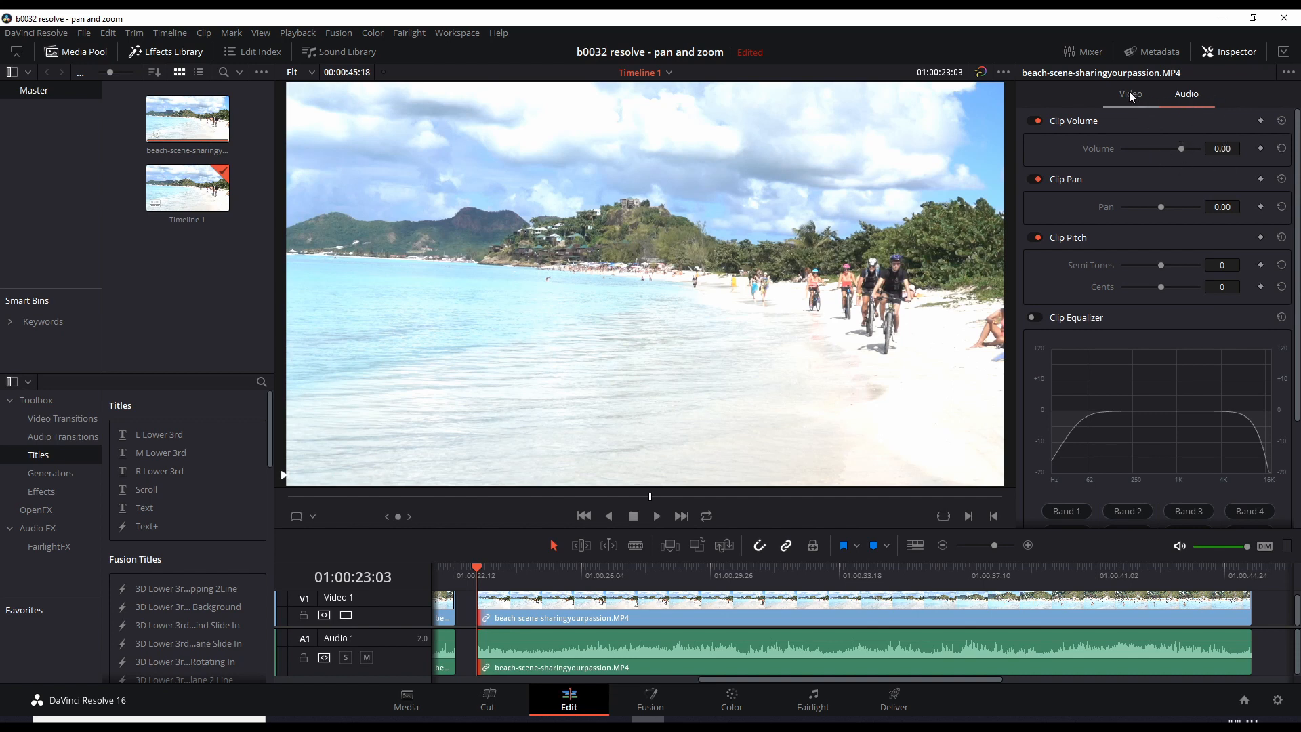
# Show the second clip's Transform settings at default zoom 1.000 and position 0
pyautogui.click(1130, 94)
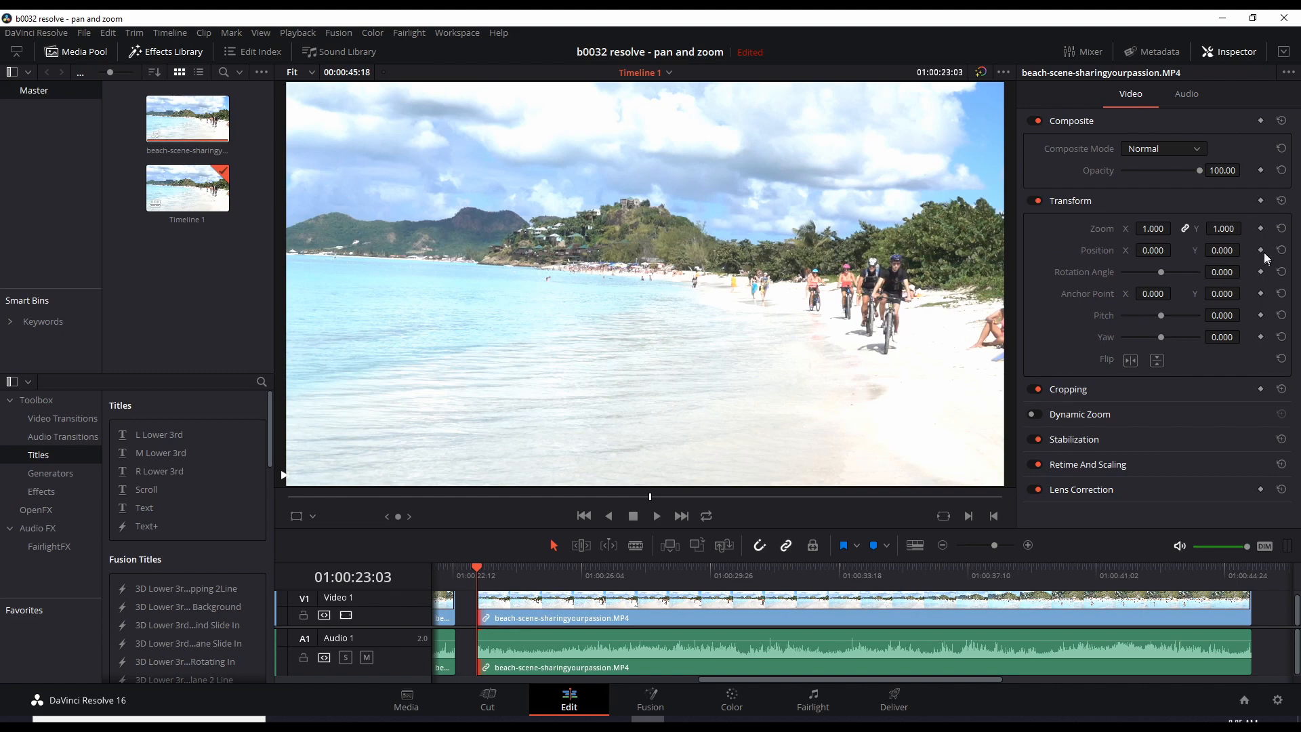
pyautogui.click(1221, 19)
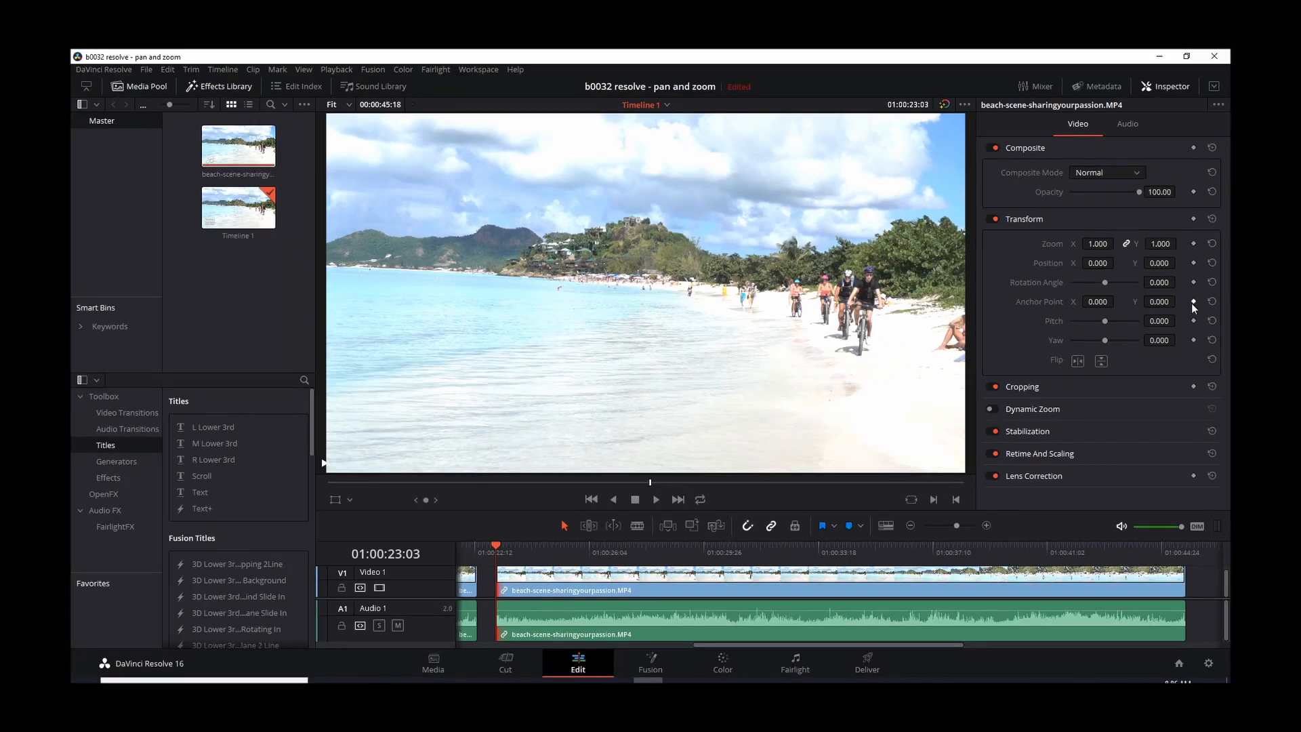
pyautogui.moveTo(1193, 263)
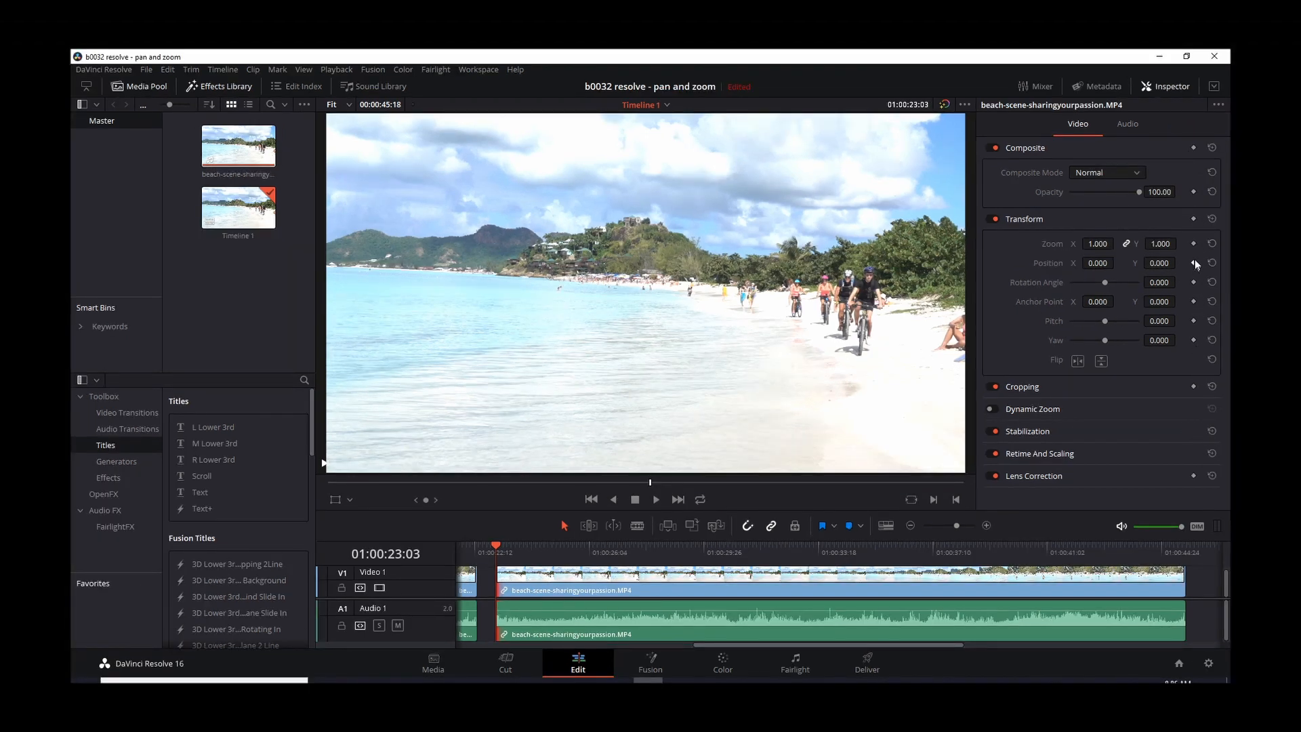
pyautogui.moveTo(1182, 253)
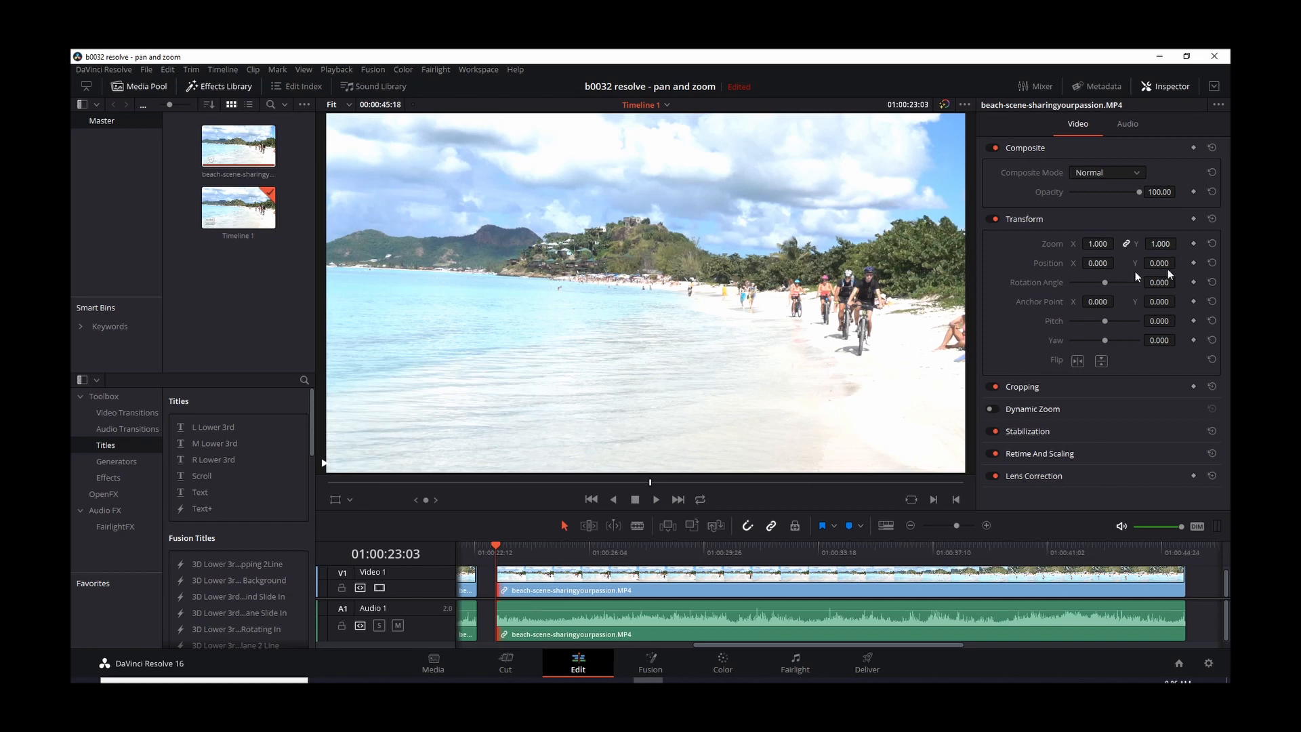
pyautogui.moveTo(1067, 280)
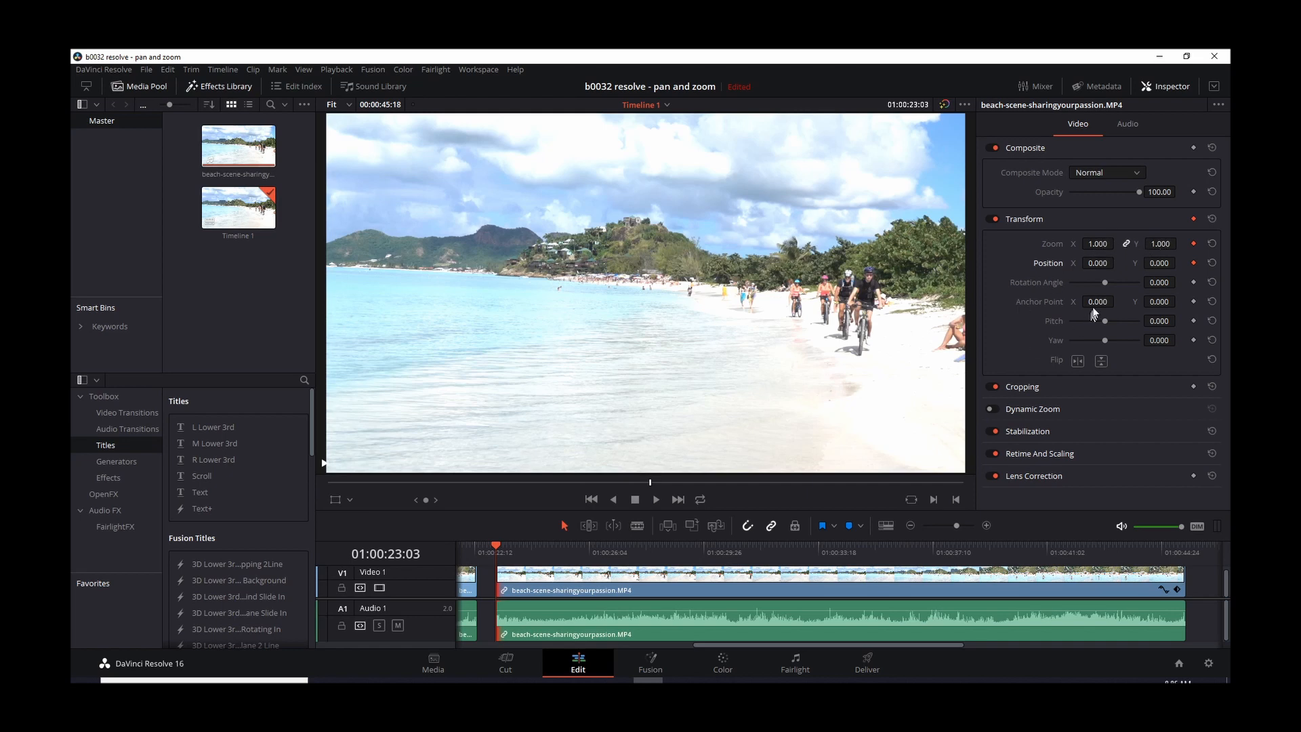
pyautogui.moveTo(1093, 295)
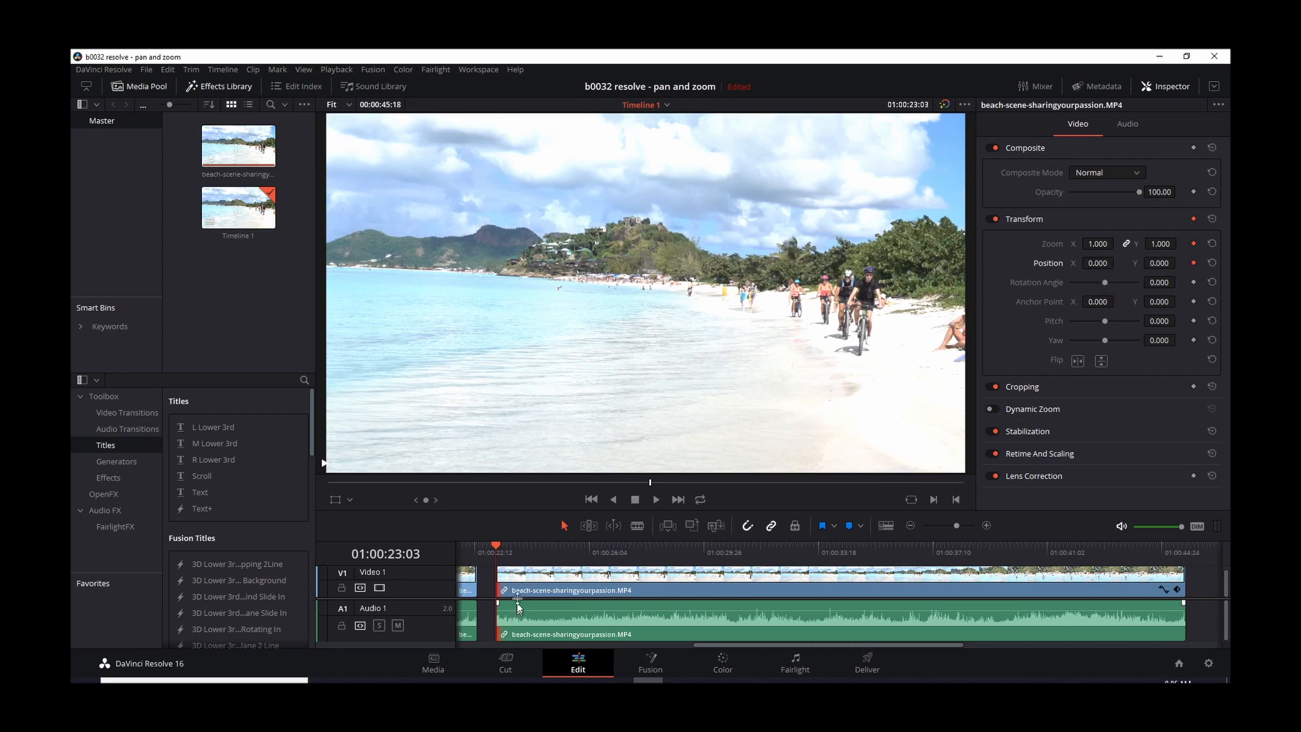
pyautogui.moveTo(569, 553)
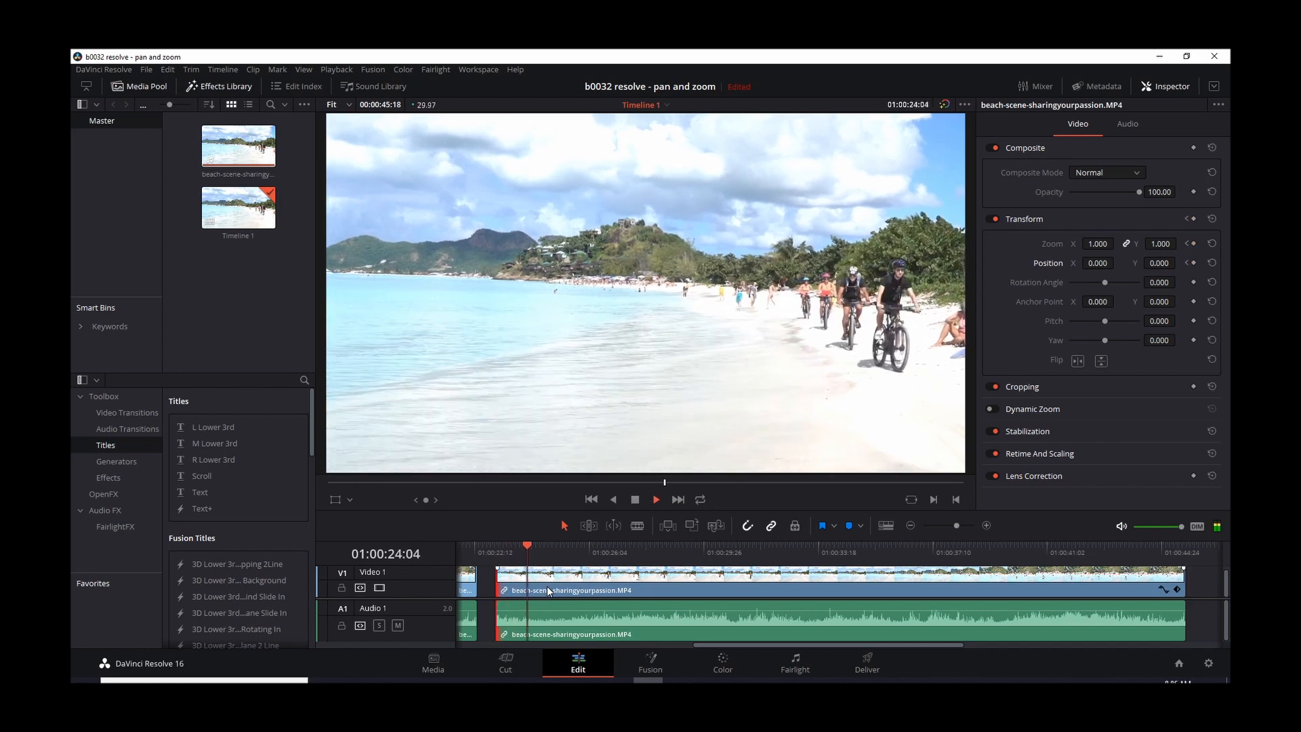
# Scrub the second clip past the cyclists, then park the playhead at 01:00:27:08
pyautogui.click(589, 551)
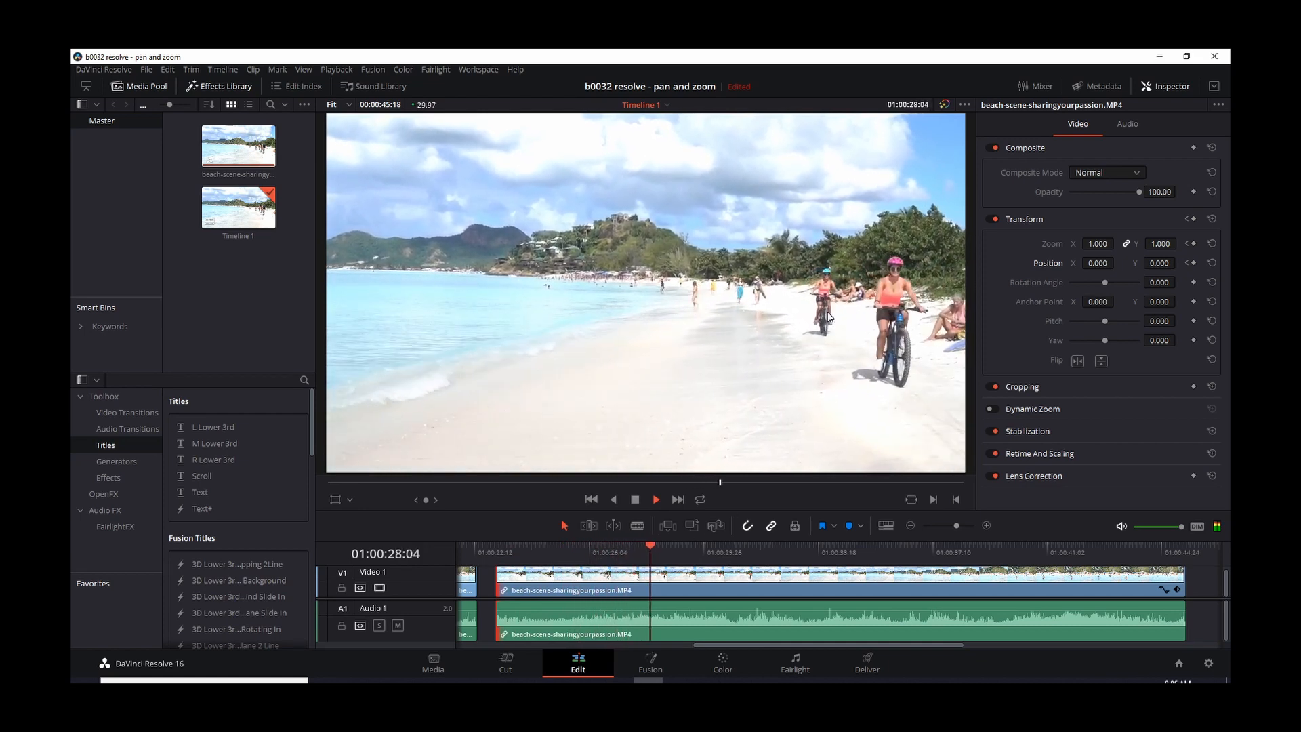
pyautogui.click(711, 551)
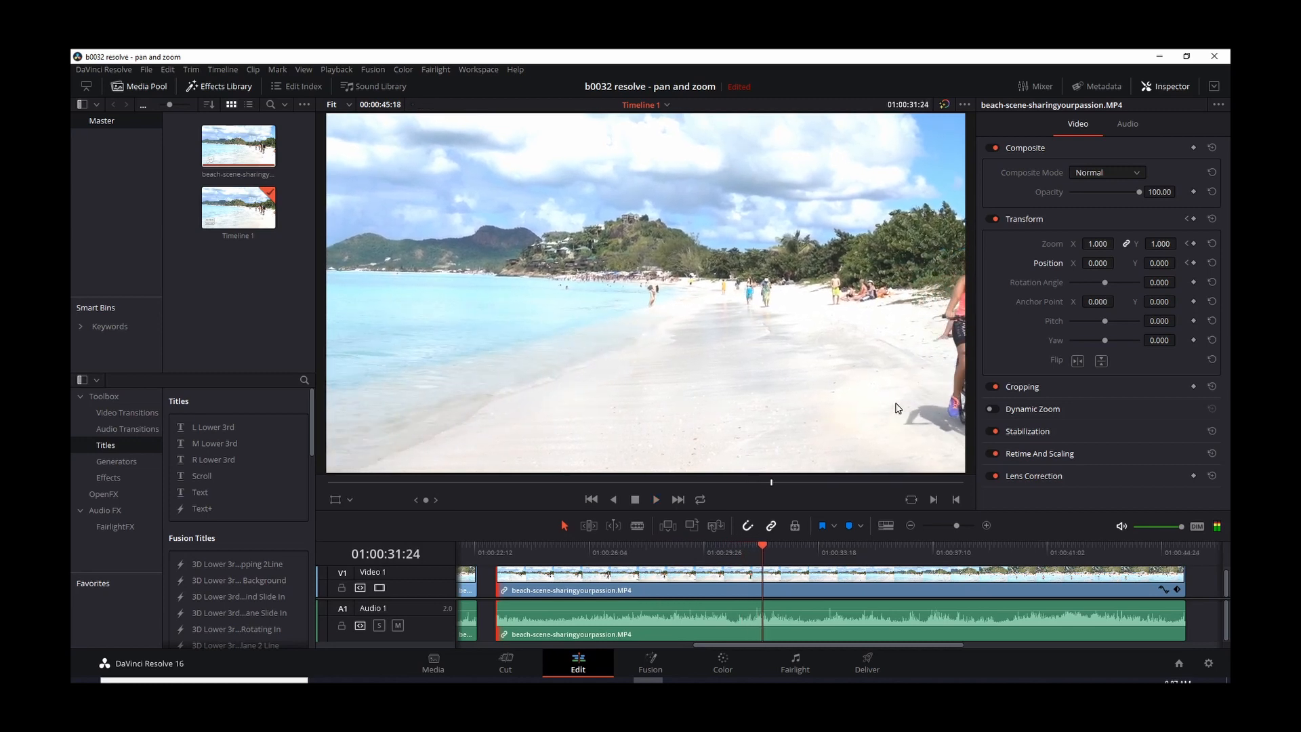
pyautogui.moveTo(974, 434)
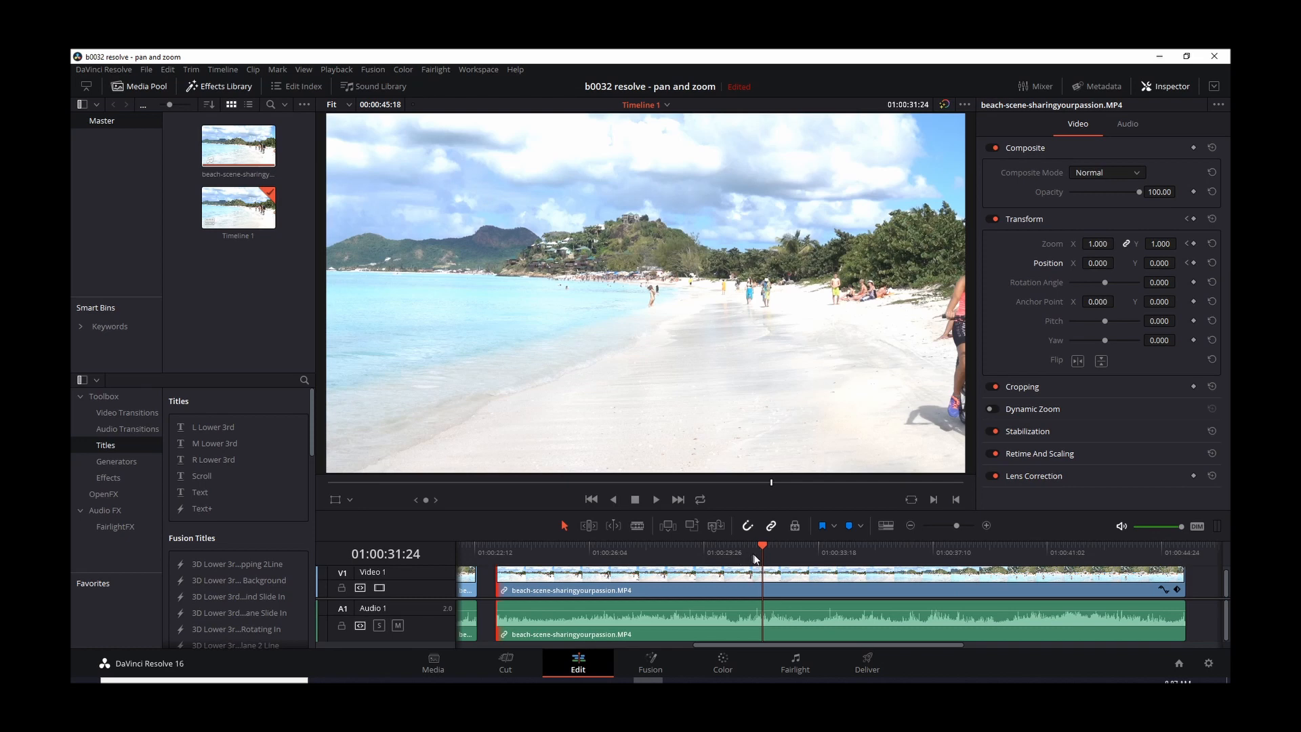
pyautogui.moveTo(515, 565)
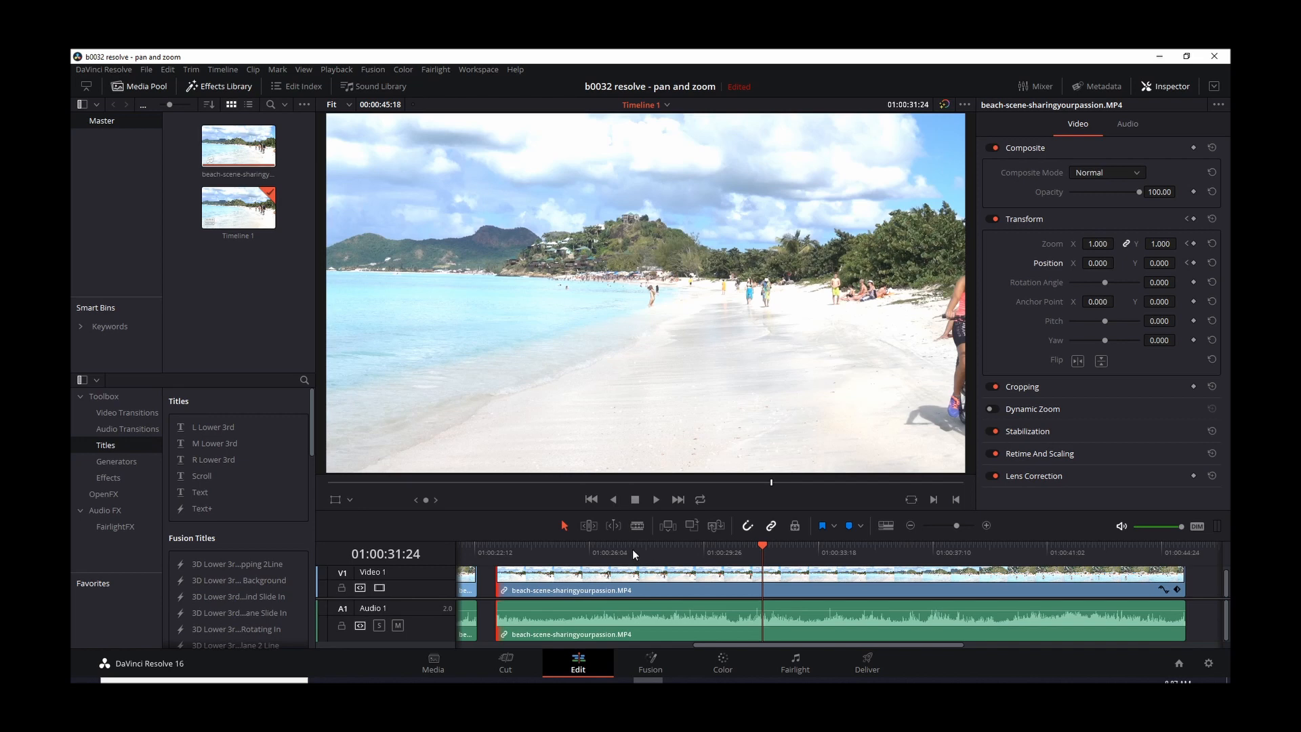
pyautogui.click(624, 546)
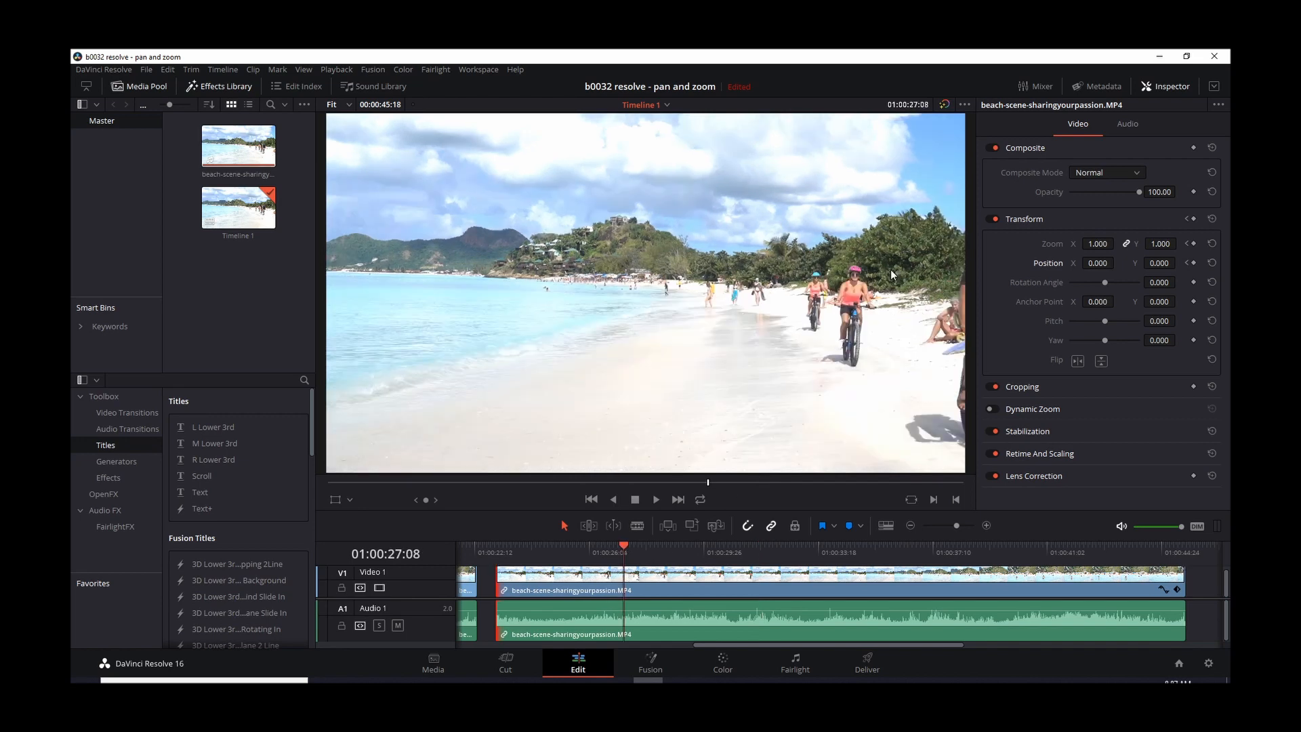
pyautogui.moveTo(730, 407)
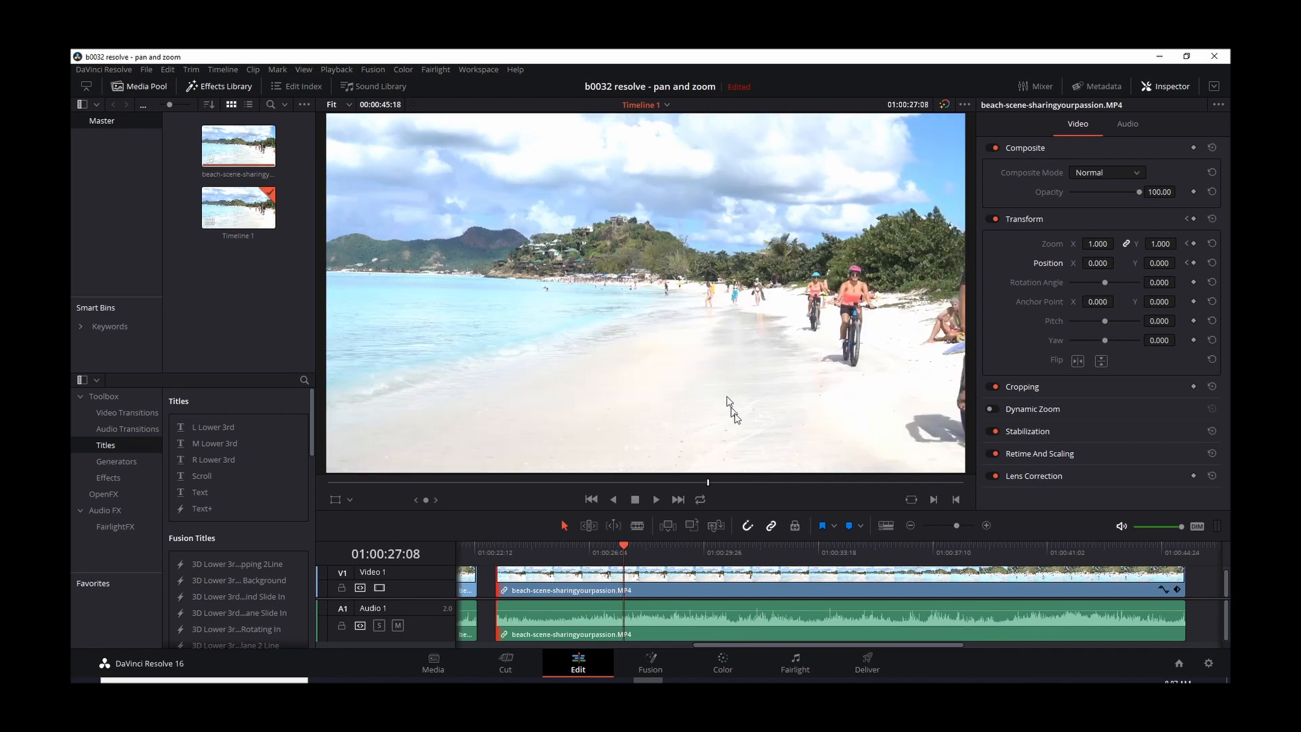
pyautogui.moveTo(946, 261)
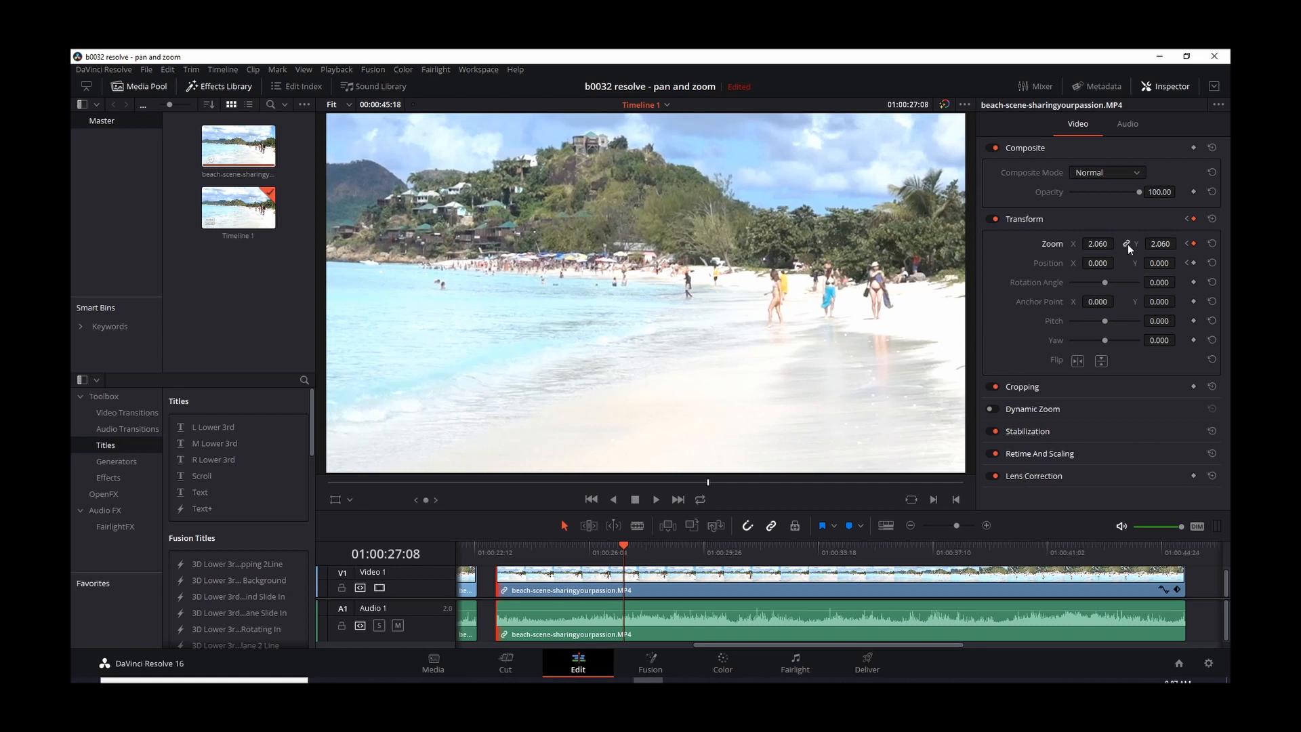
pyautogui.moveTo(1145, 244)
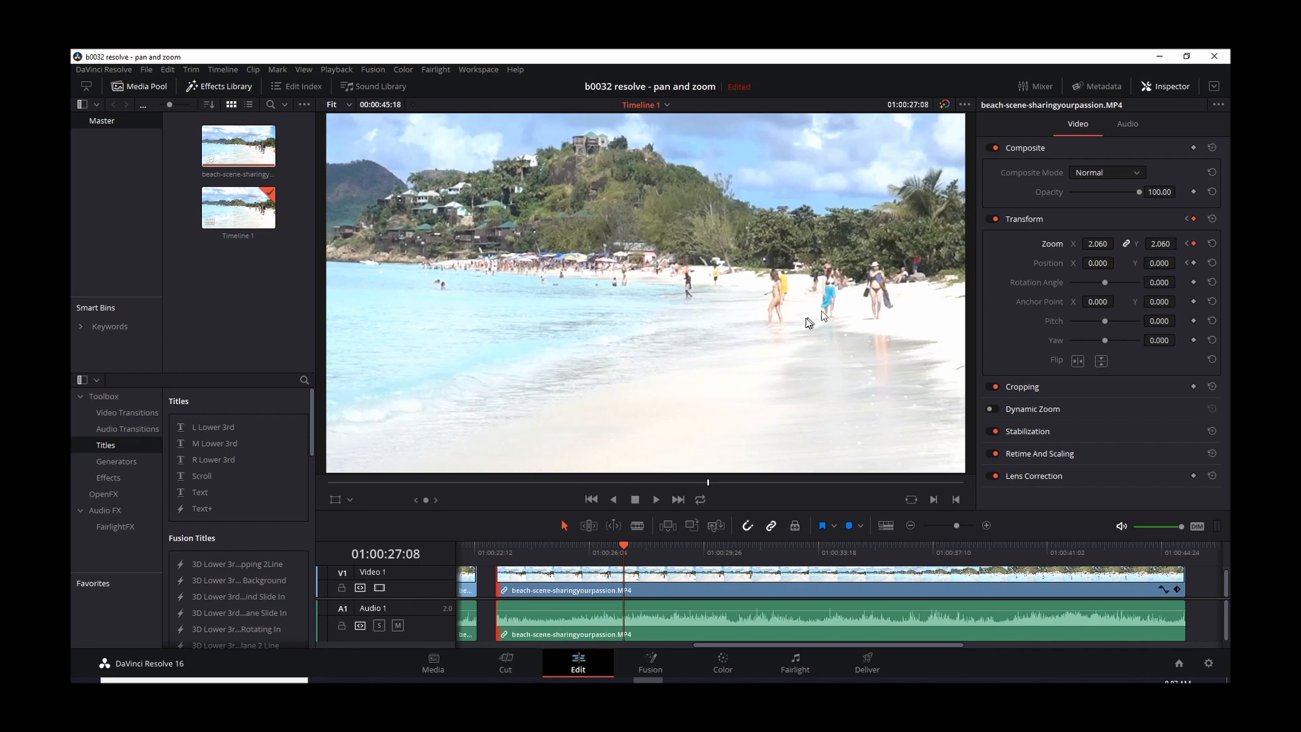
pyautogui.moveTo(1043, 271)
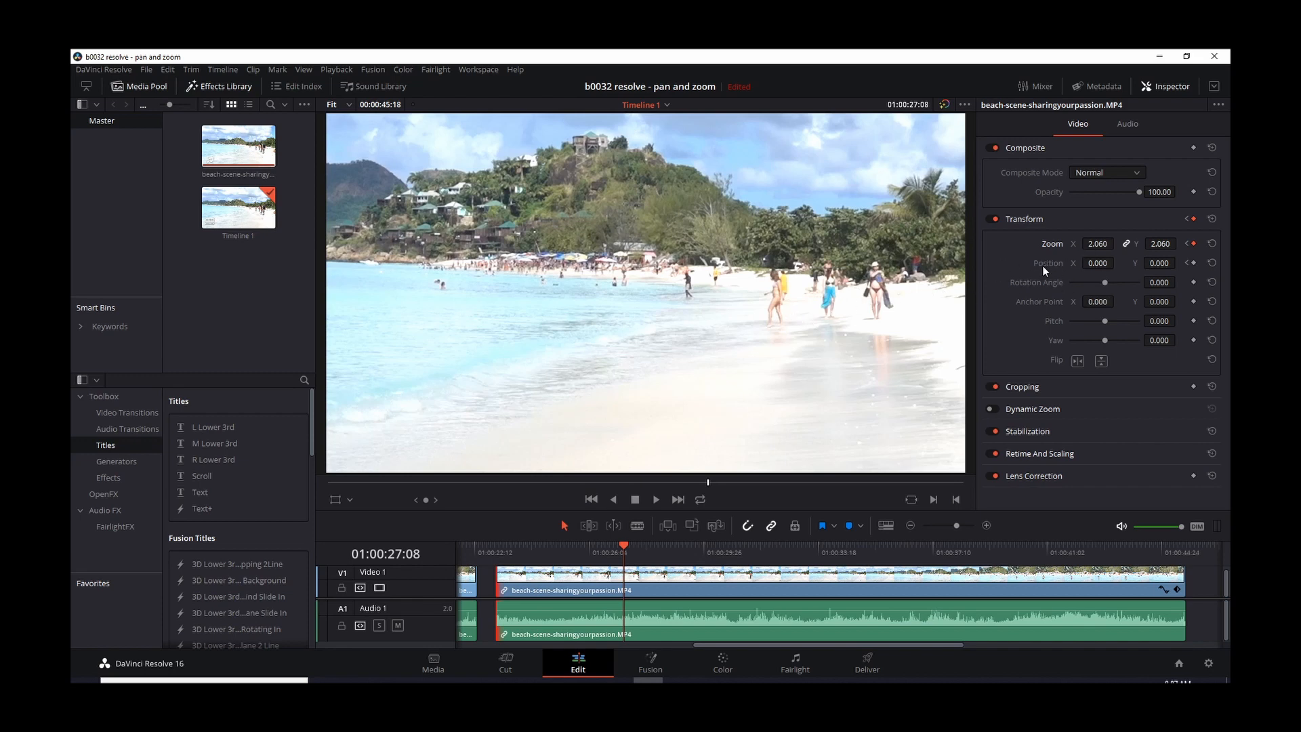
pyautogui.moveTo(1083, 263)
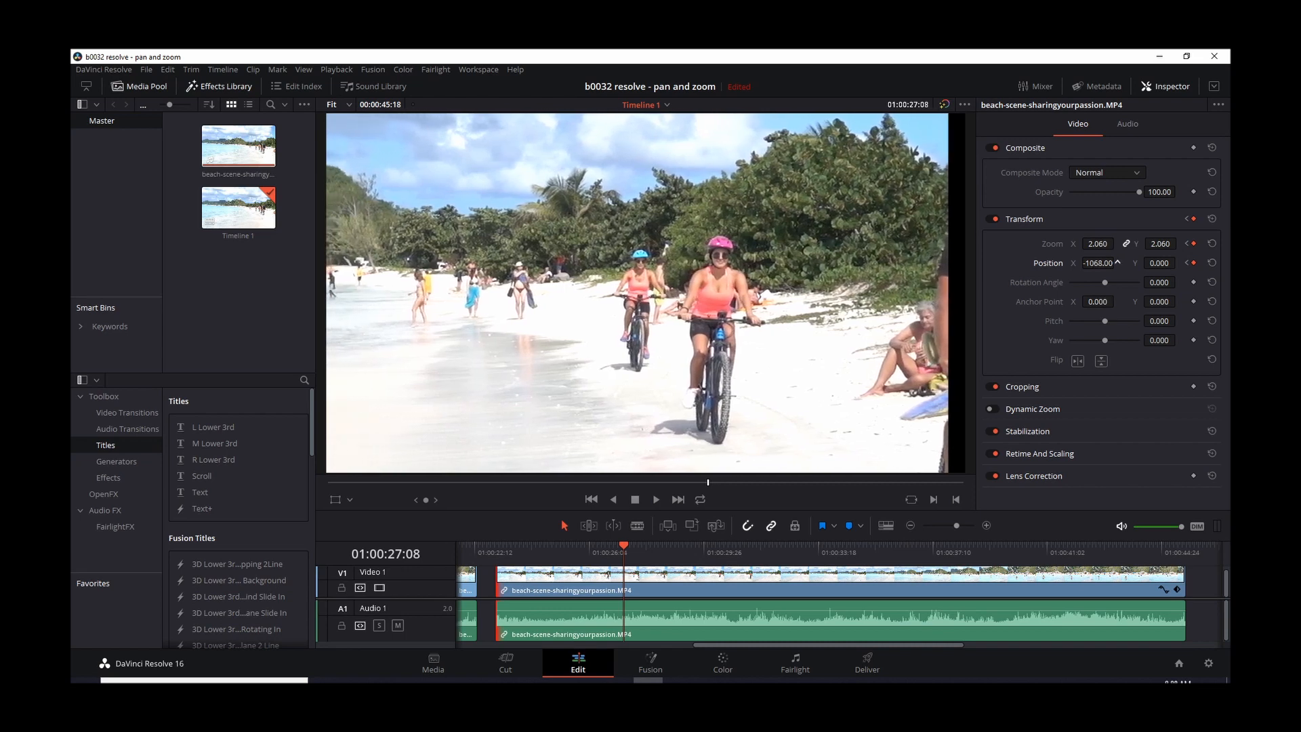
# Set Position X to -1014 and lower Position Y to 125
pyautogui.click(1118, 260)
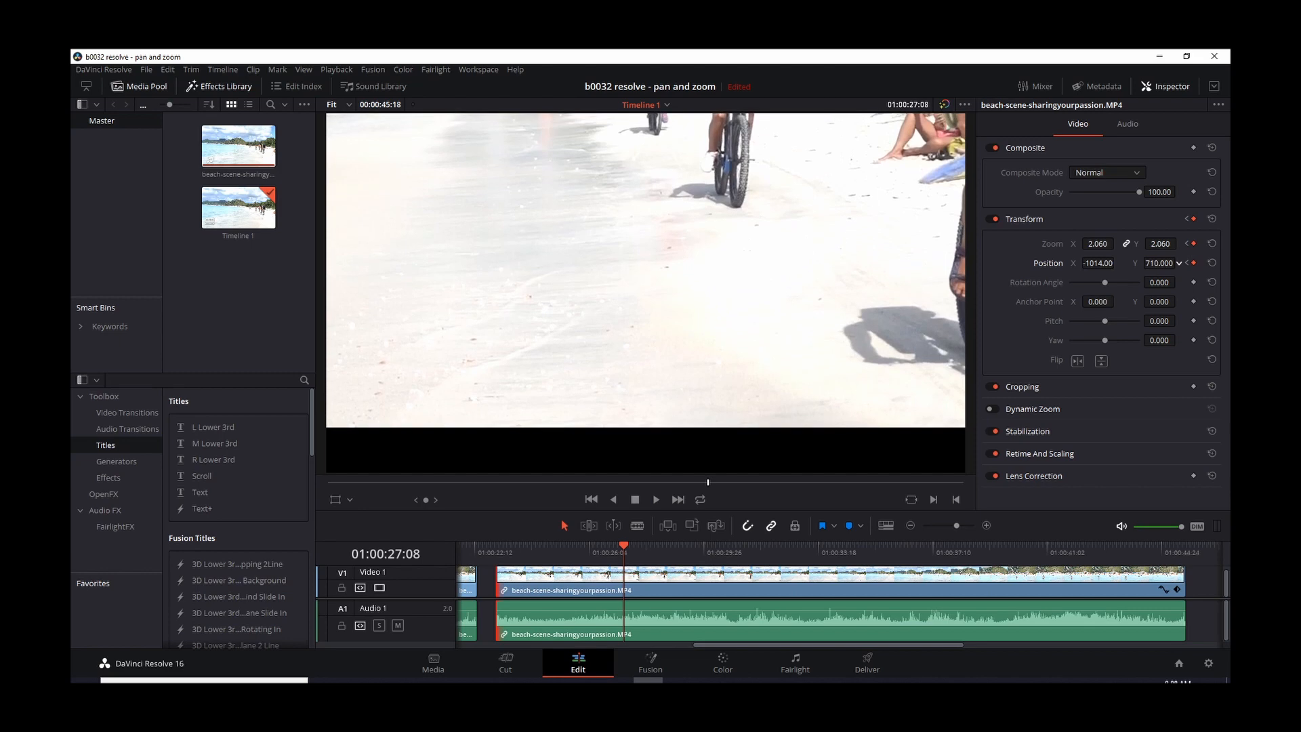
pyautogui.click(1177, 263)
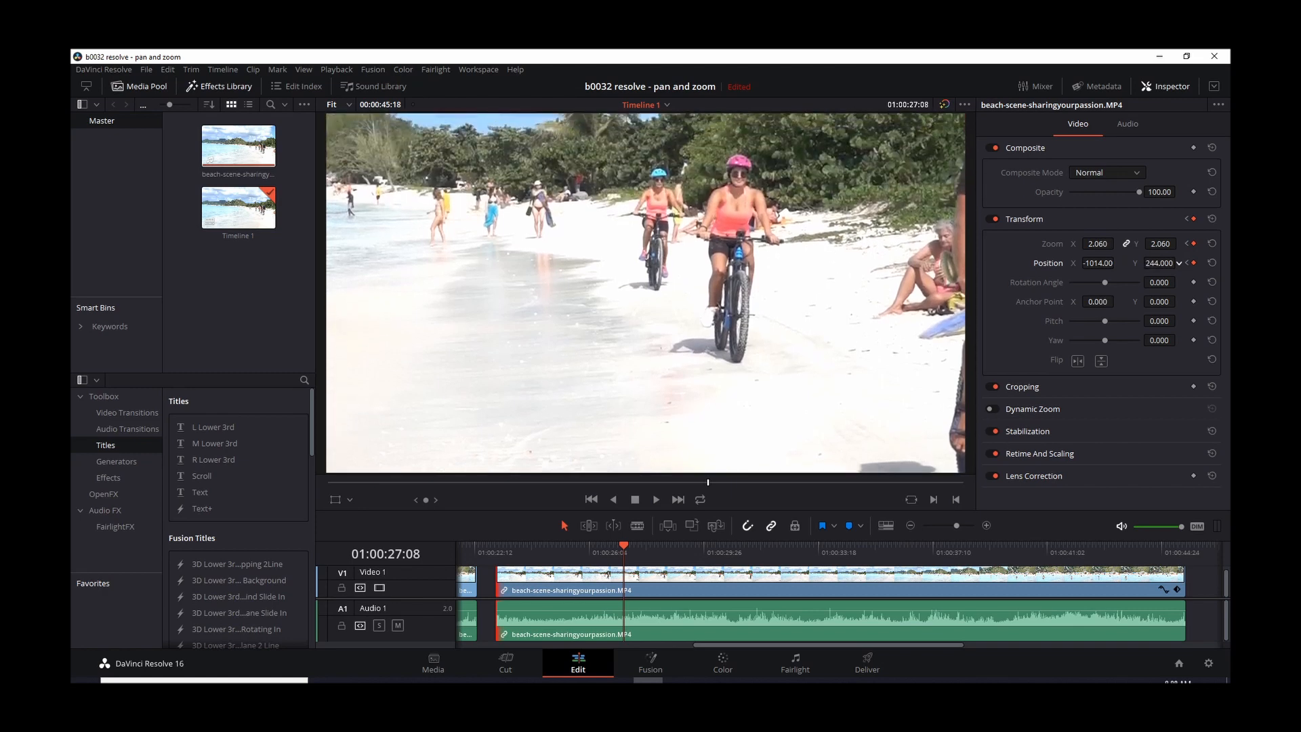
pyautogui.click(1179, 259)
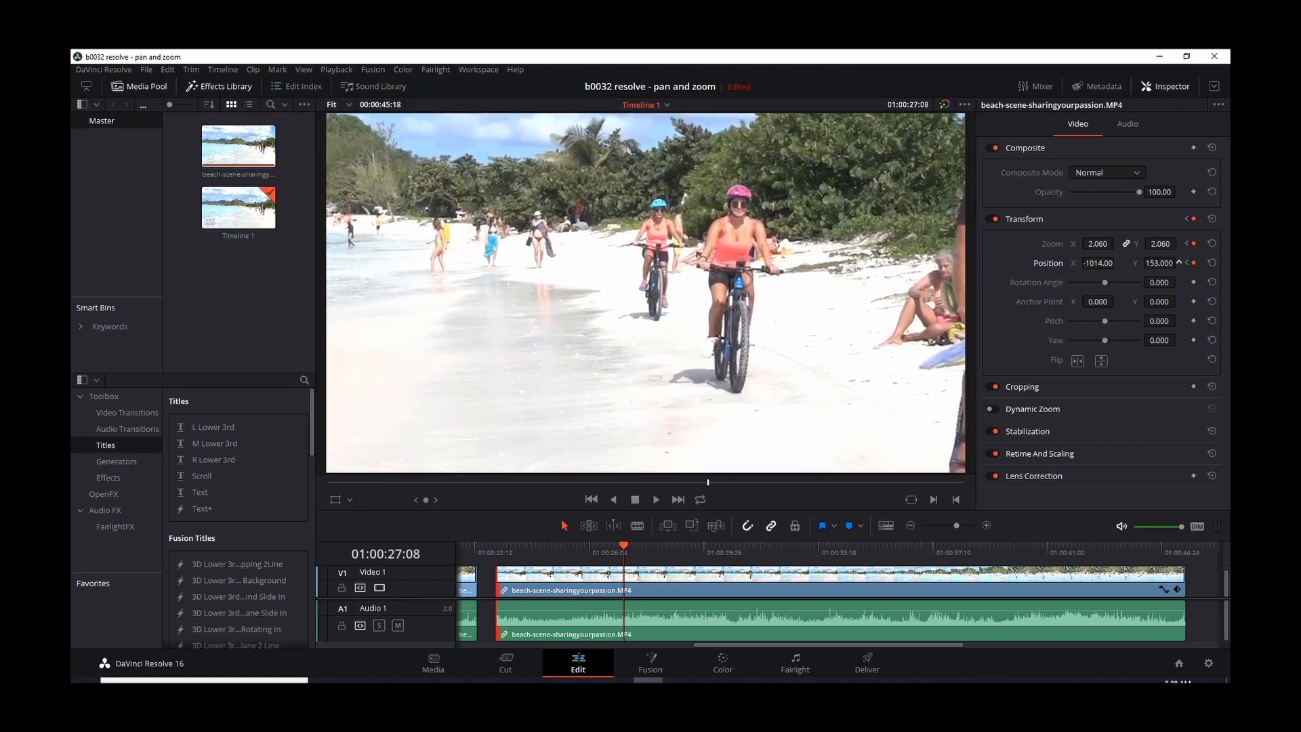
pyautogui.click(1159, 262)
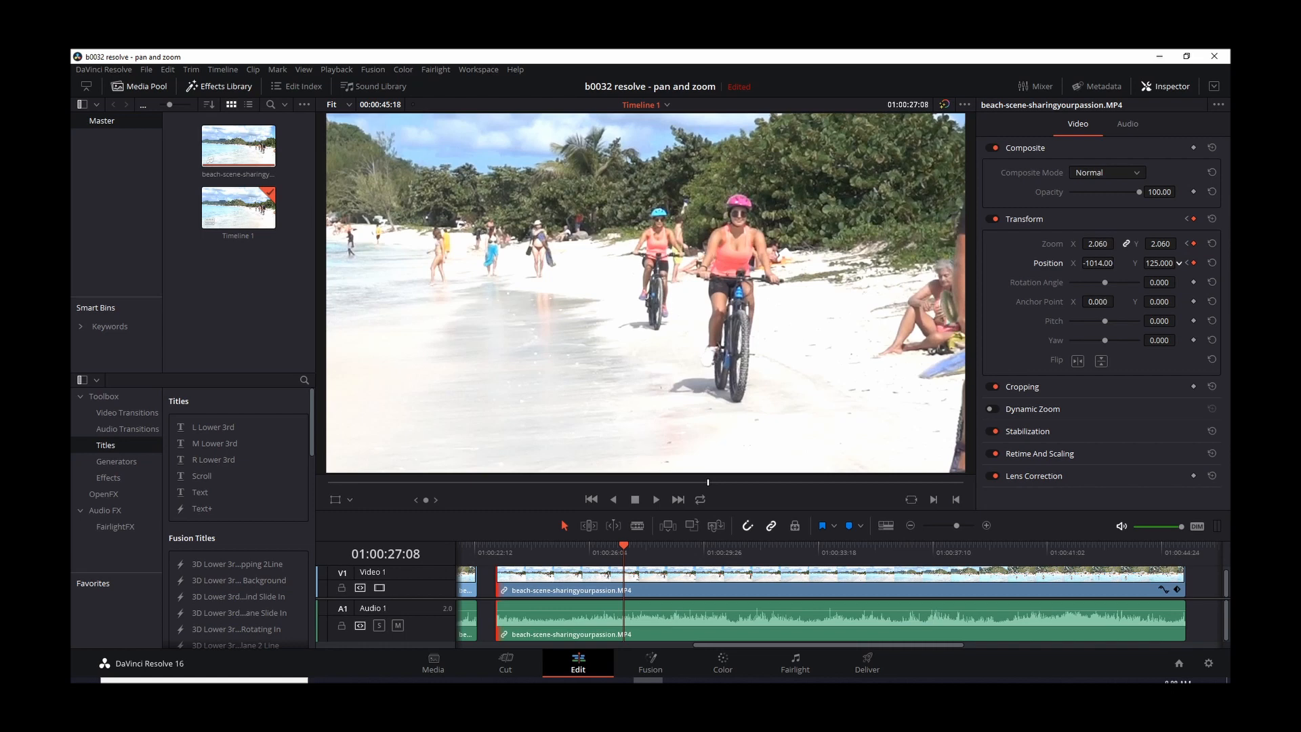
pyautogui.click(1159, 263)
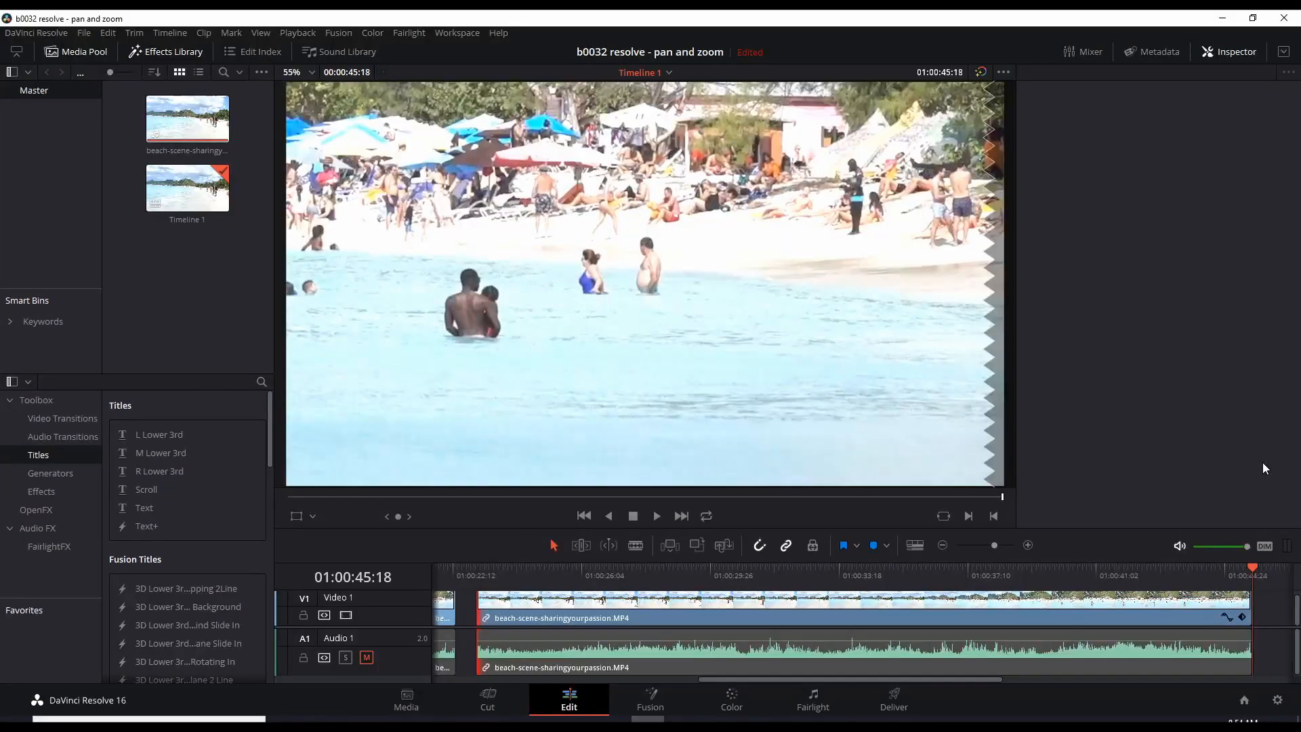
pyautogui.moveTo(636, 350)
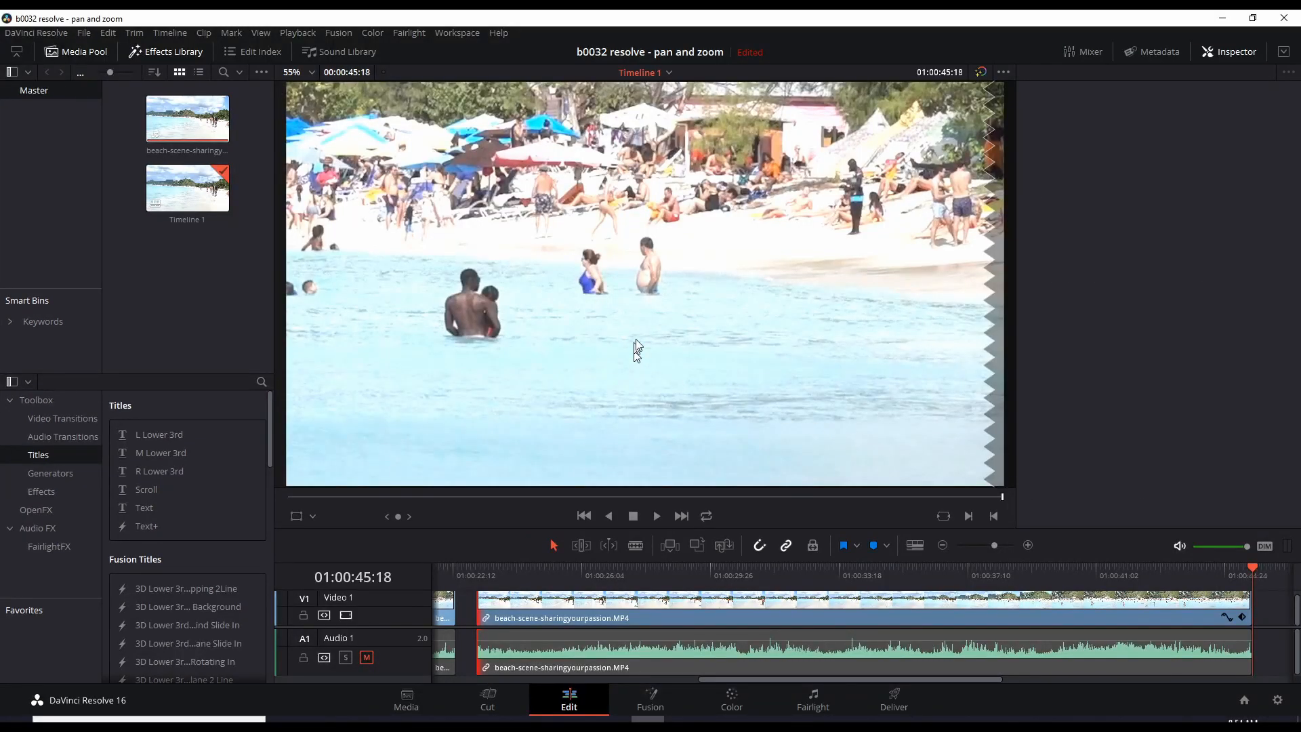
pyautogui.moveTo(888, 485)
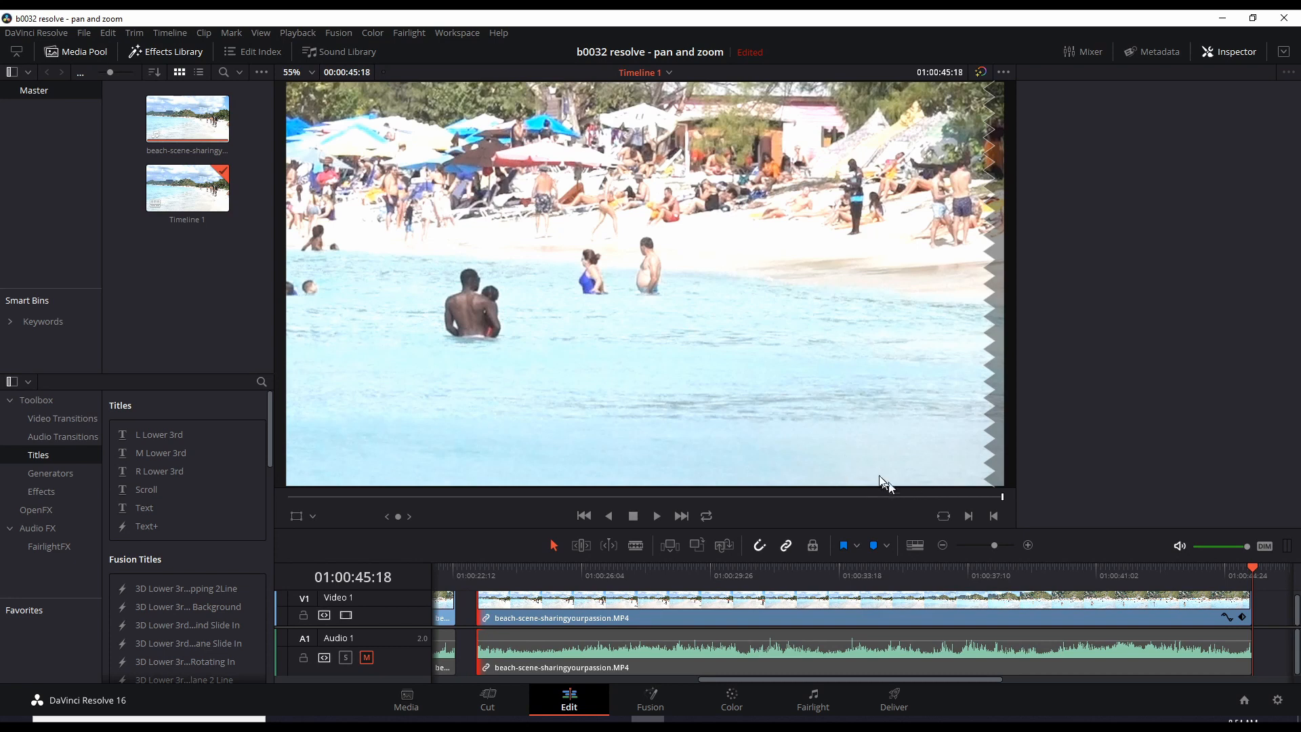
pyautogui.moveTo(900, 475)
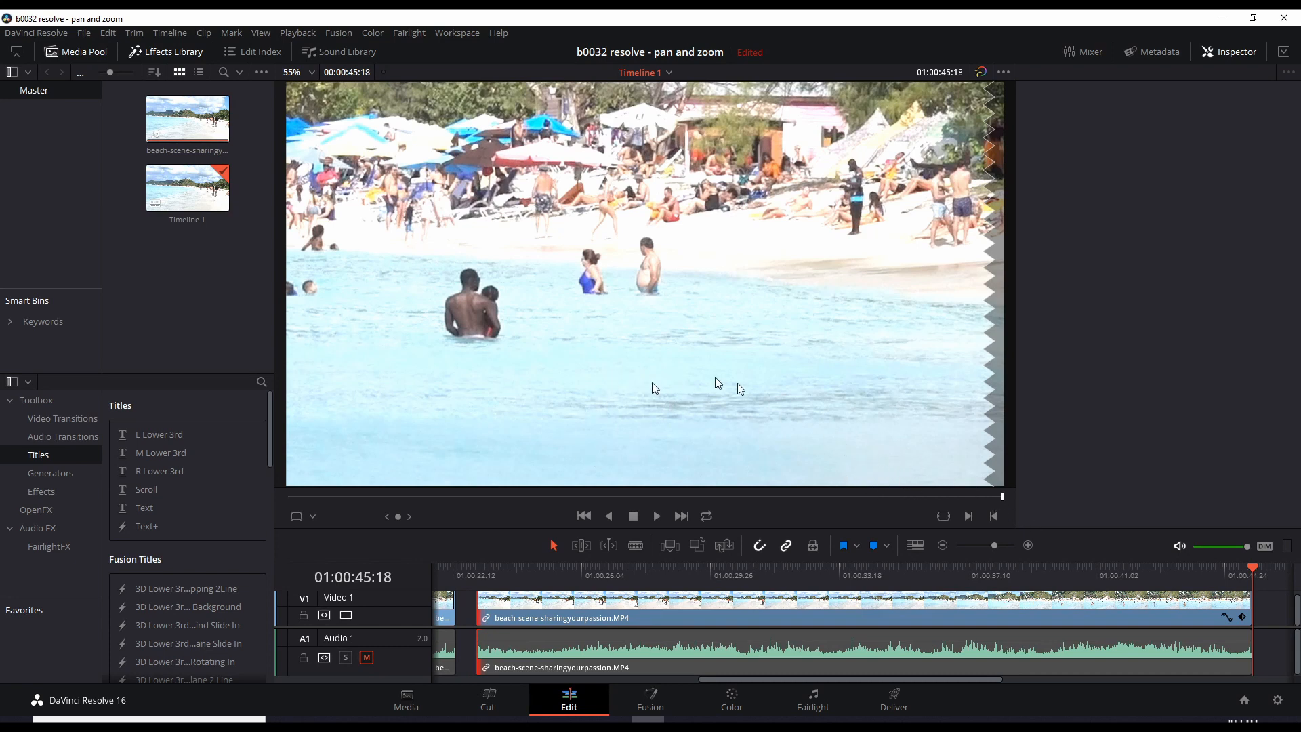
pyautogui.moveTo(1165, 590)
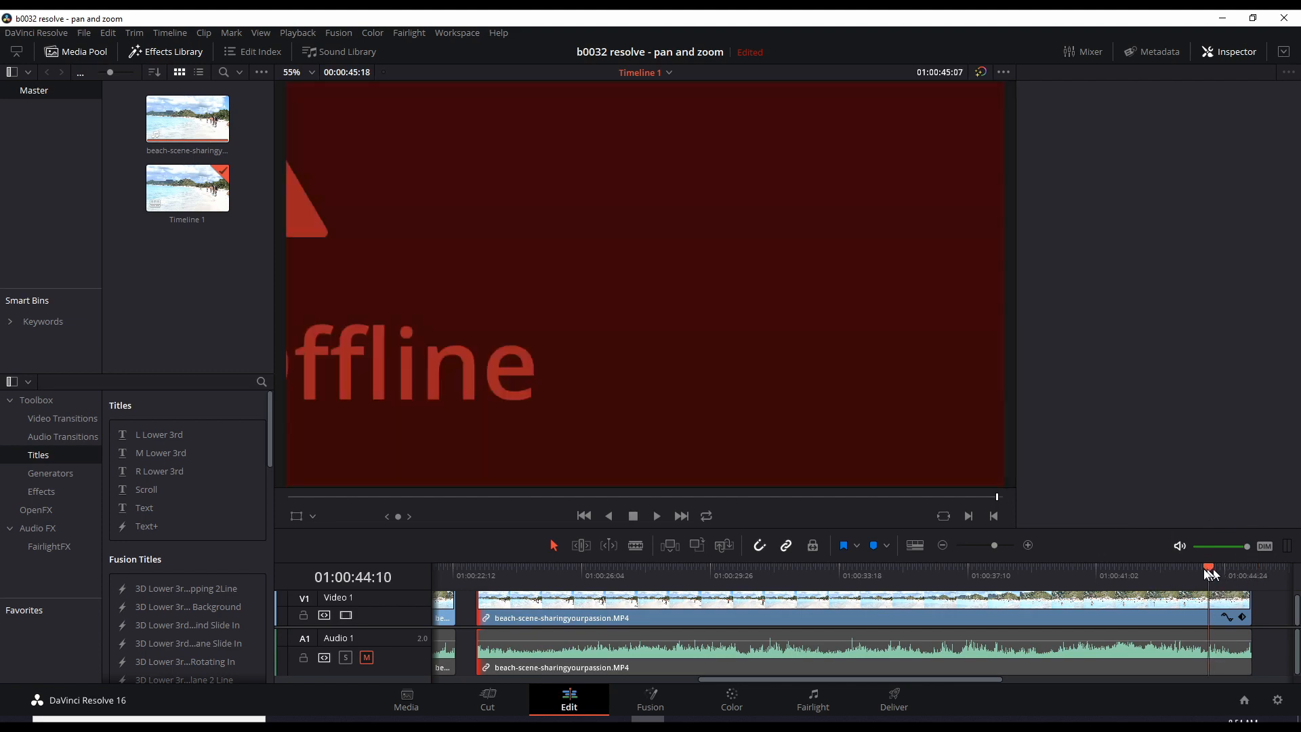
# Move the playhead back to 01:00:31:27, where the cyclist exits the frame
pyautogui.click(966, 575)
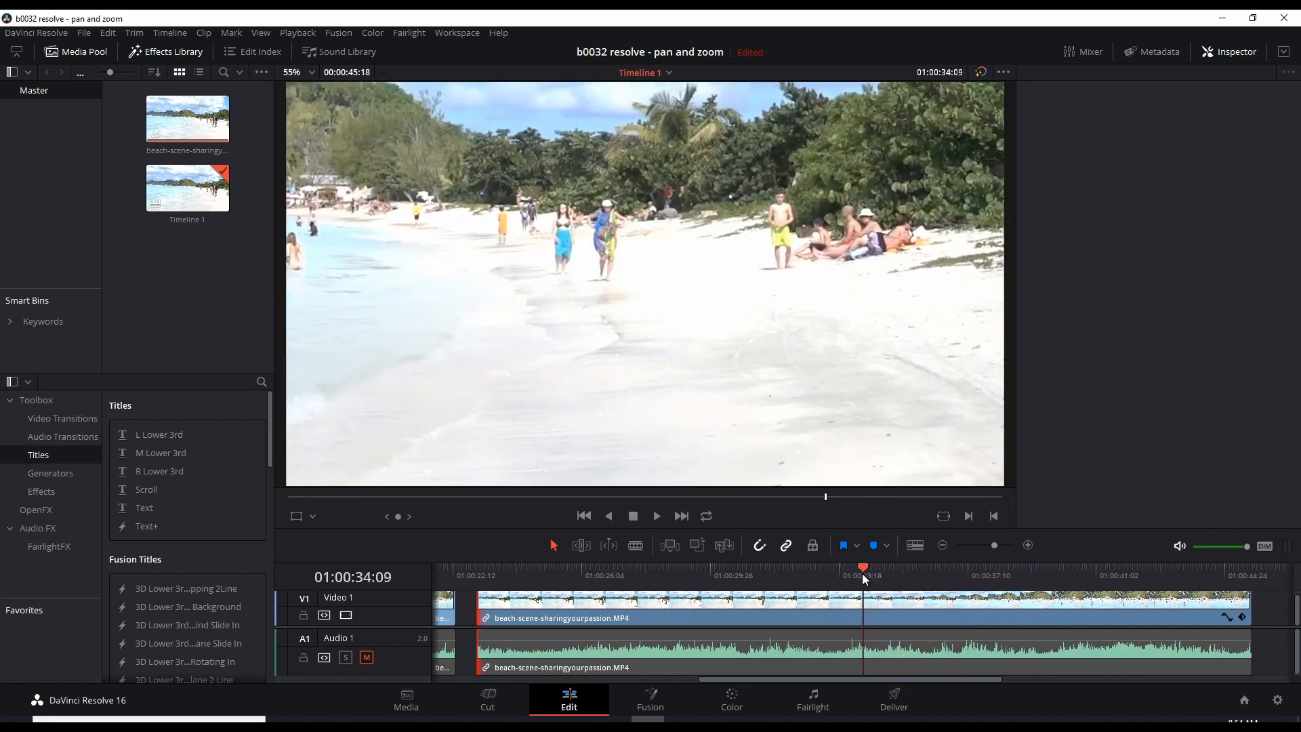
pyautogui.click(747, 571)
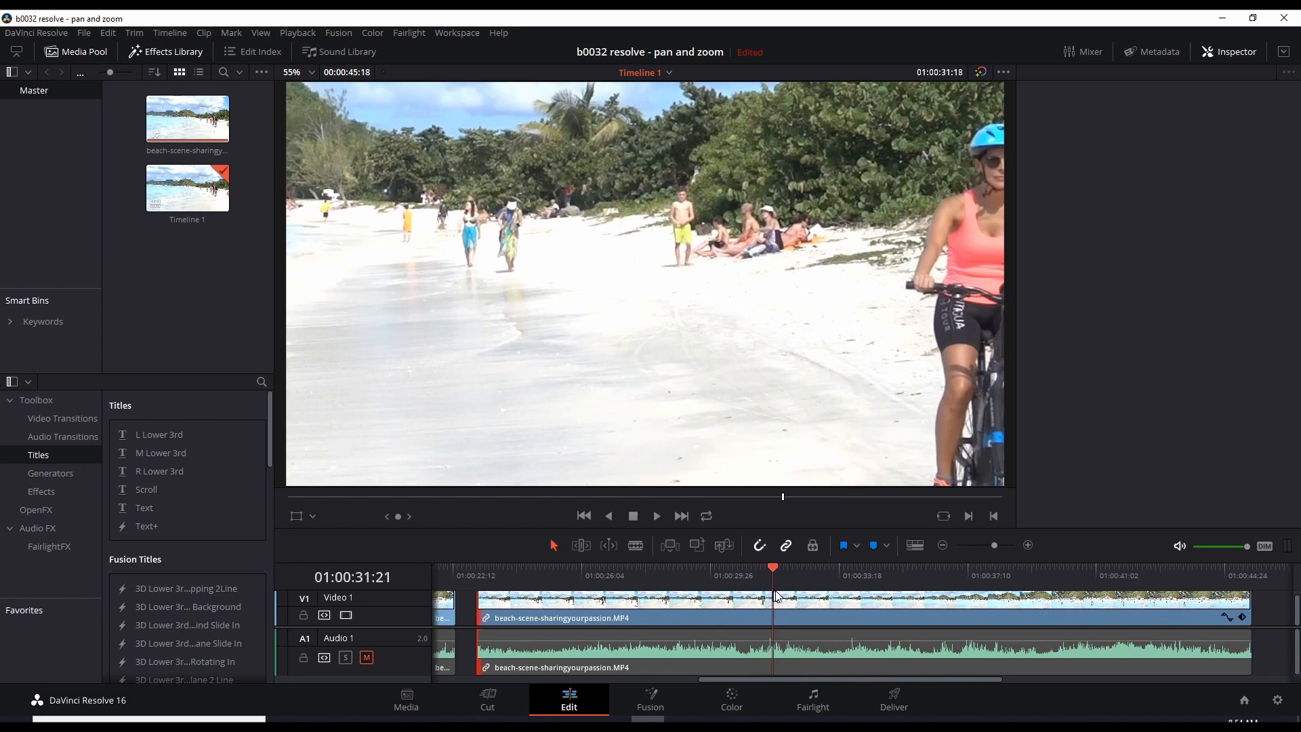
pyautogui.click(1235, 51)
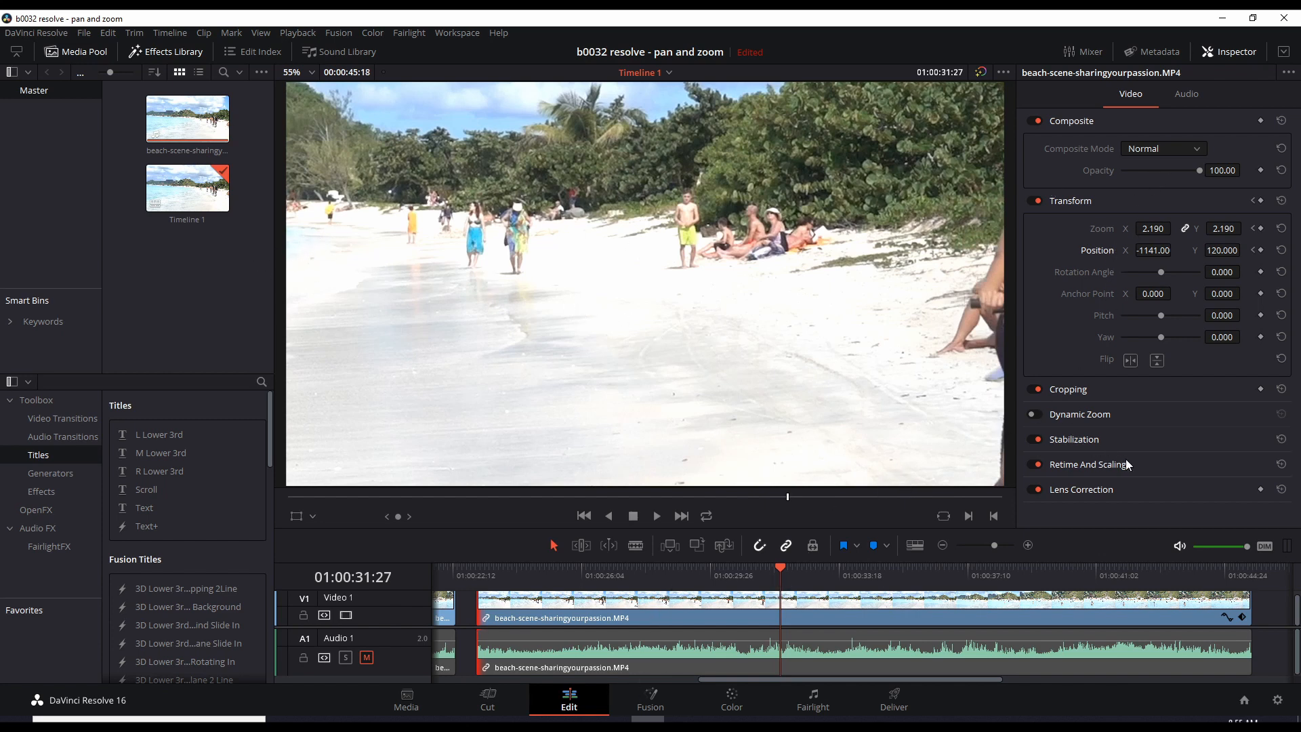
pyautogui.moveTo(1260, 265)
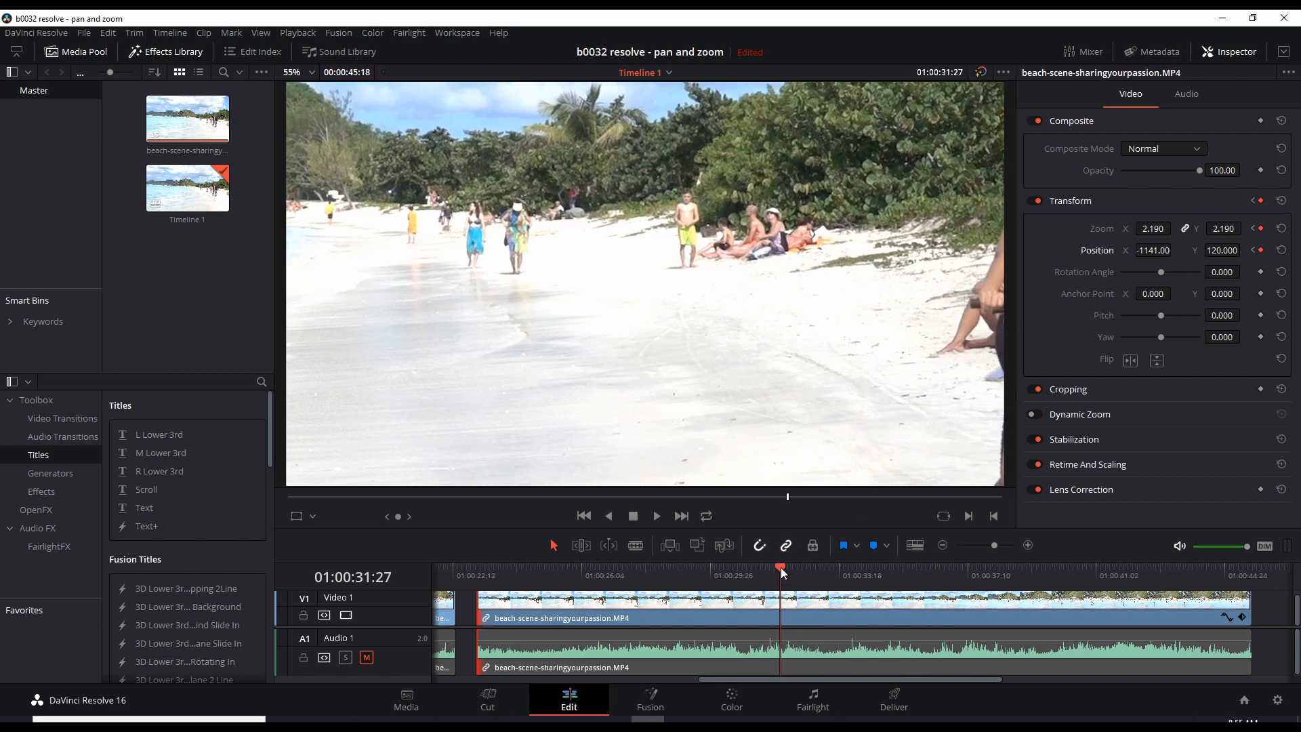
# Move the playhead ahead to 01:00:35:21, where the woman wades in the water
pyautogui.click(806, 570)
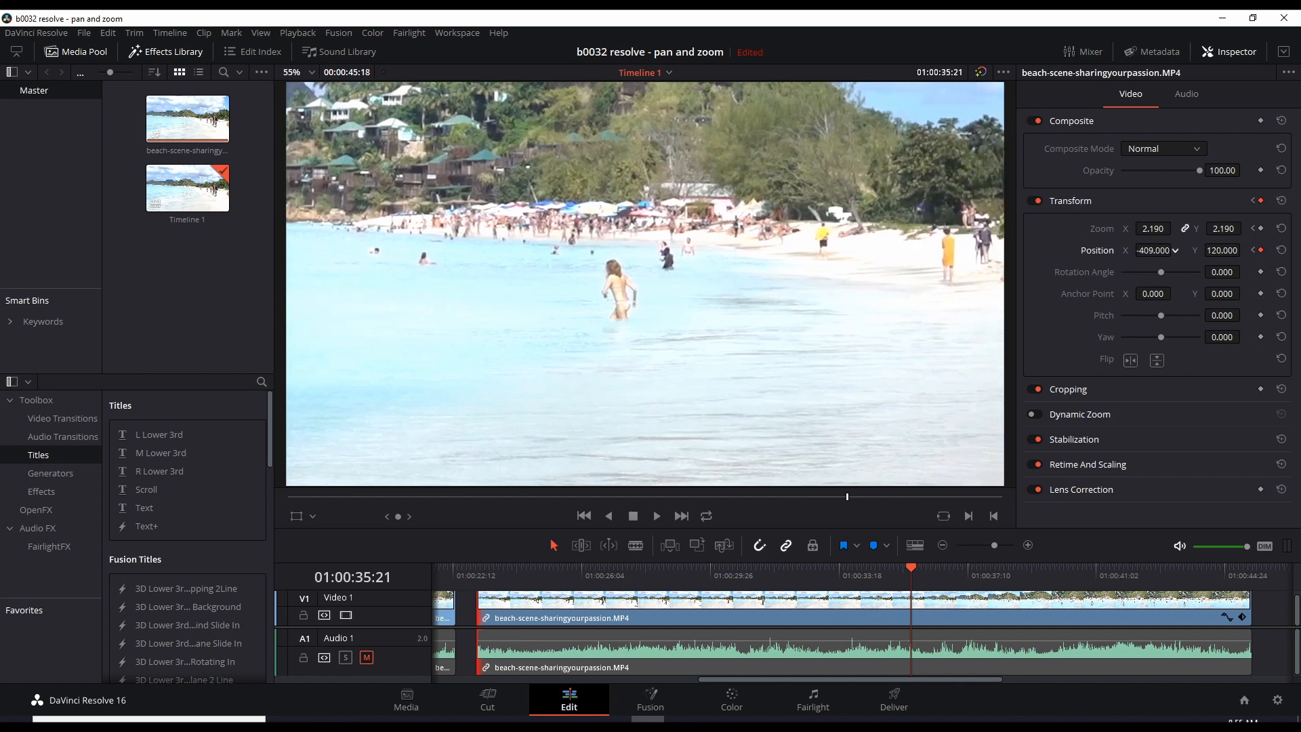
pyautogui.moveTo(1124, 573)
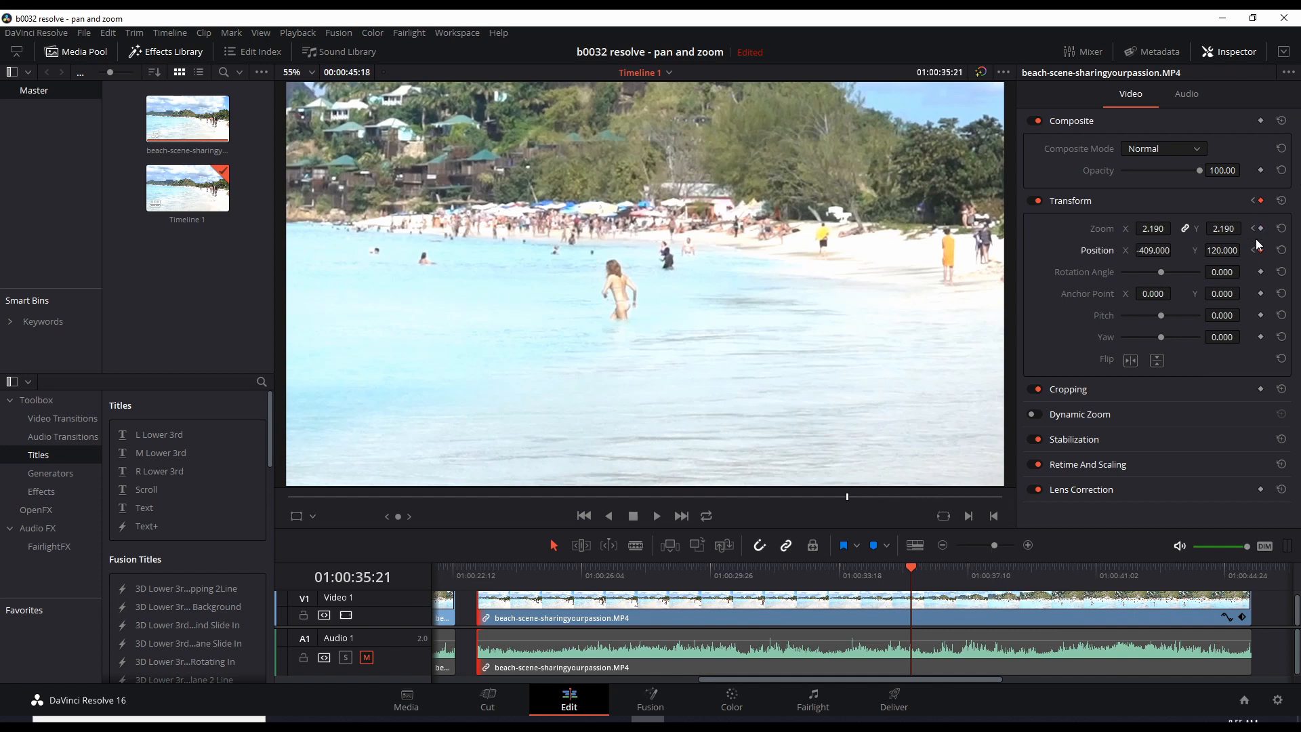
pyautogui.moveTo(1190, 365)
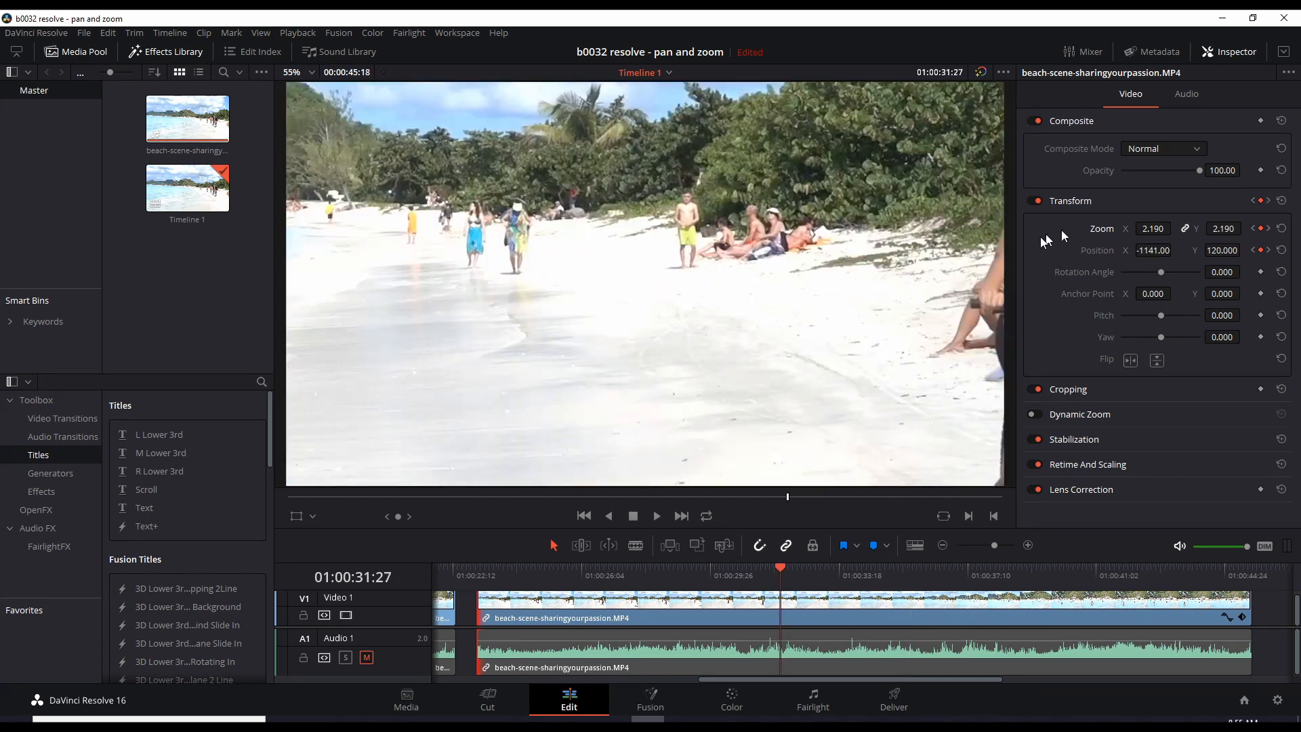
# Play back the keyframed pan and stop at 01:00:41:13
pyautogui.click(655, 515)
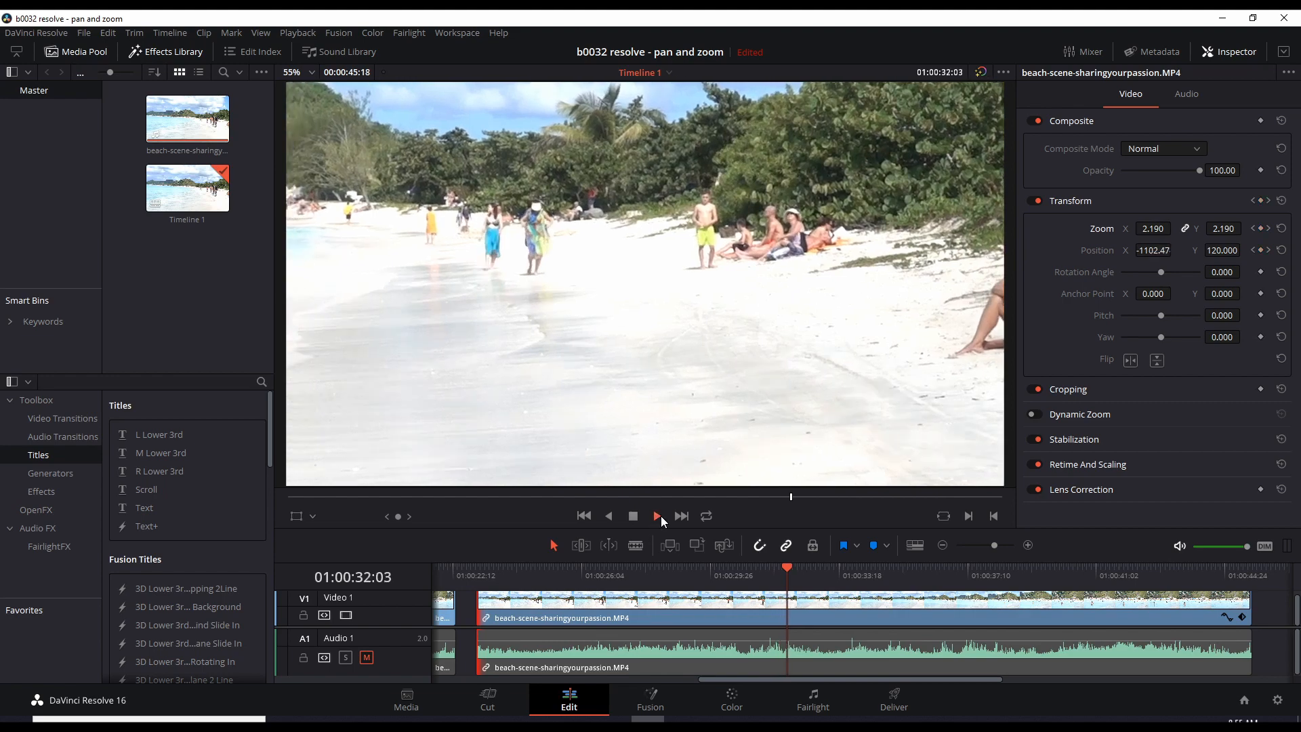
pyautogui.click(656, 515)
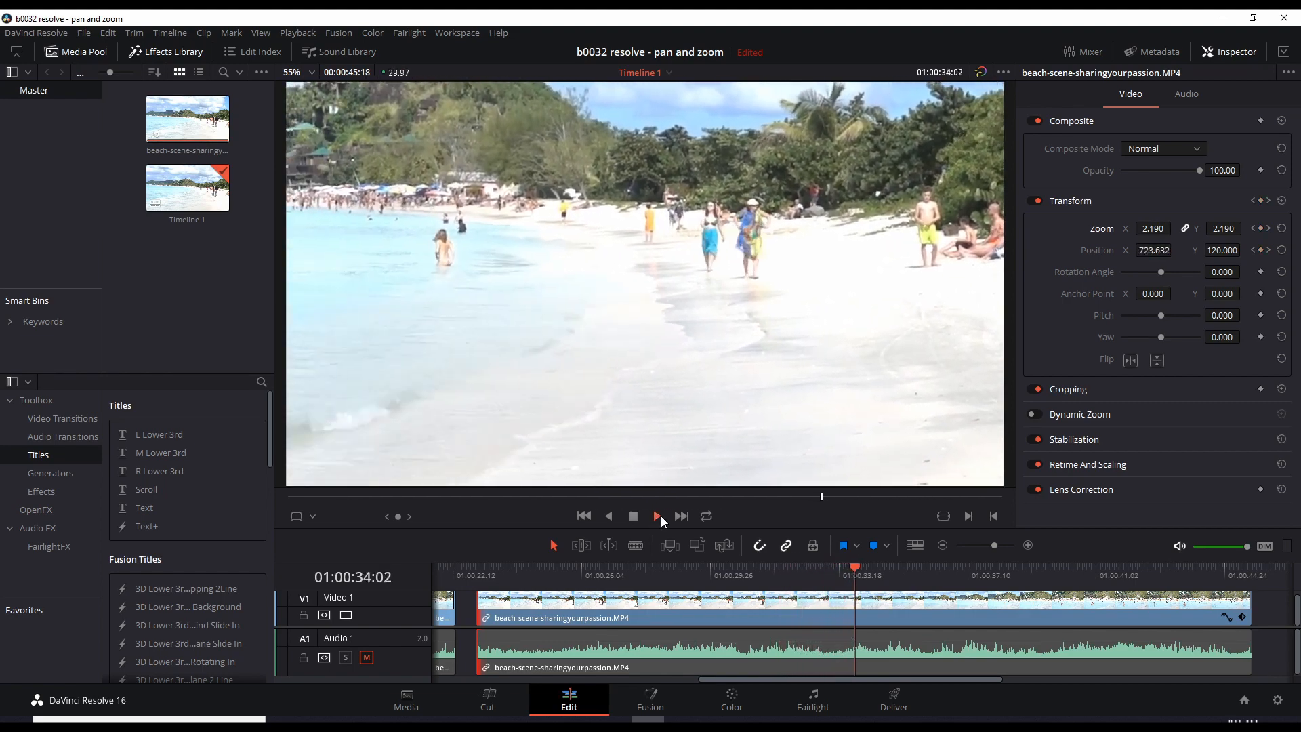
pyautogui.click(655, 514)
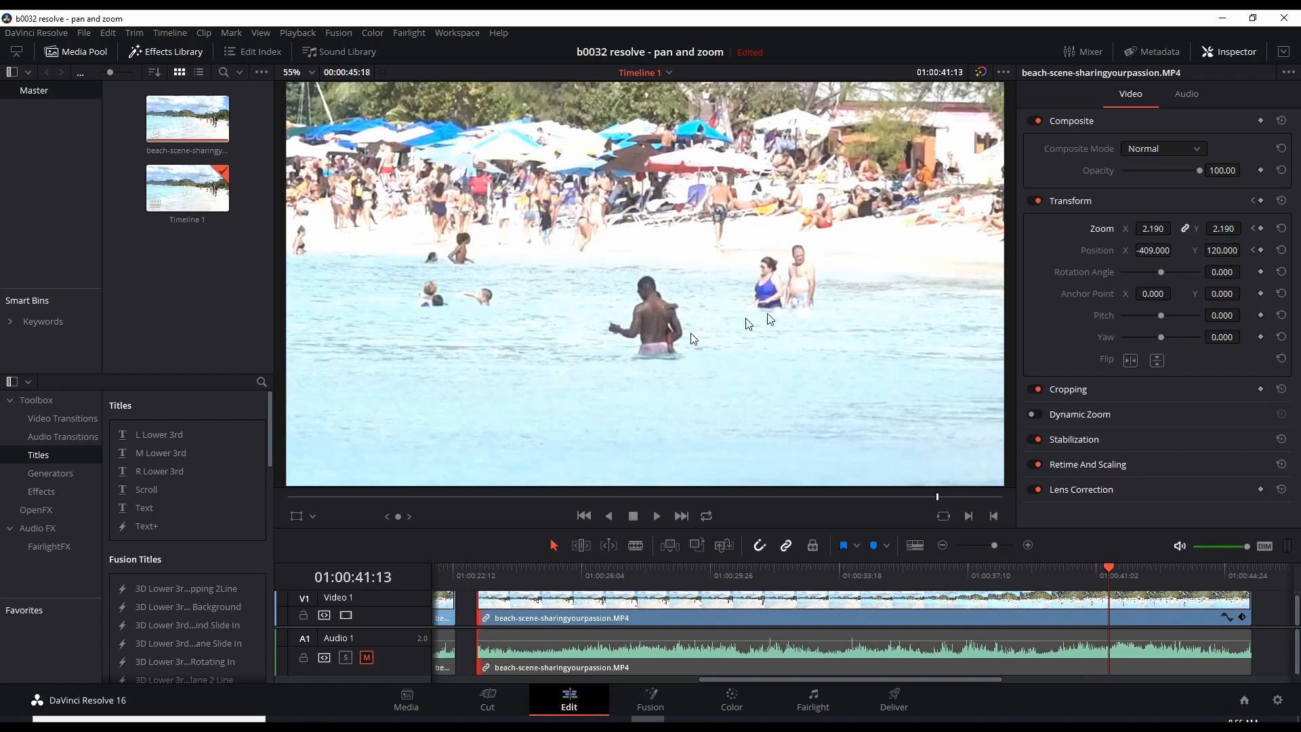
pyautogui.moveTo(786, 338)
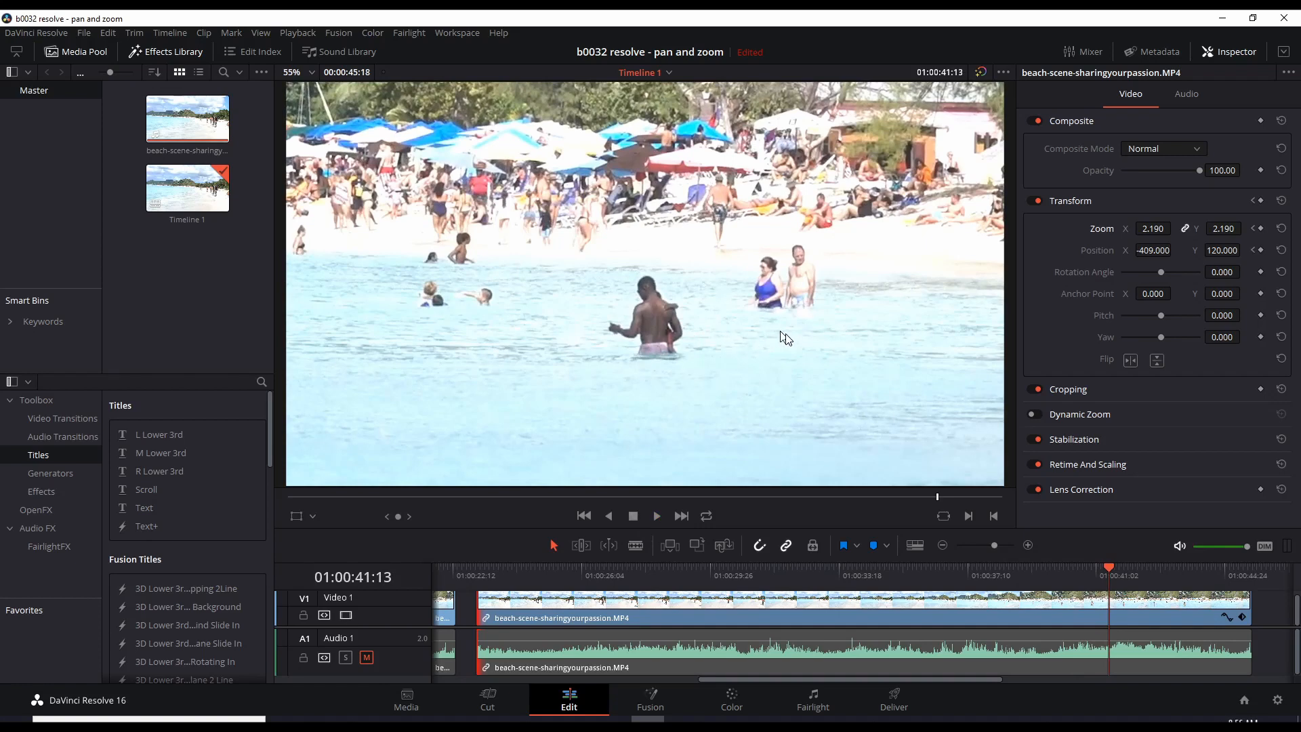
pyautogui.moveTo(1101, 336)
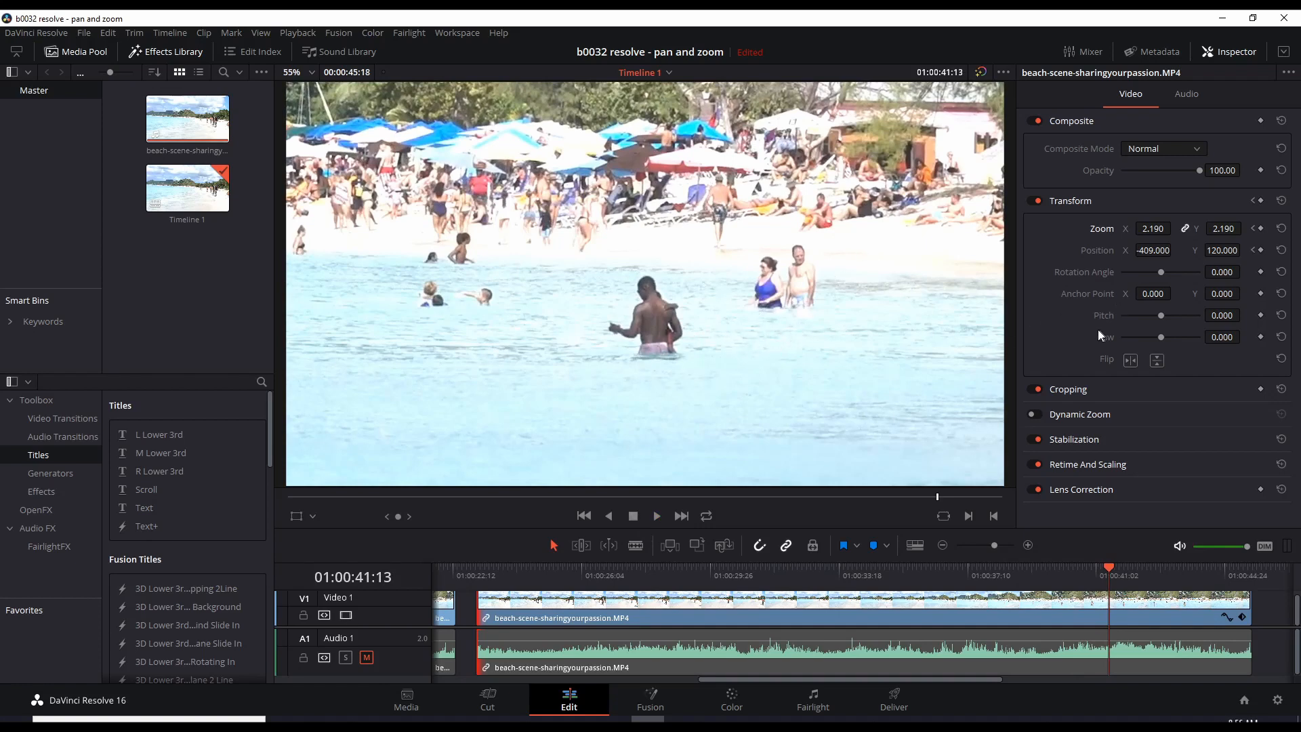
pyautogui.moveTo(1126, 271)
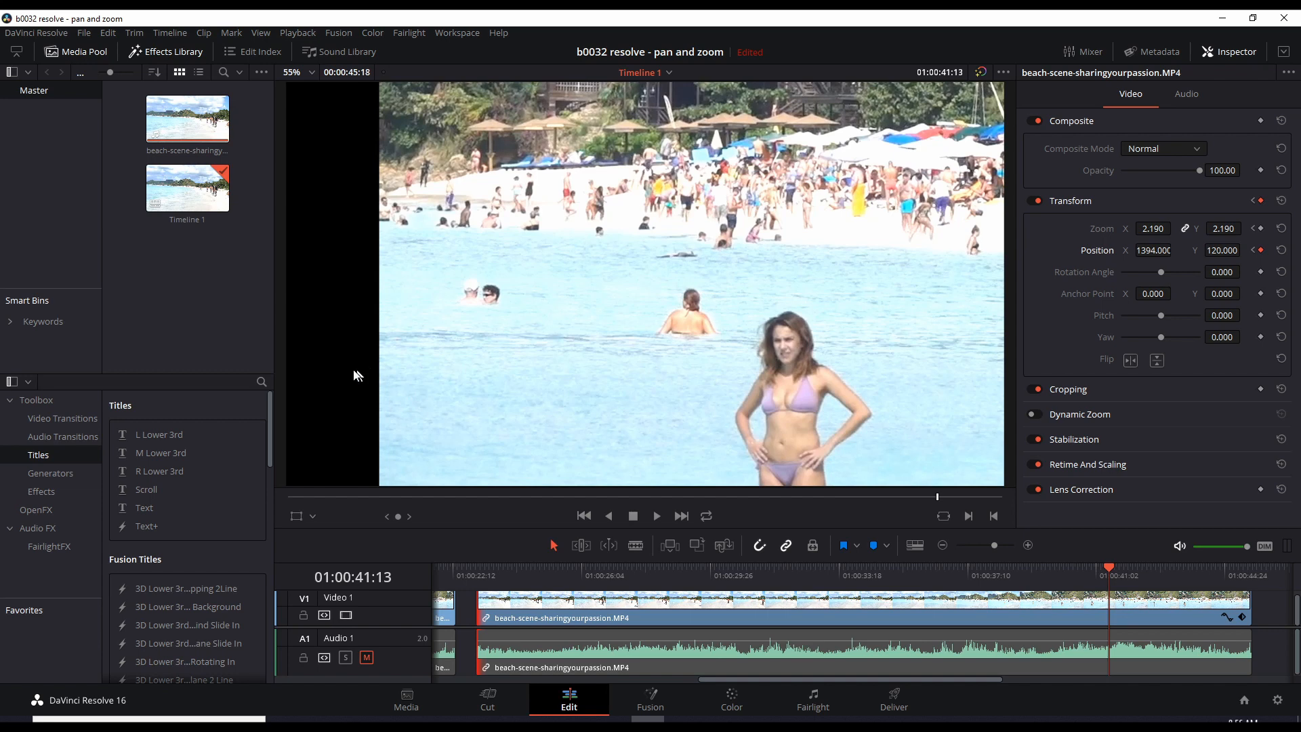
pyautogui.moveTo(285, 333)
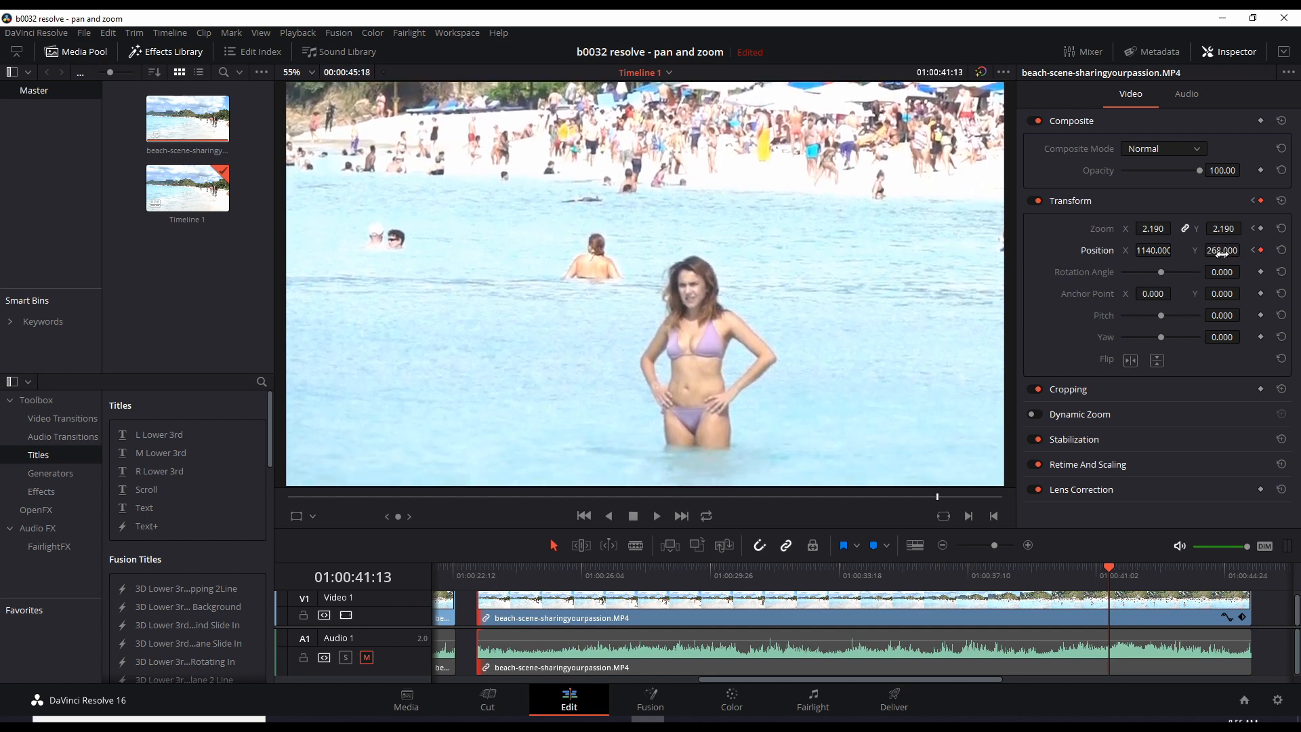
# Set the 01:00:41:13 Position keyframe to X 1140, Y 286, then move the playhead back
pyautogui.click(1252, 247)
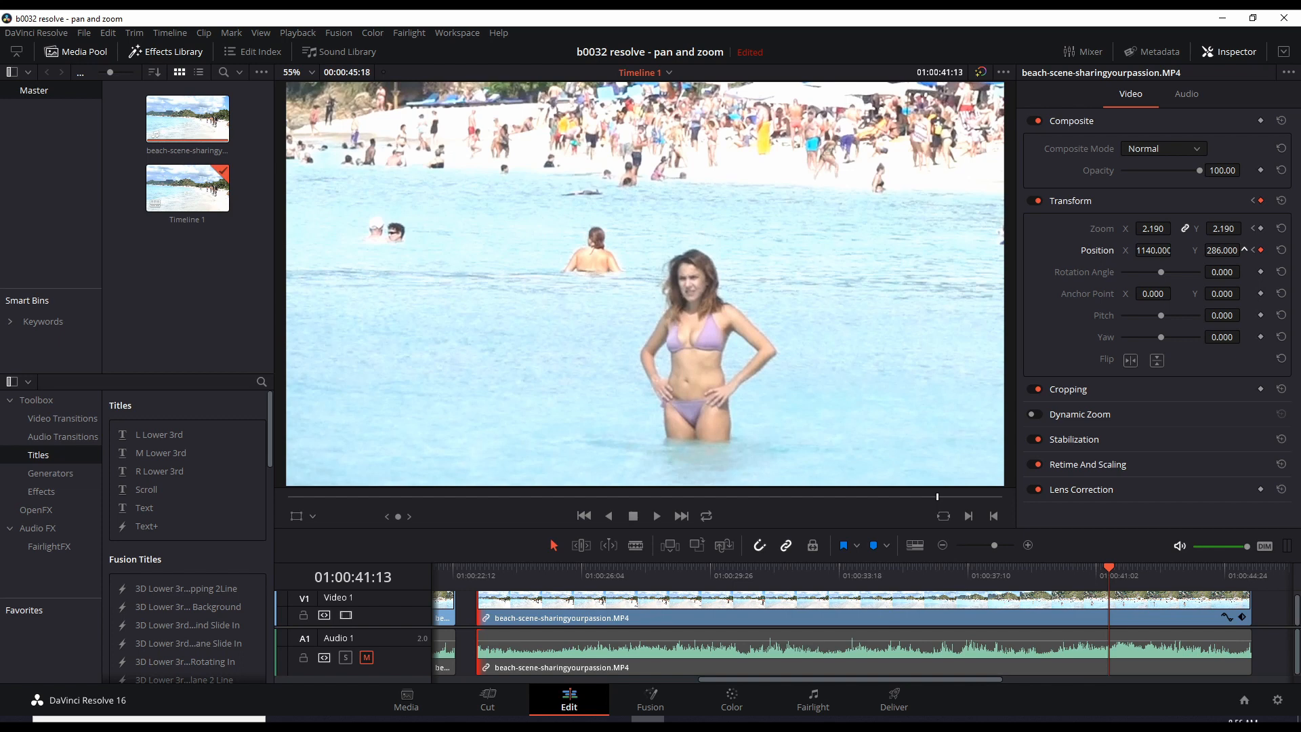
pyautogui.click(1253, 247)
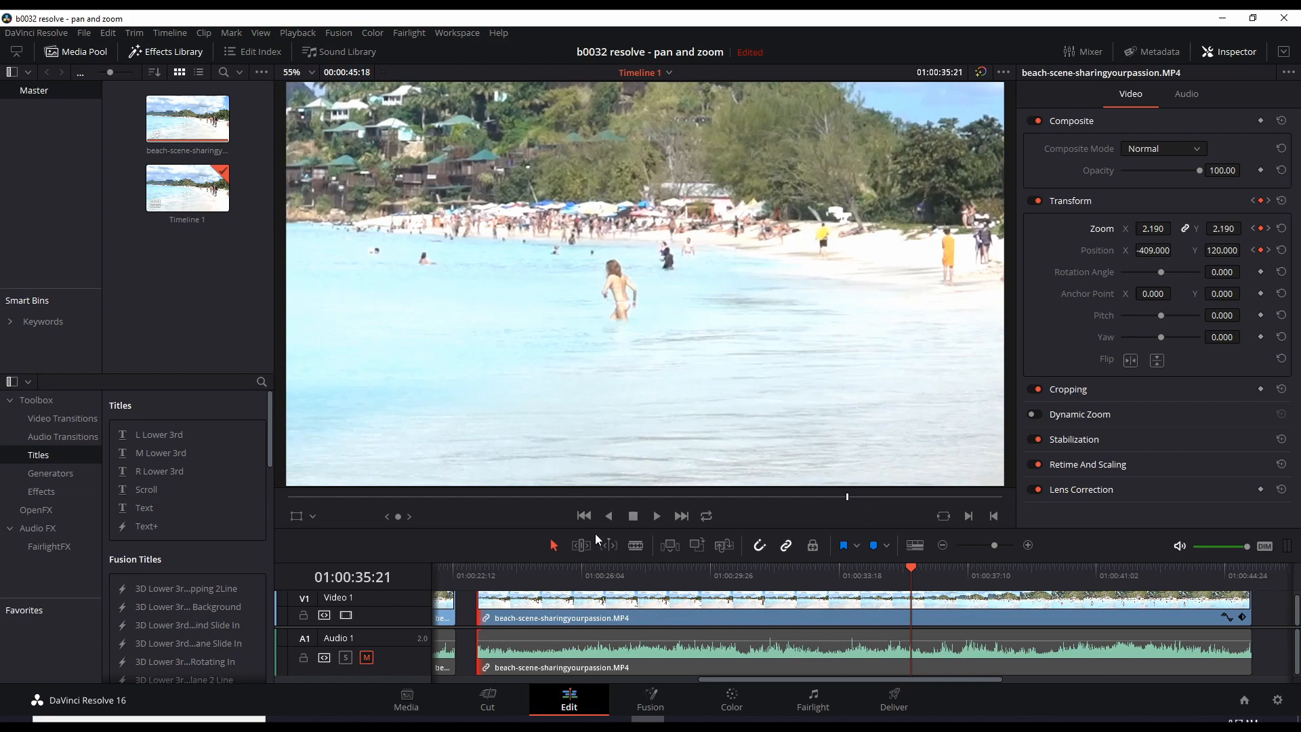
# Play the clip to 01:00:45:18 to check the pan following the woman
pyautogui.click(657, 515)
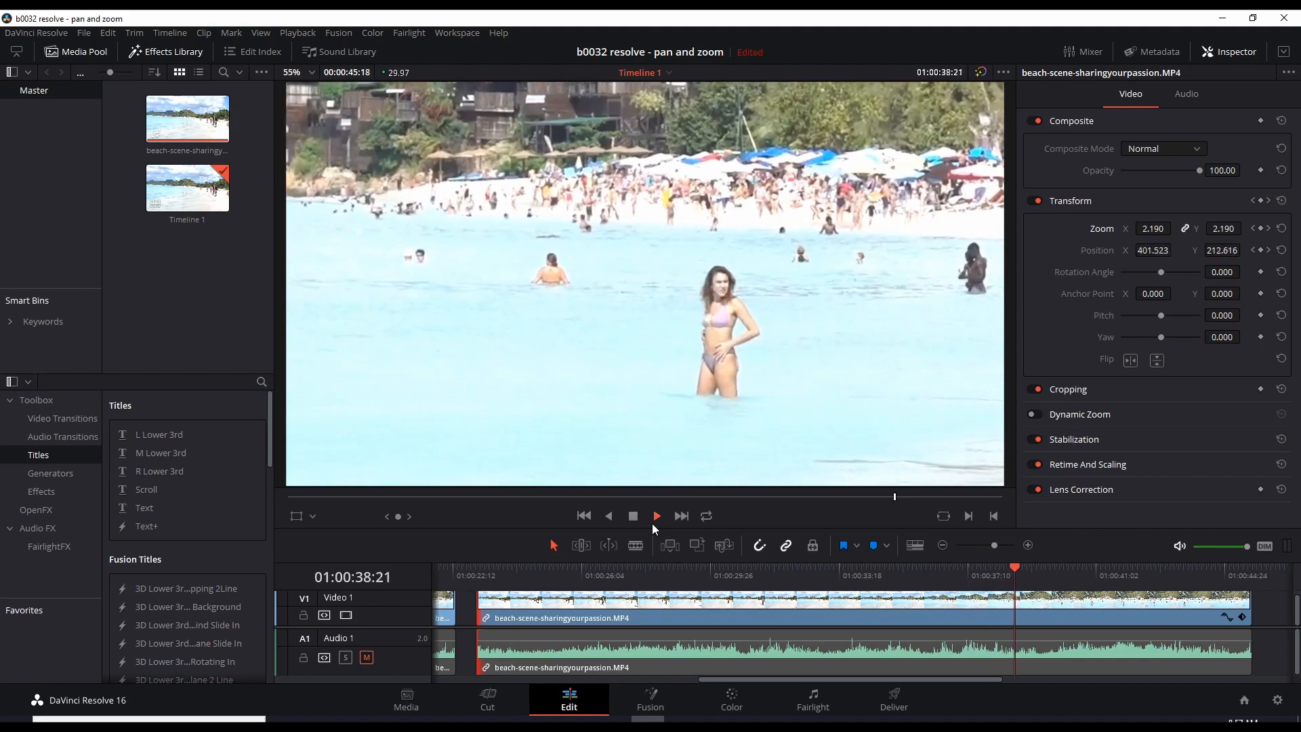
pyautogui.click(655, 514)
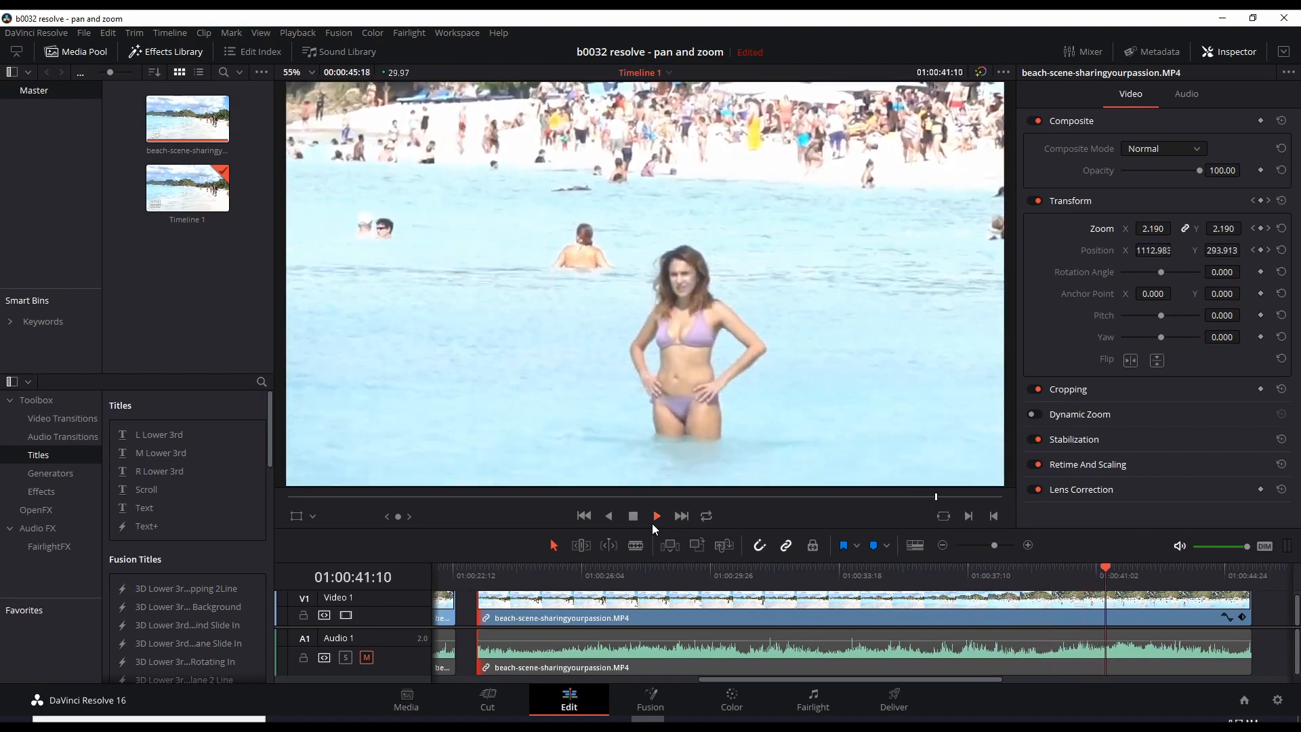
pyautogui.click(657, 514)
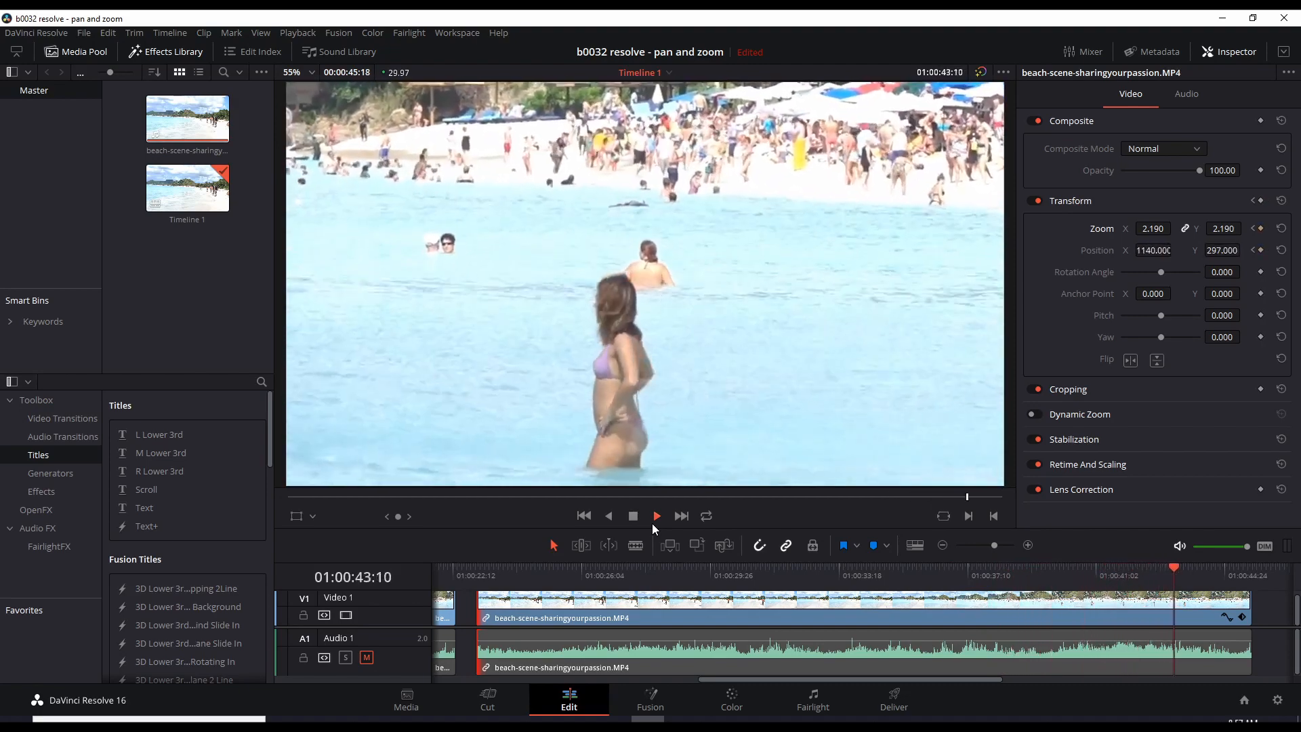
pyautogui.click(655, 515)
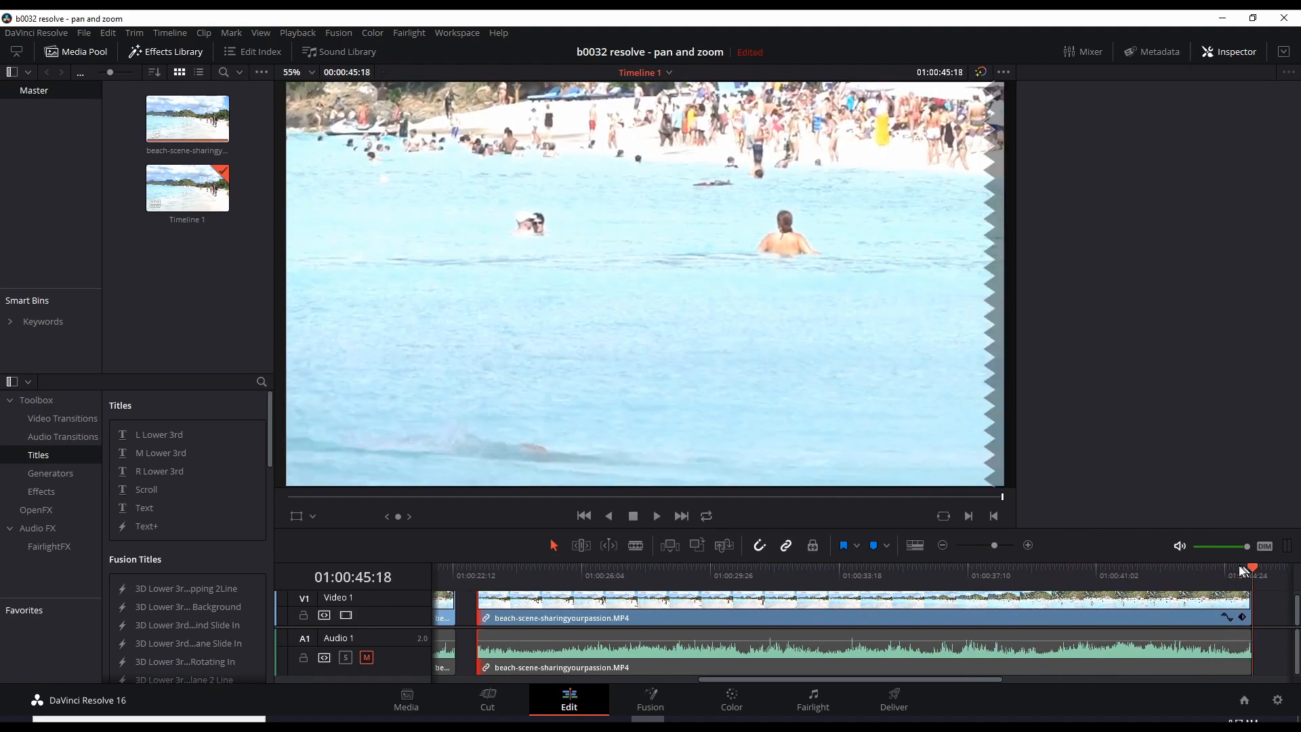
# Move the playhead to 01:00:43:12, where the woman turns away
pyautogui.click(1109, 575)
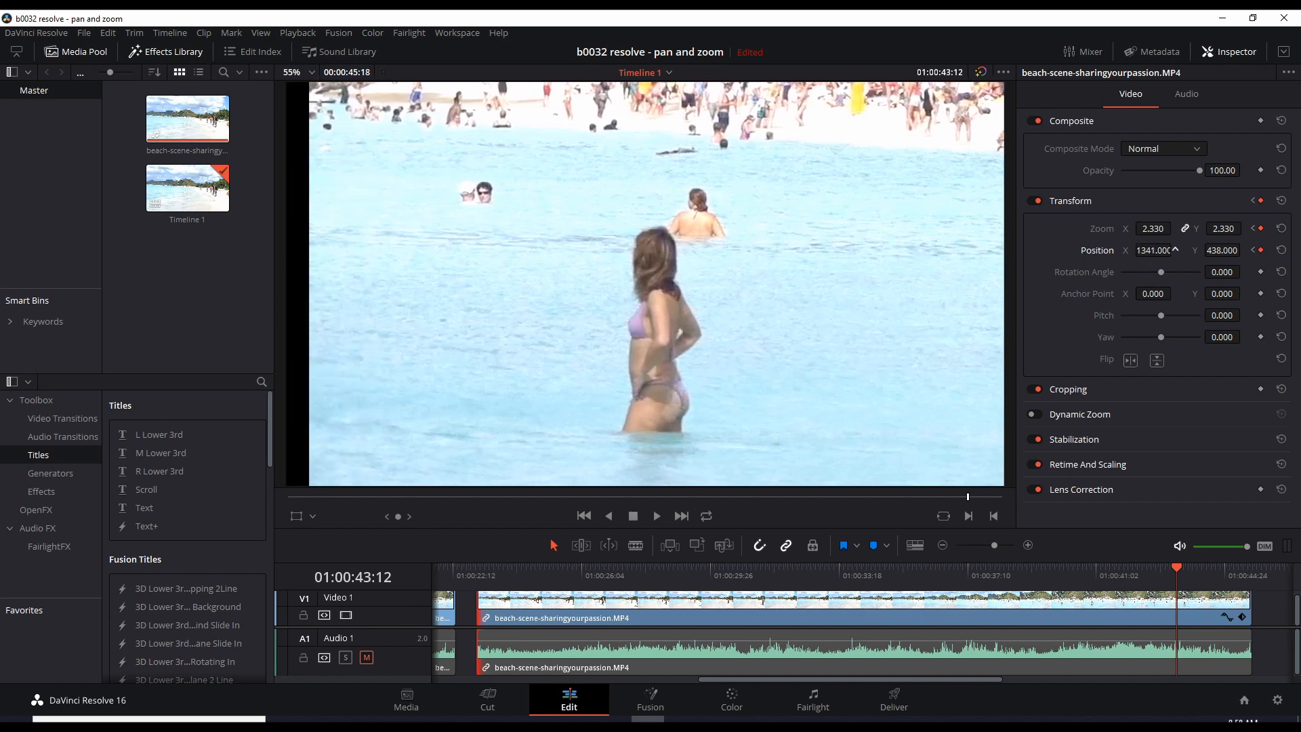
pyautogui.moveTo(307, 300)
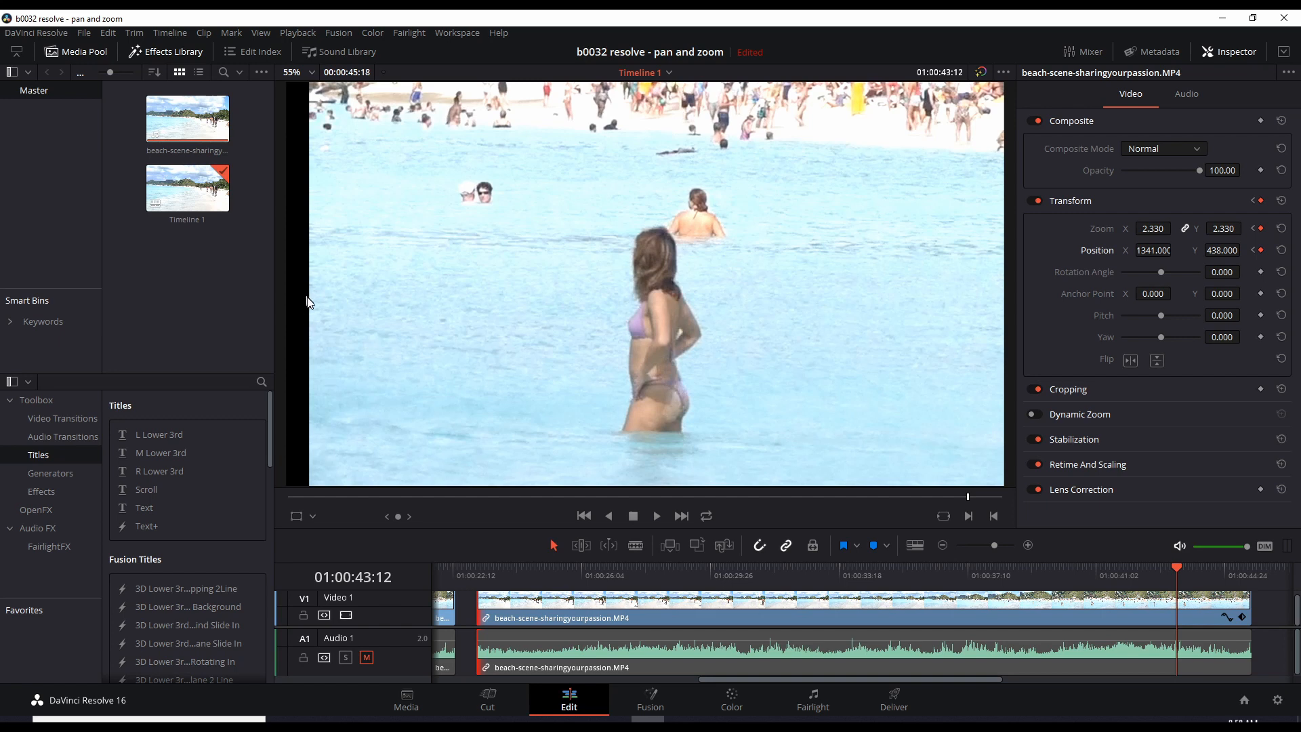
pyautogui.moveTo(290, 374)
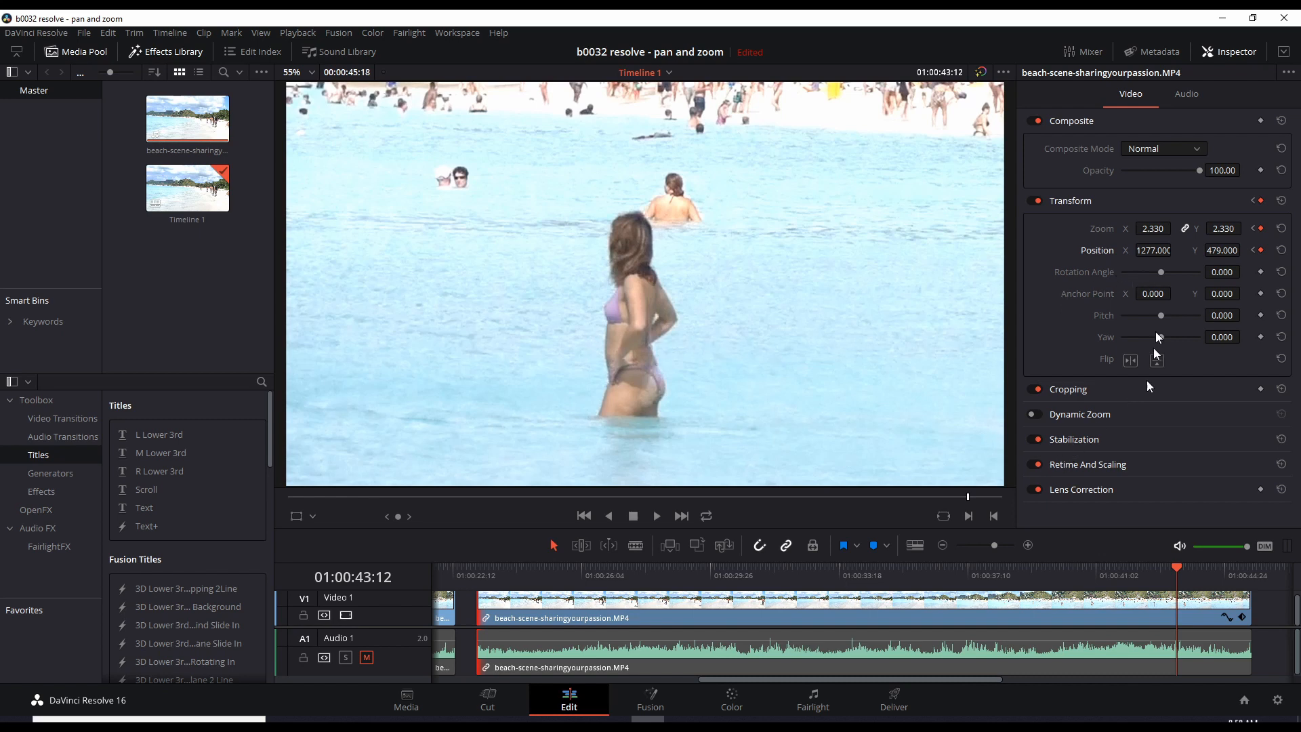
pyautogui.moveTo(994, 363)
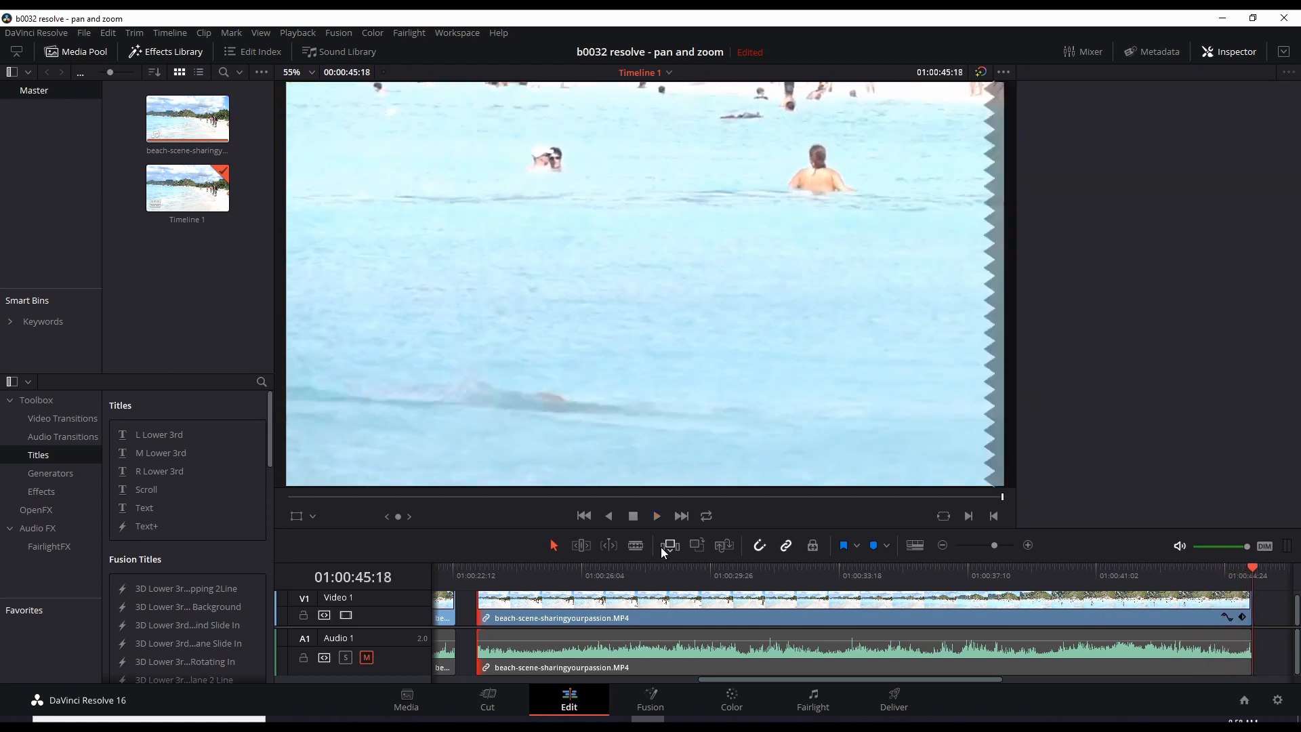
pyautogui.moveTo(983, 606)
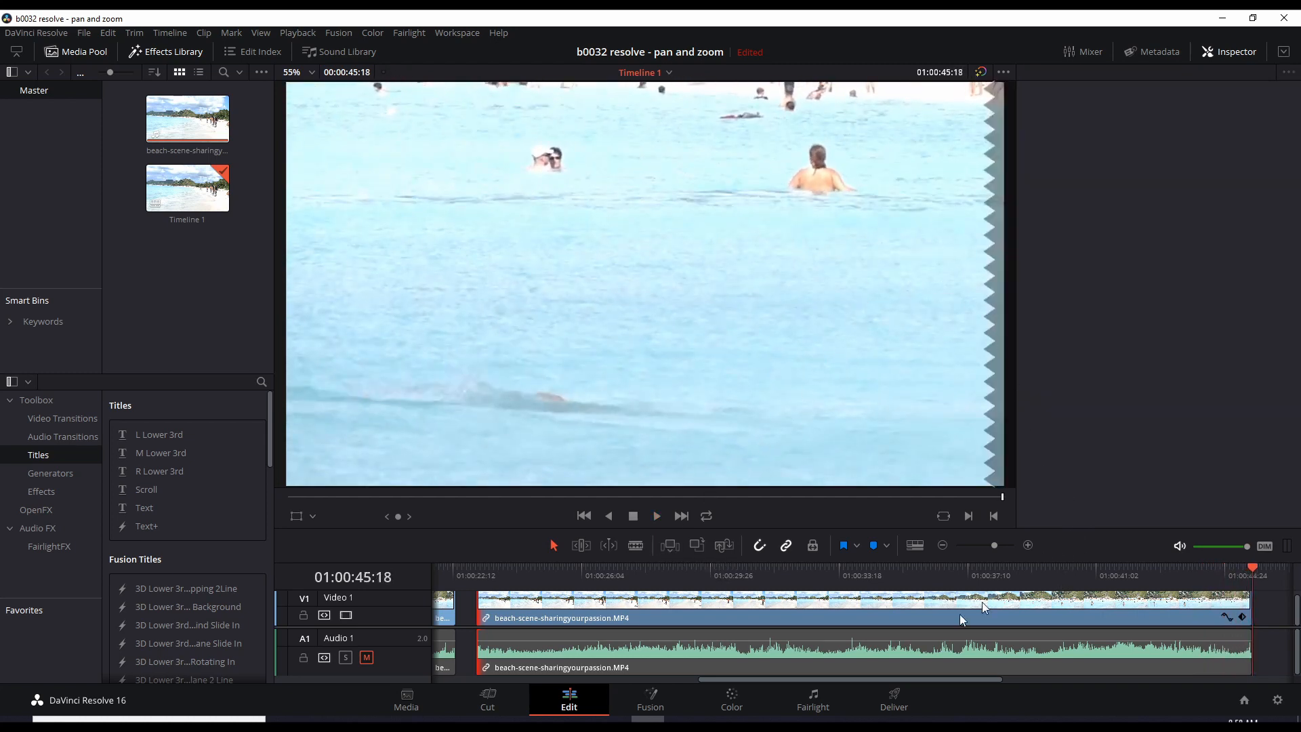
pyautogui.moveTo(1244, 622)
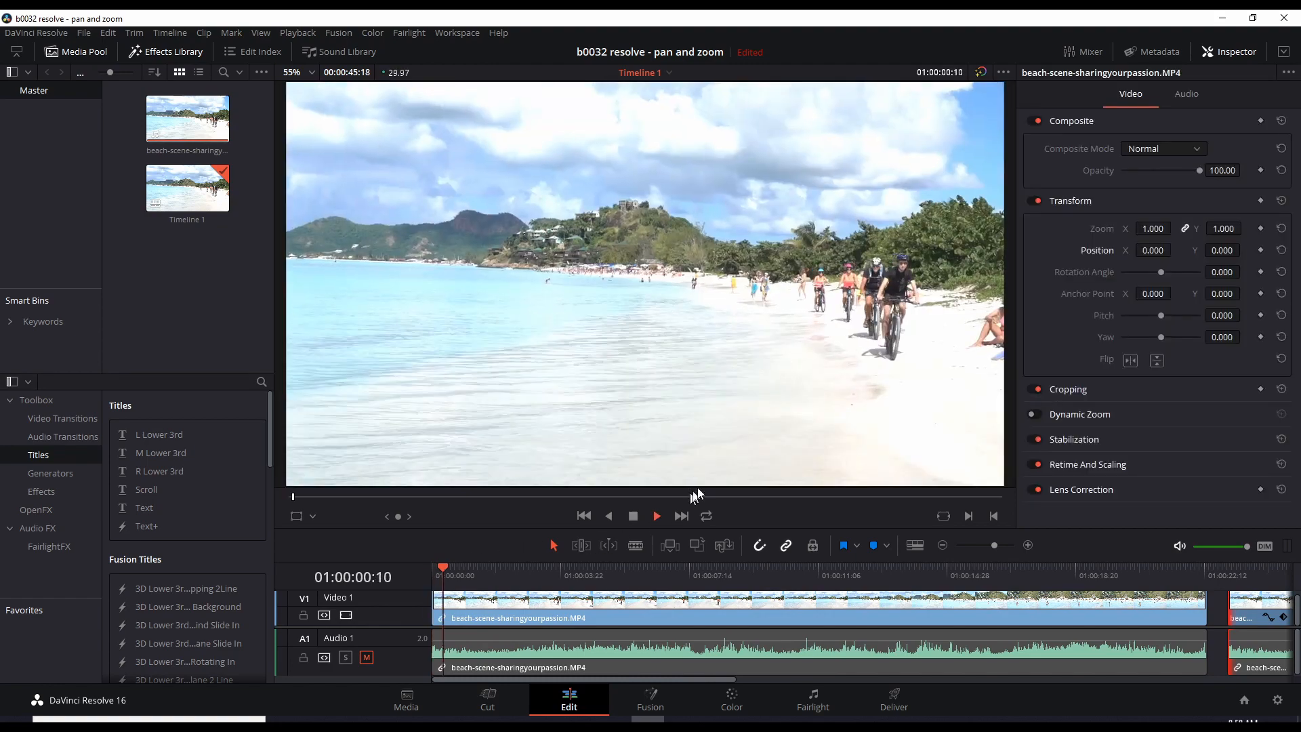
# Scrub through the sequence from the start to later parts to review zoom and pan
pyautogui.click(546, 572)
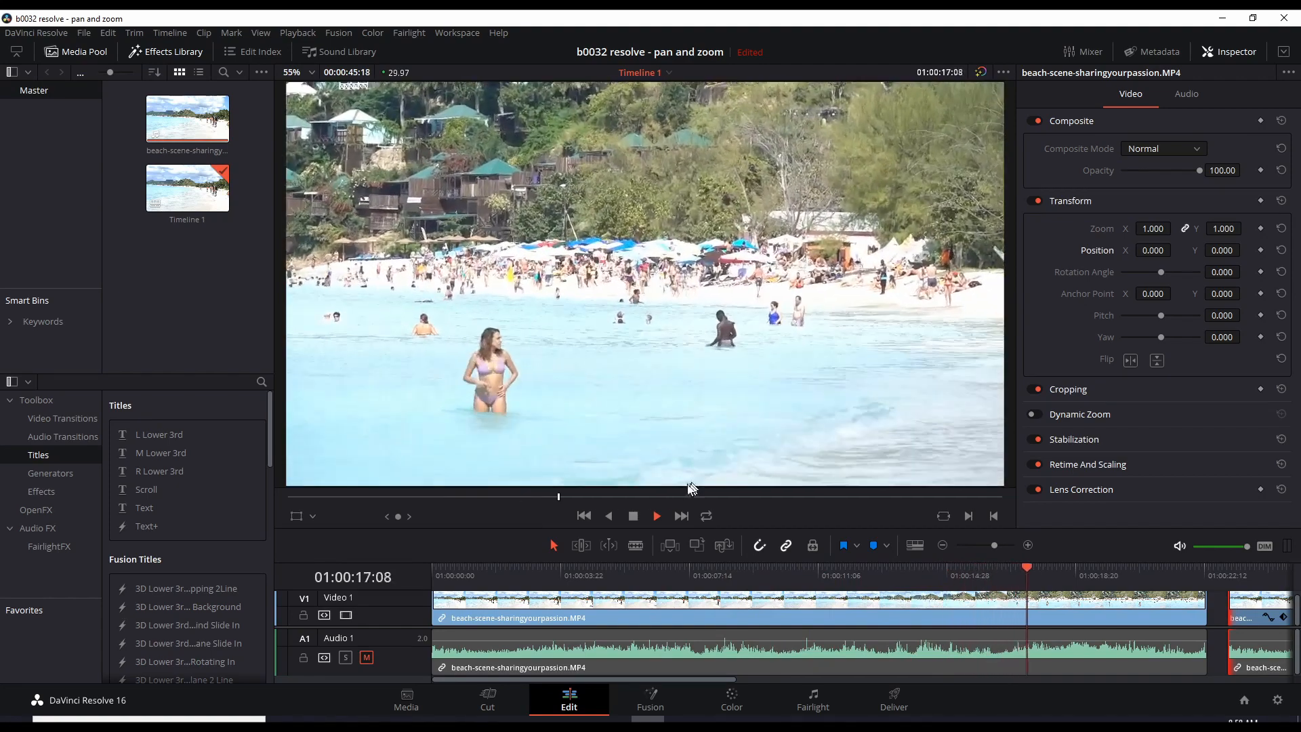
pyautogui.click(656, 515)
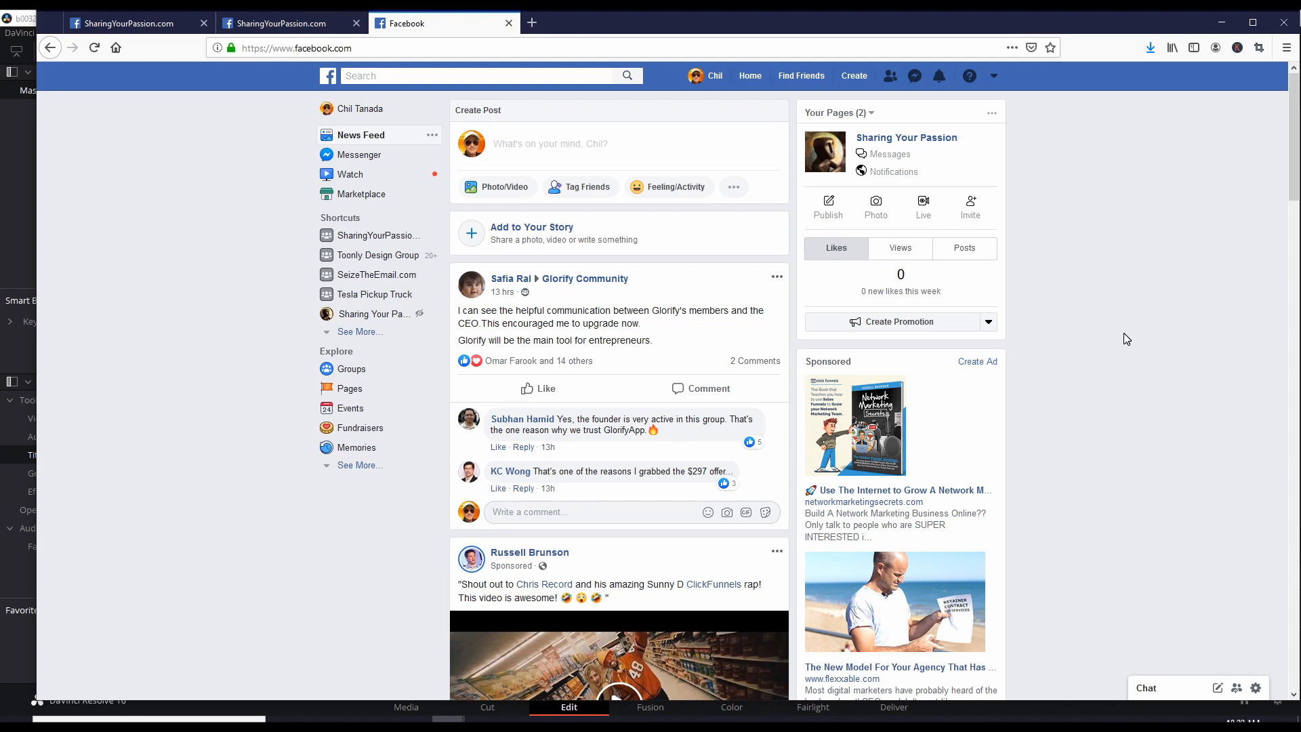
# Search Facebook for 'sharingyourp' and open the SharingYourPassion.com group result
pyautogui.click(477, 76)
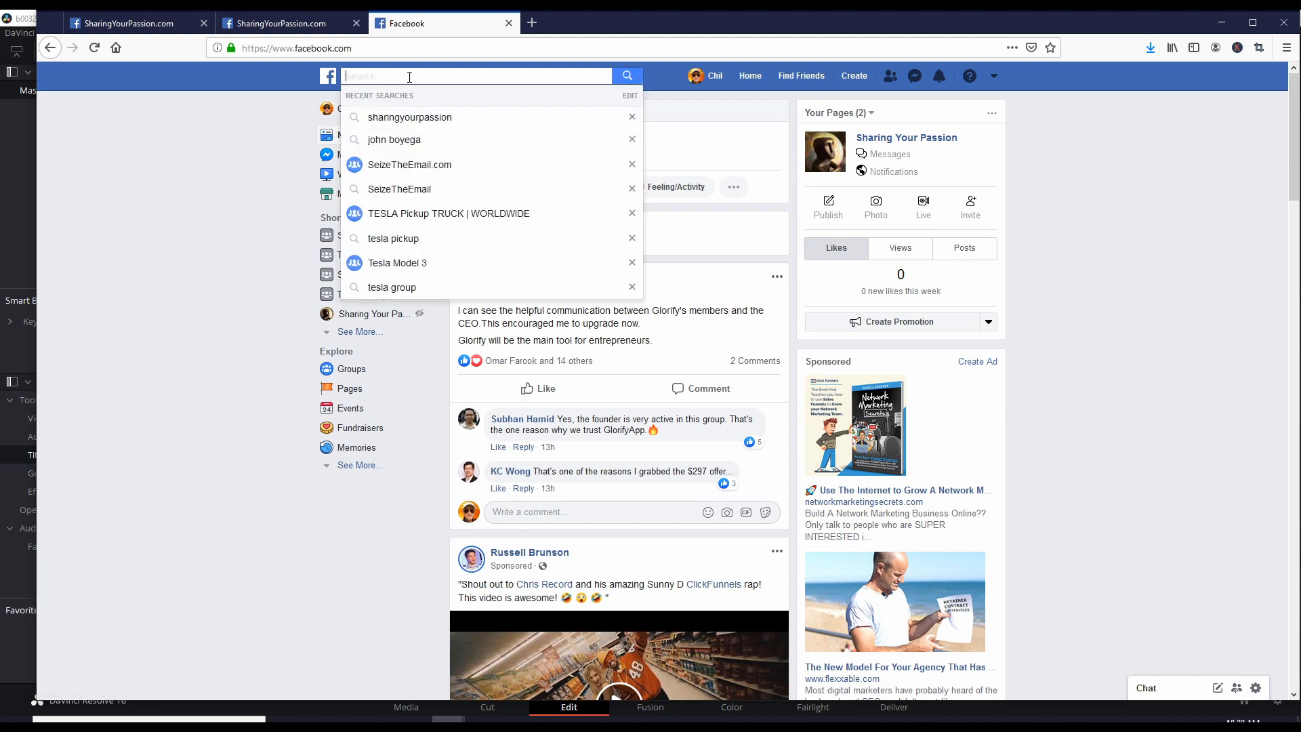
pyautogui.write('sharingyourpassion')
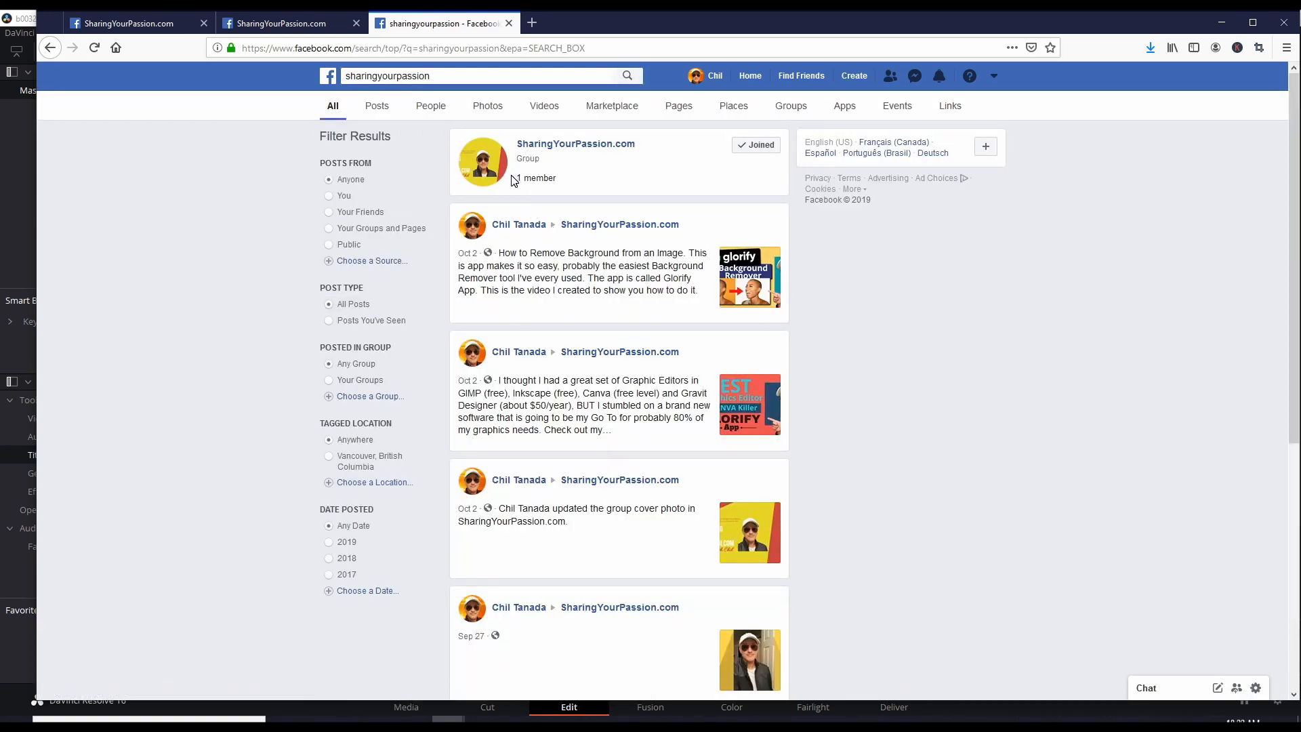
pyautogui.click(575, 144)
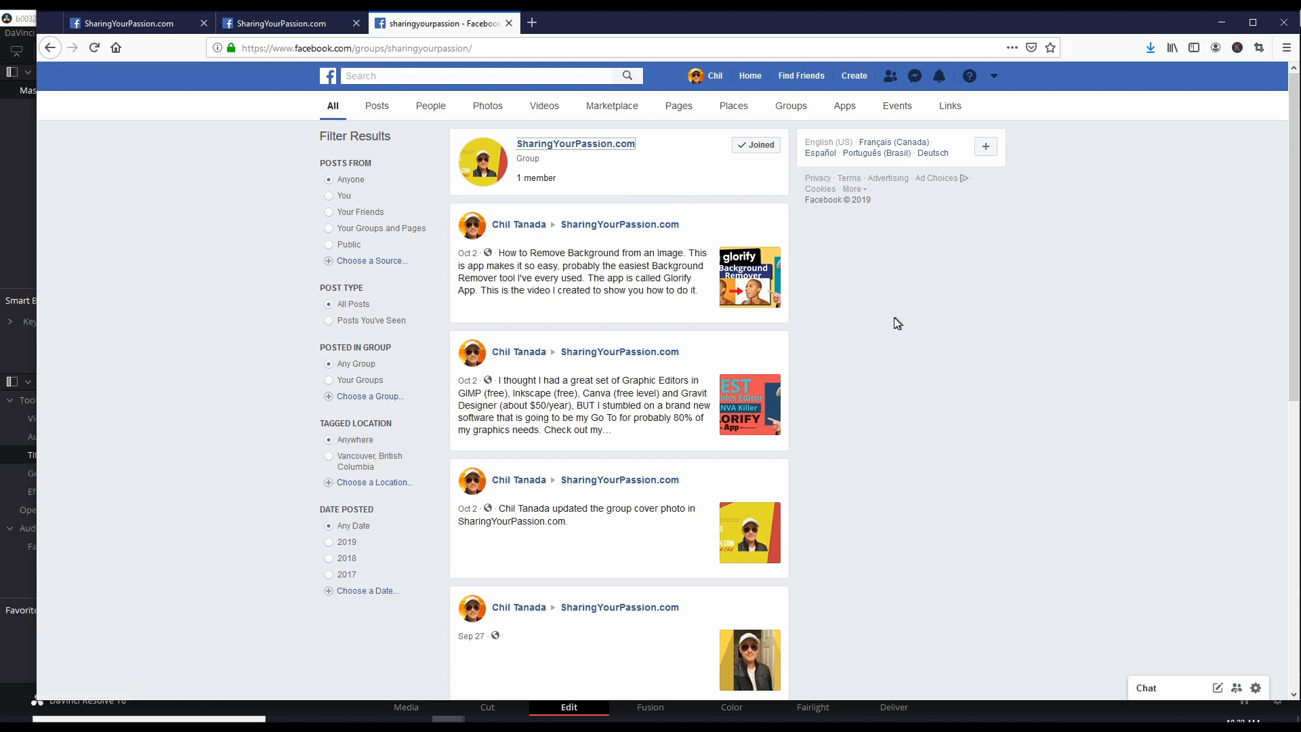
pyautogui.click(575, 144)
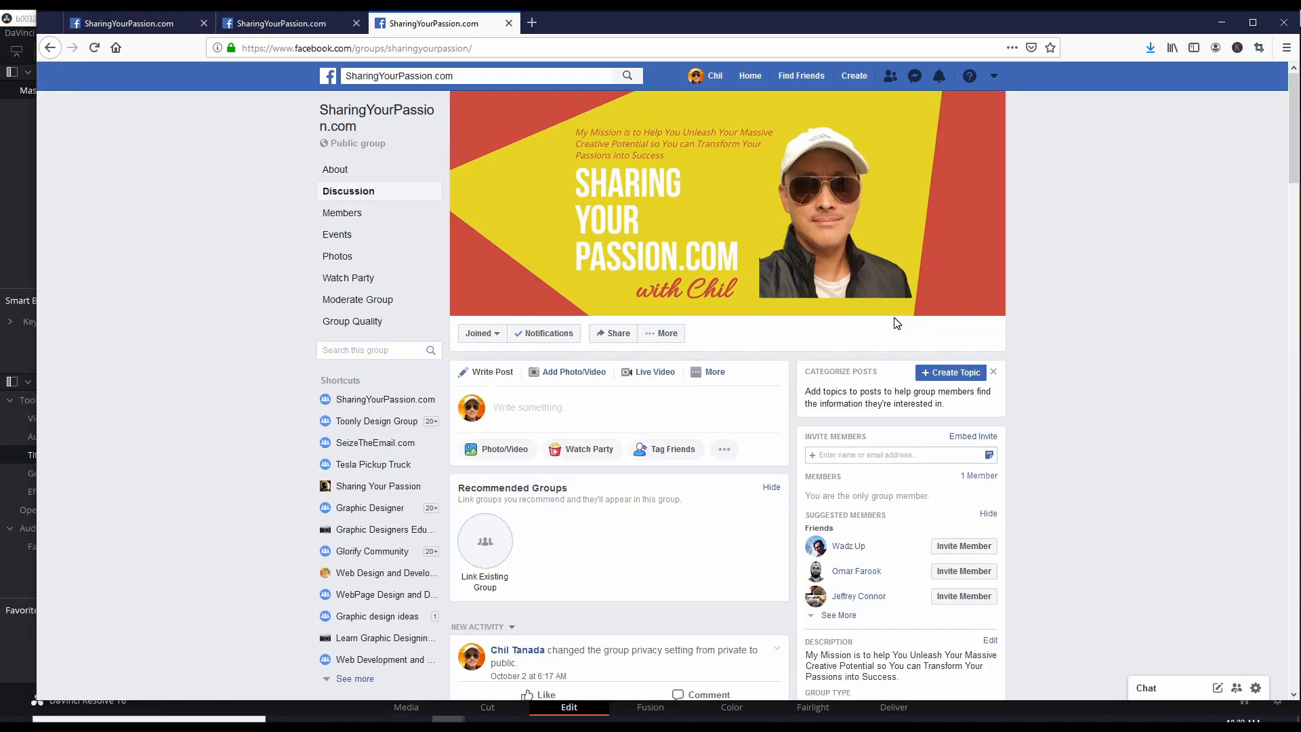
pyautogui.moveTo(1088, 360)
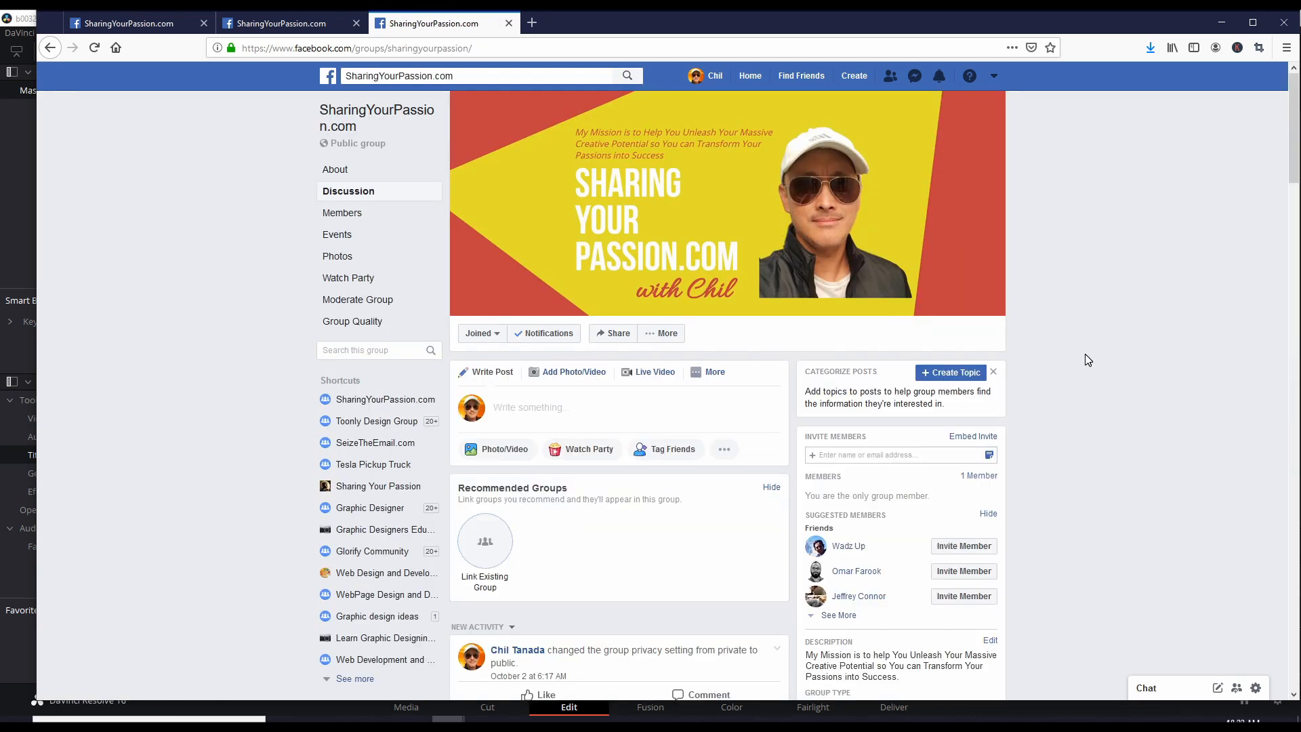